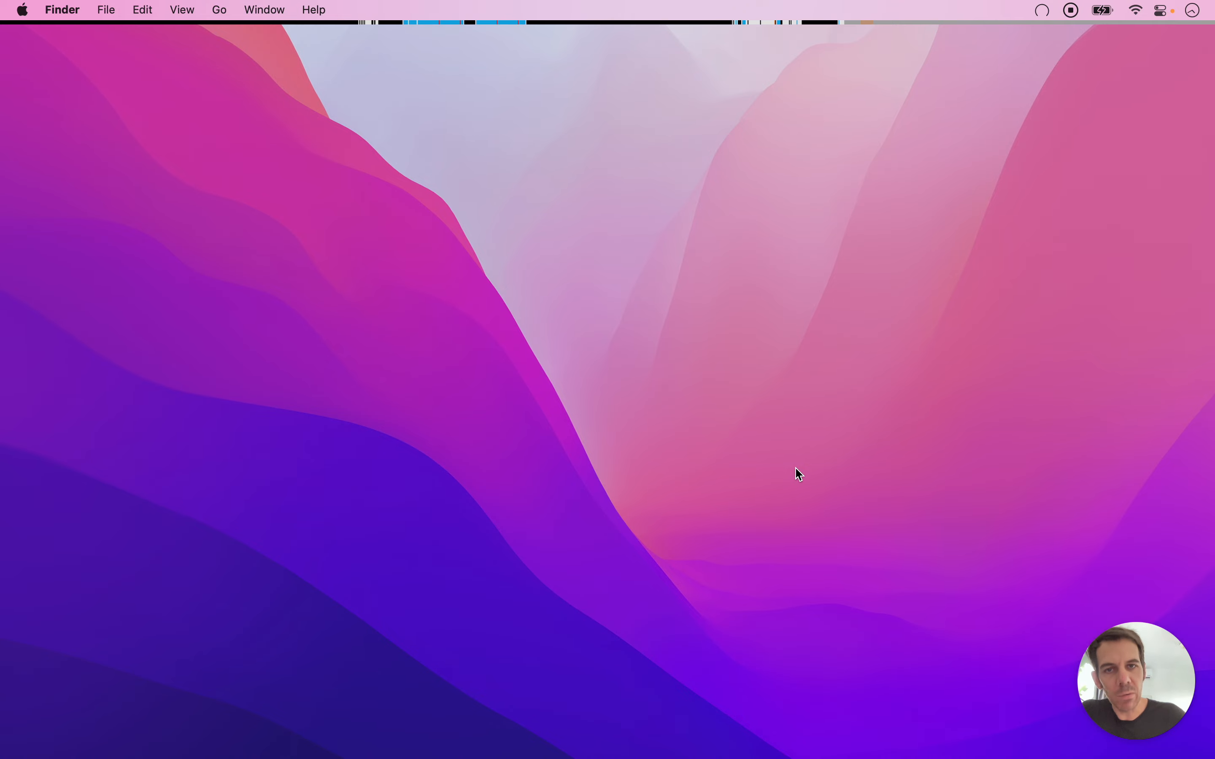
mouse_move(540, 279)
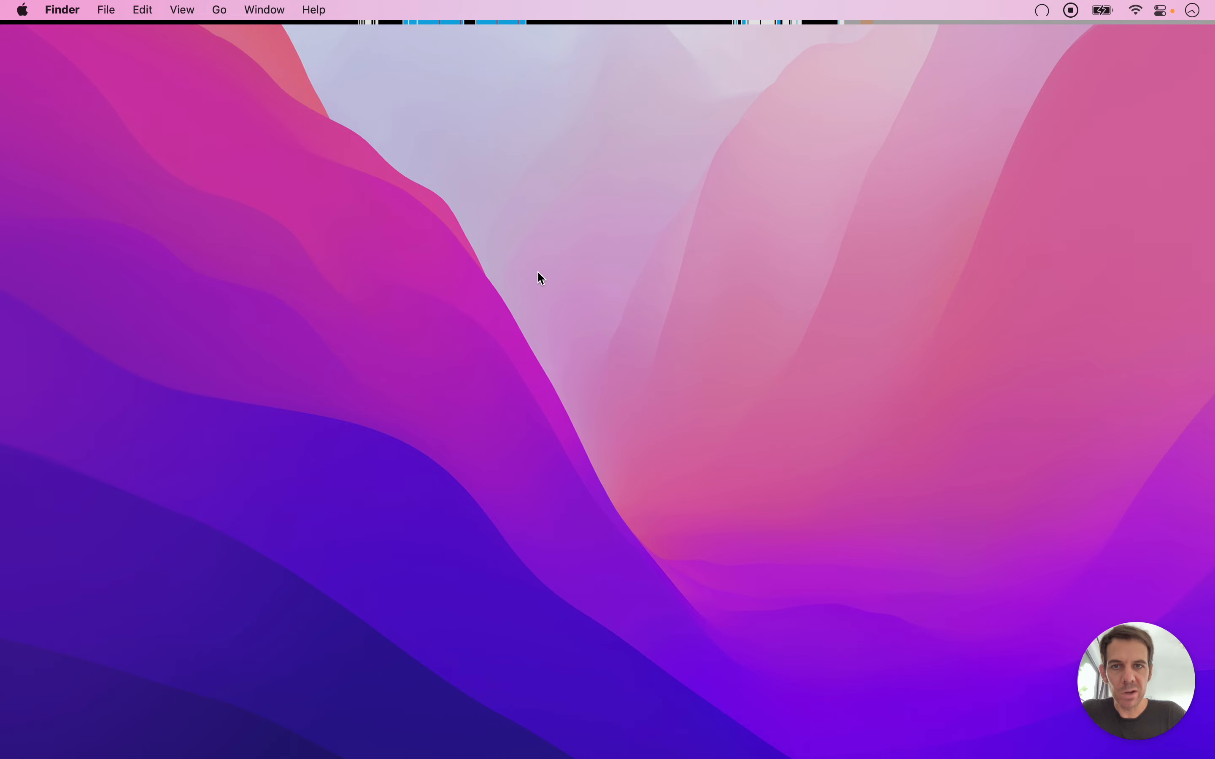
mouse_move(1054, 12)
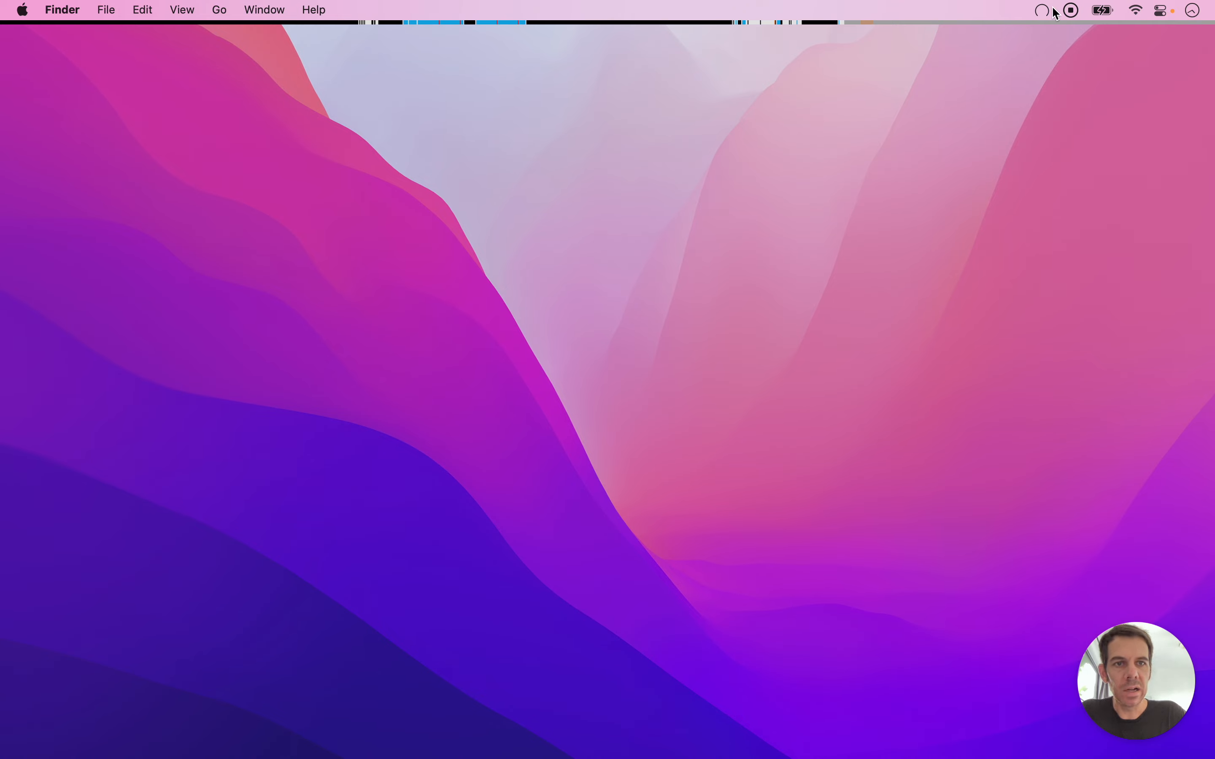
- From the Lifeline menu bar icon, review activities and stats for 2 October 2022
click(1042, 10)
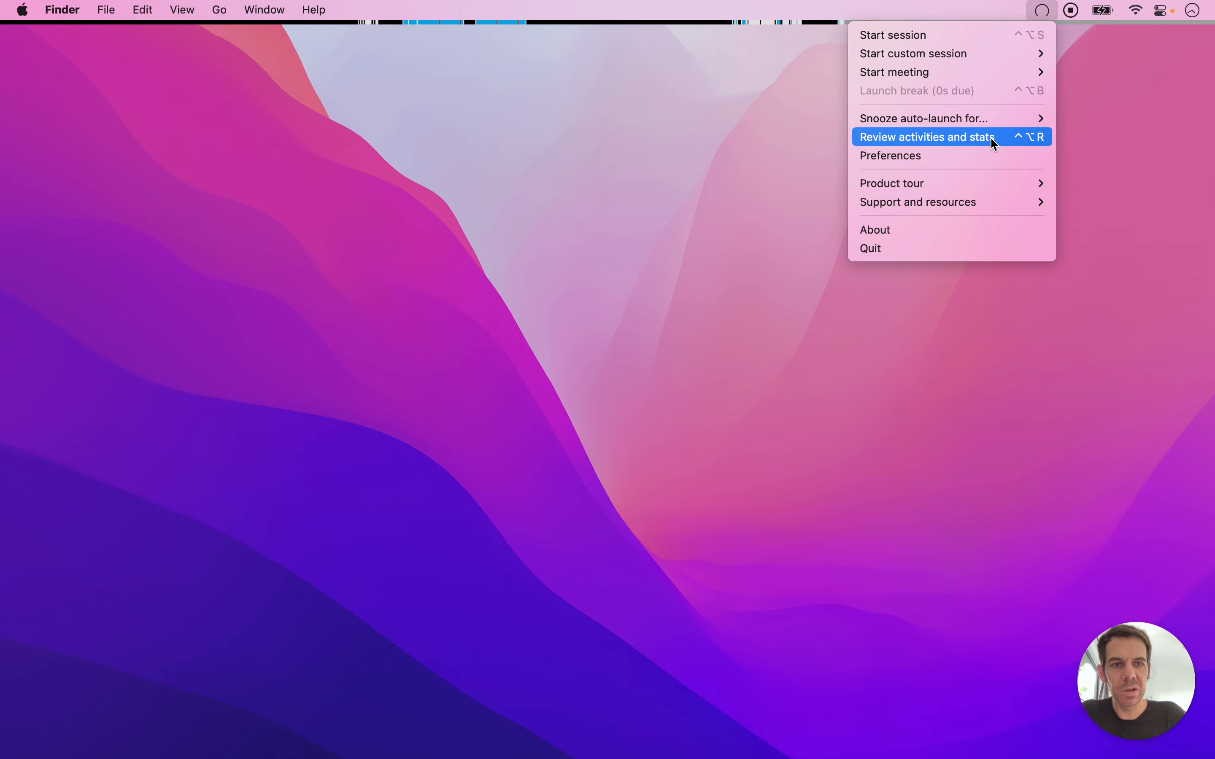
click(926, 137)
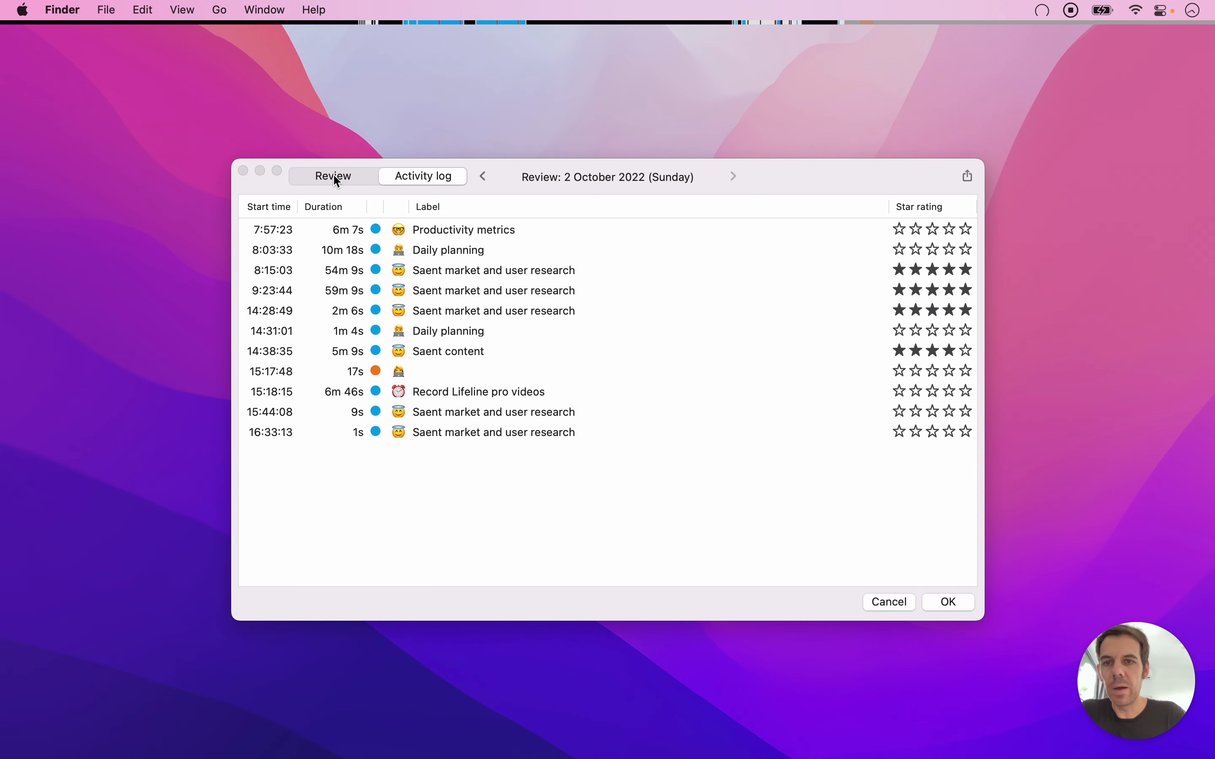
- Show the 2 October day summary with the 4.96 average rating and per-label times
click(332, 176)
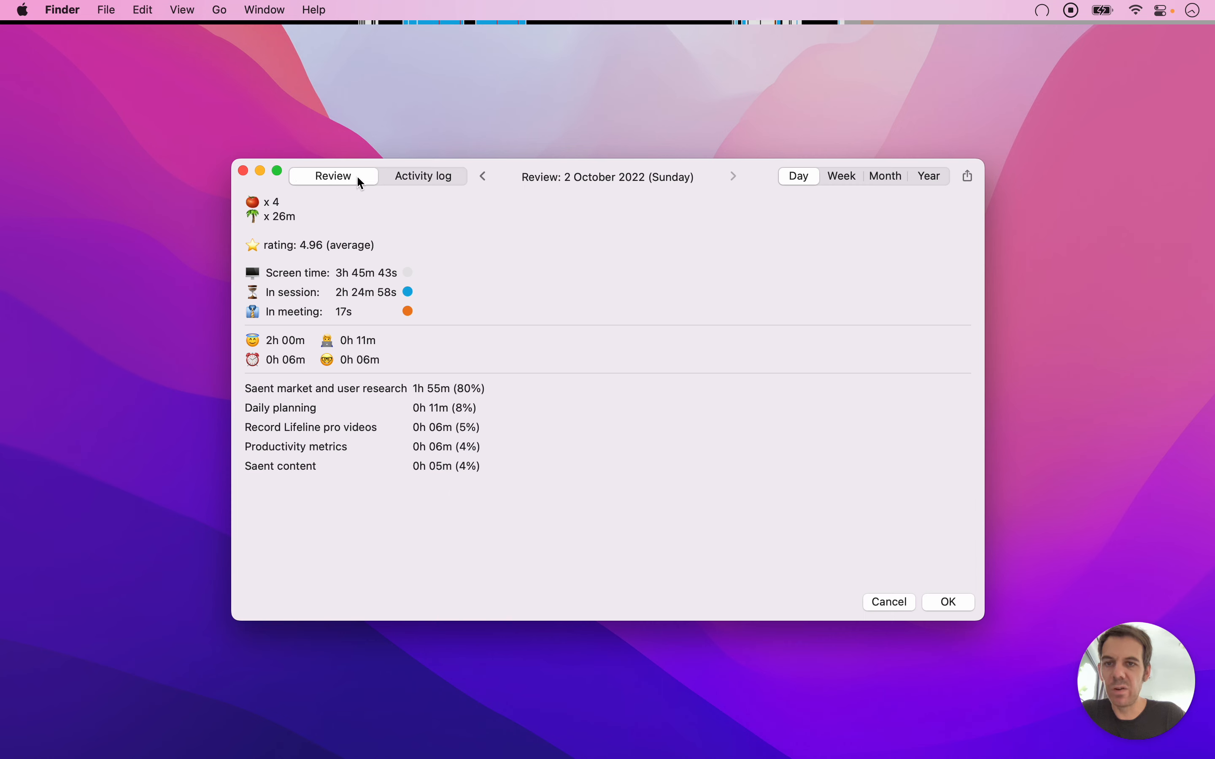
mouse_move(384, 238)
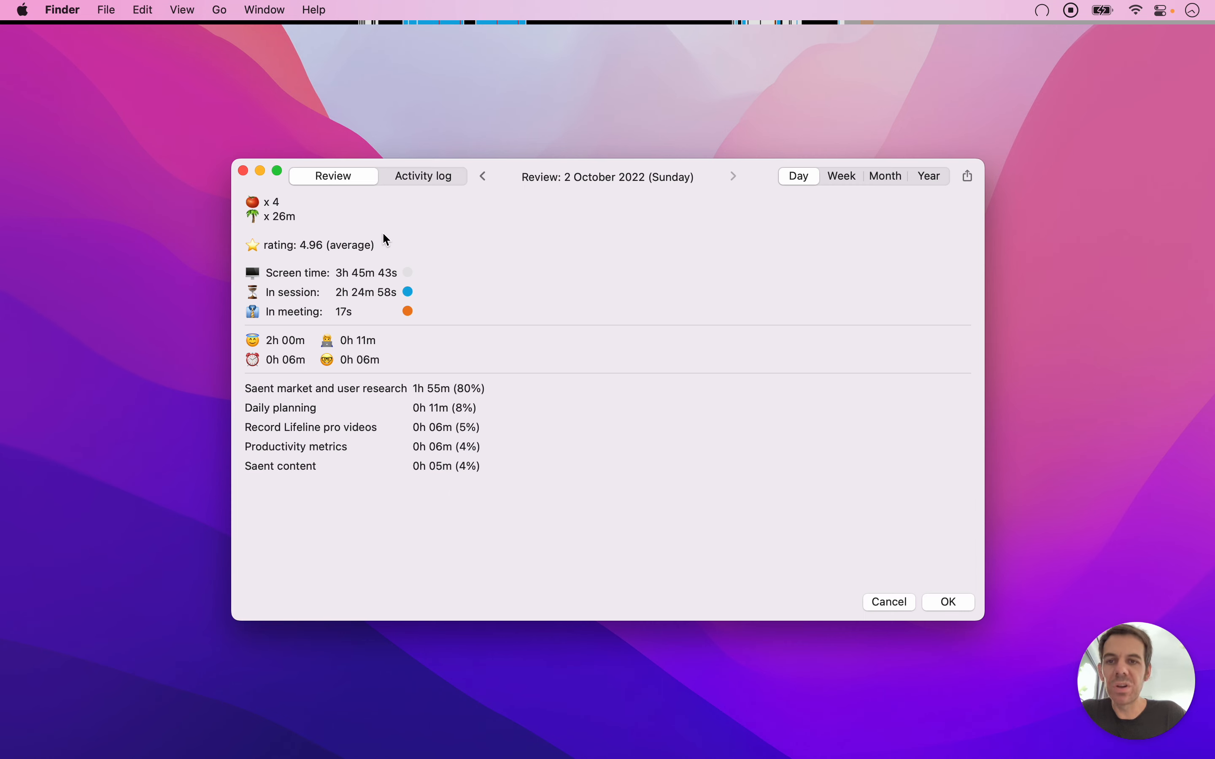
mouse_move(299, 245)
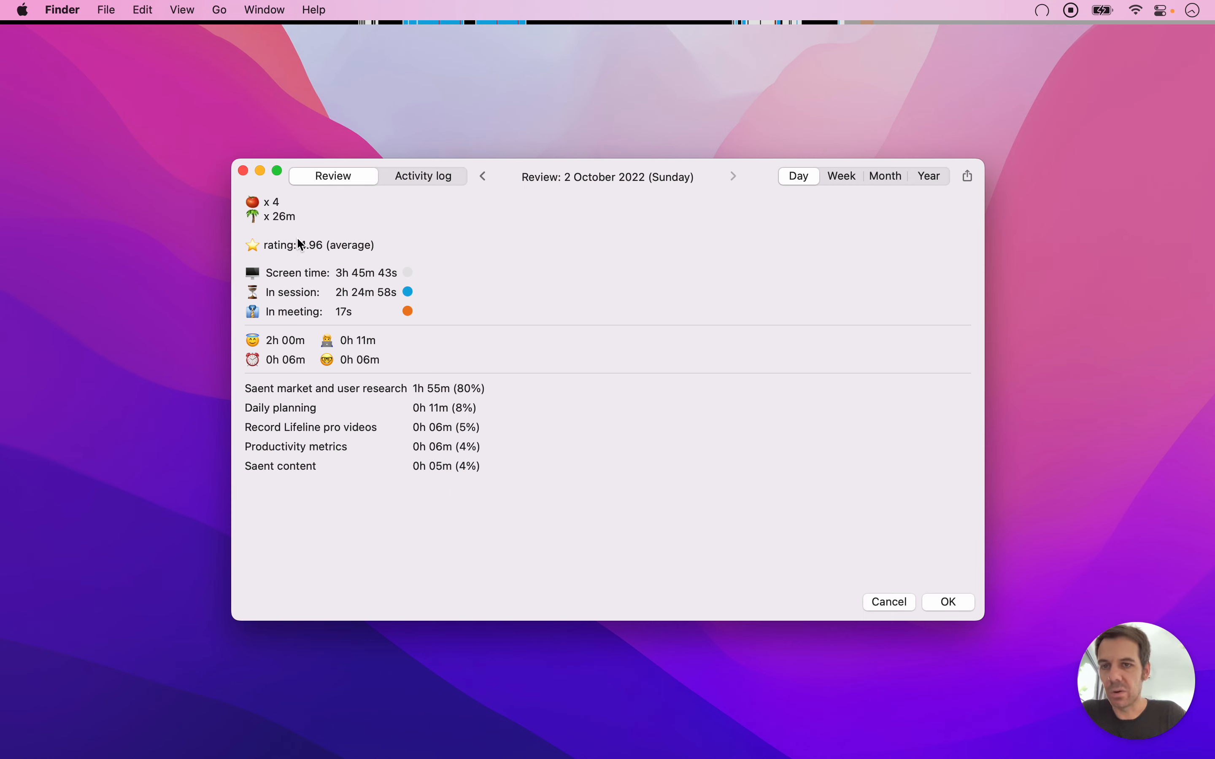
mouse_move(688, 214)
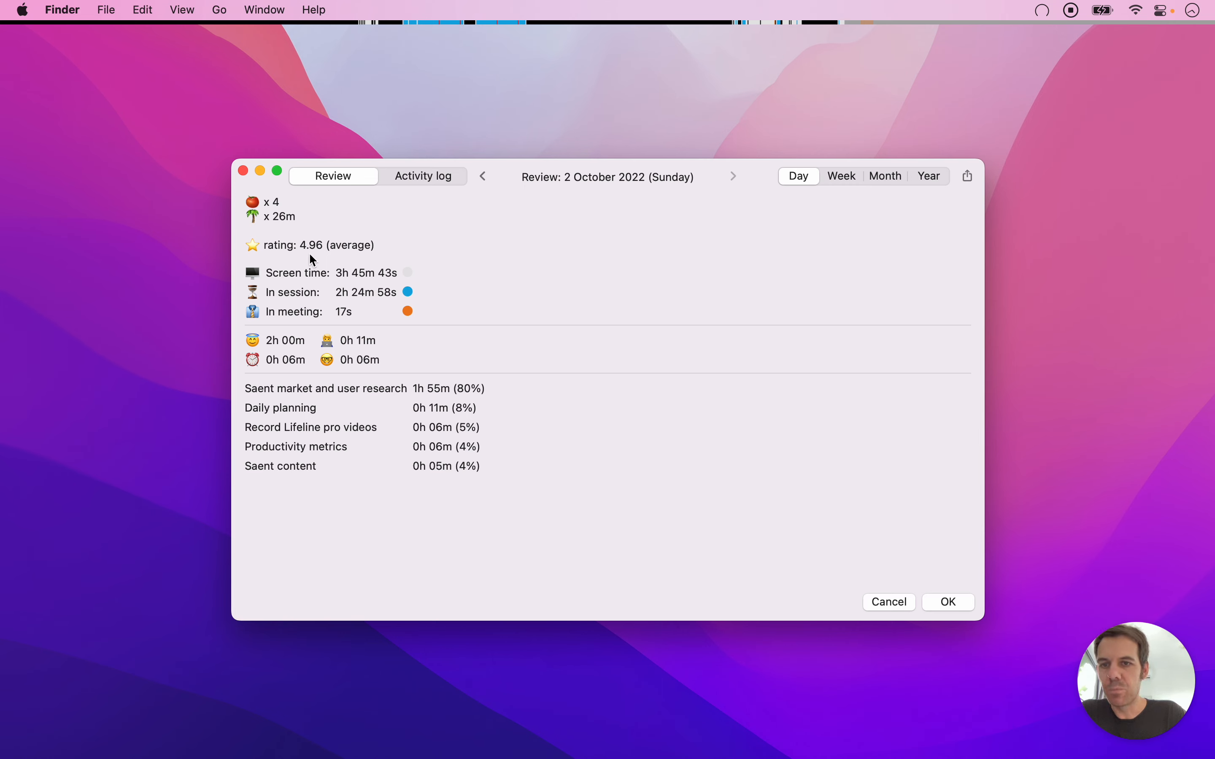
mouse_move(316, 277)
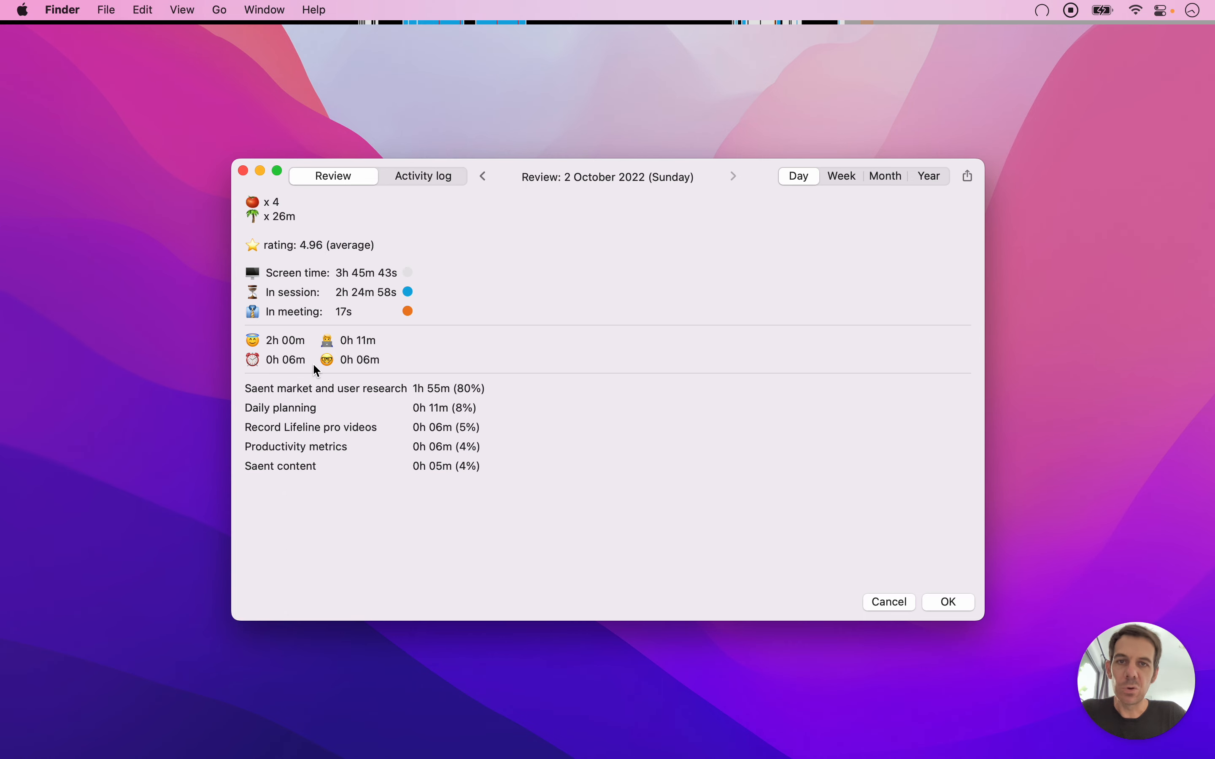
mouse_move(314, 349)
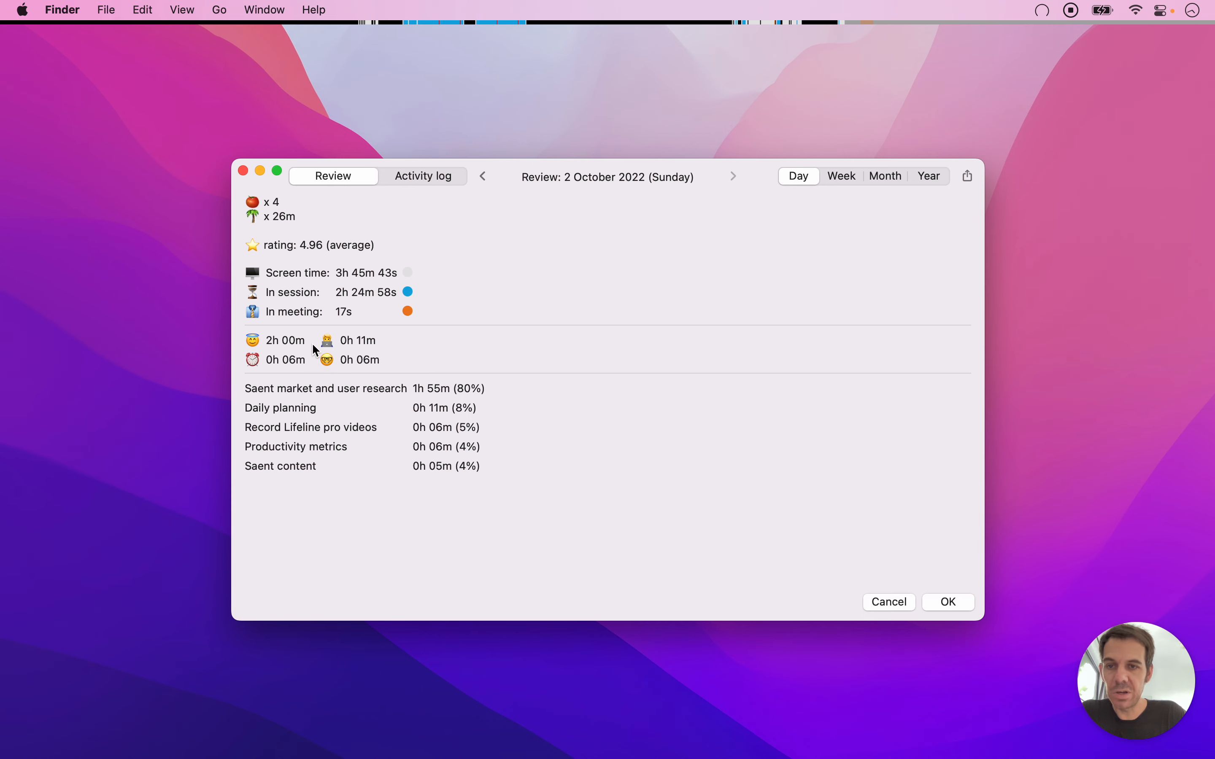
mouse_move(316, 477)
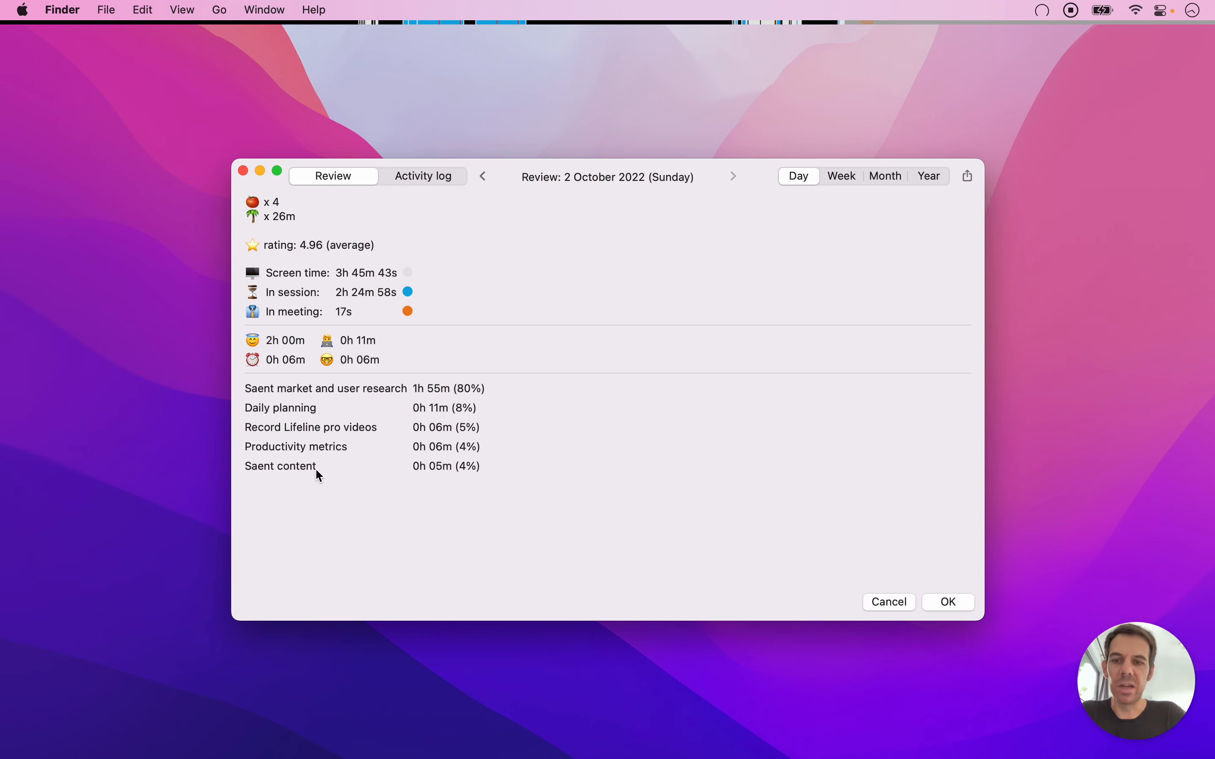
mouse_move(275, 496)
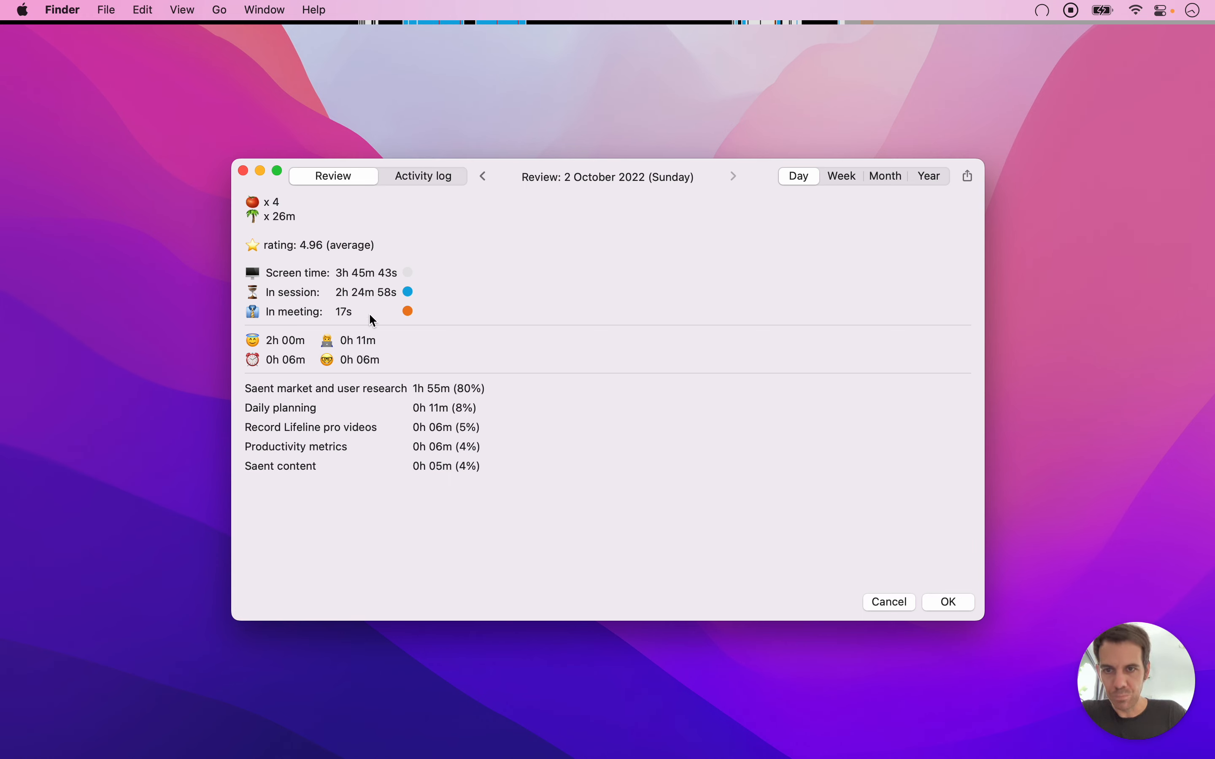
mouse_move(263, 346)
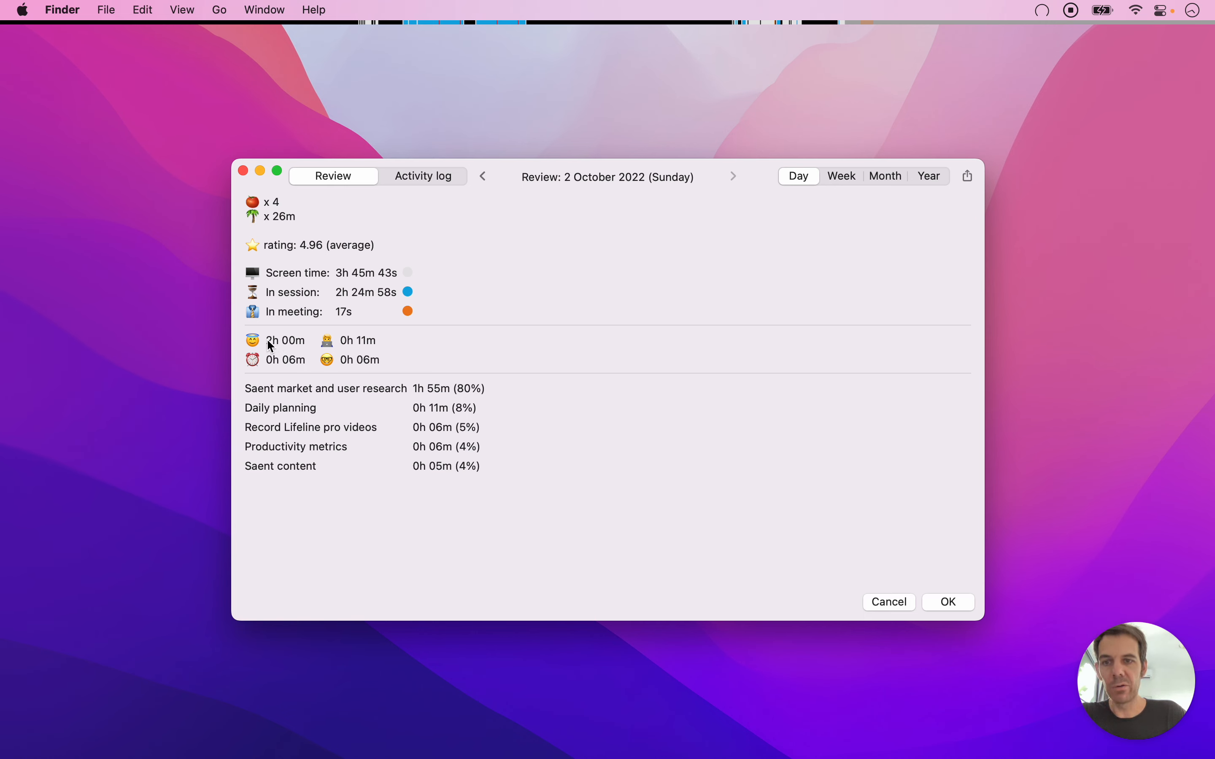
mouse_move(332, 405)
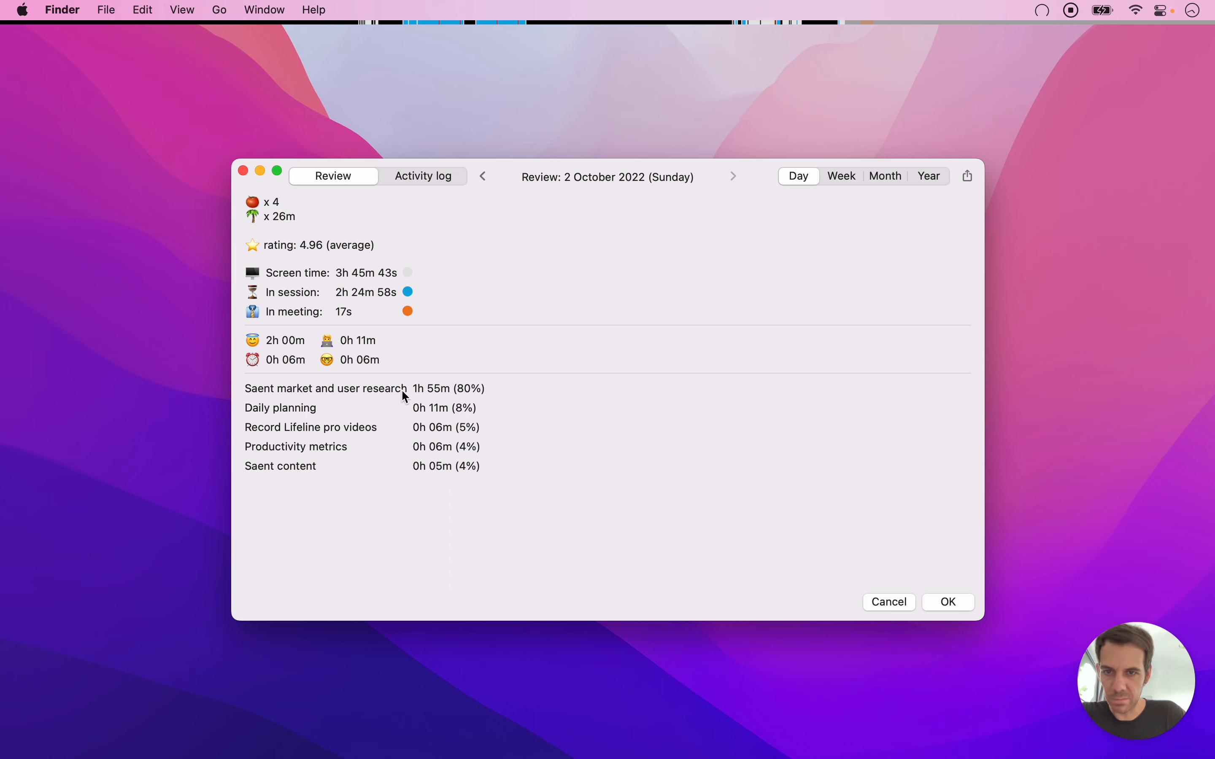
mouse_move(305, 437)
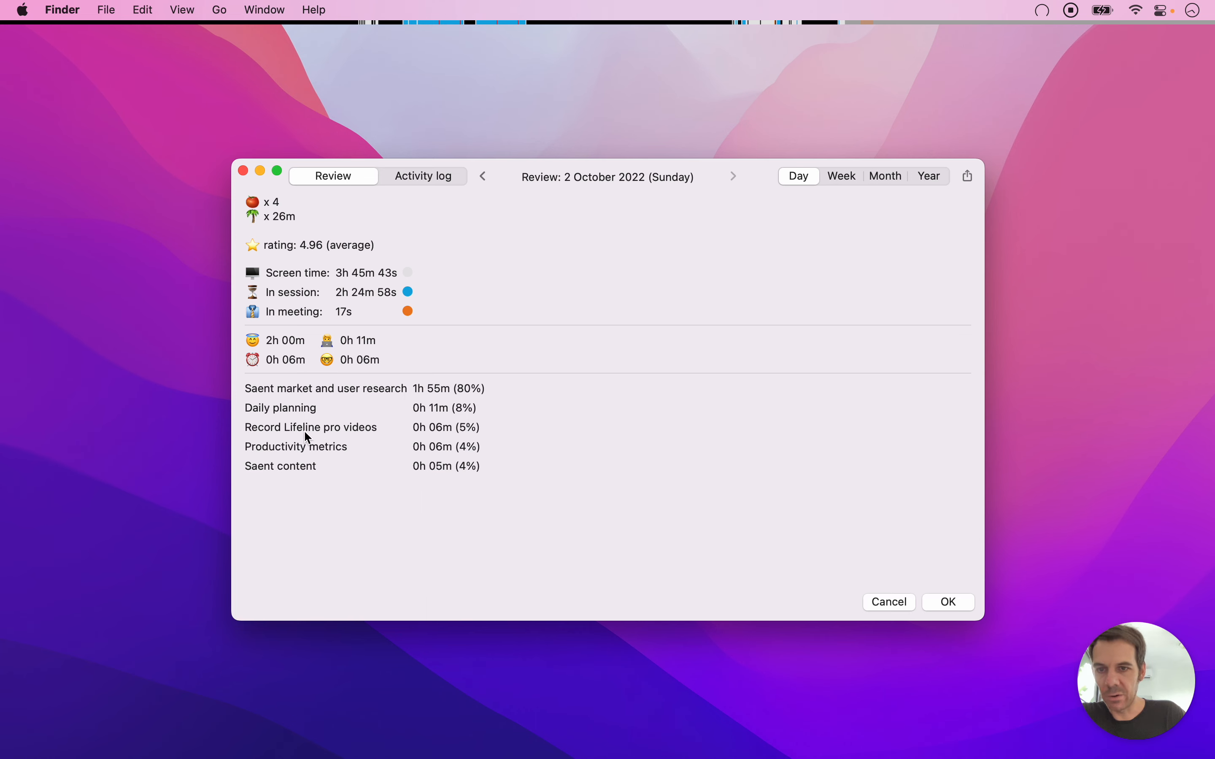
mouse_move(322, 466)
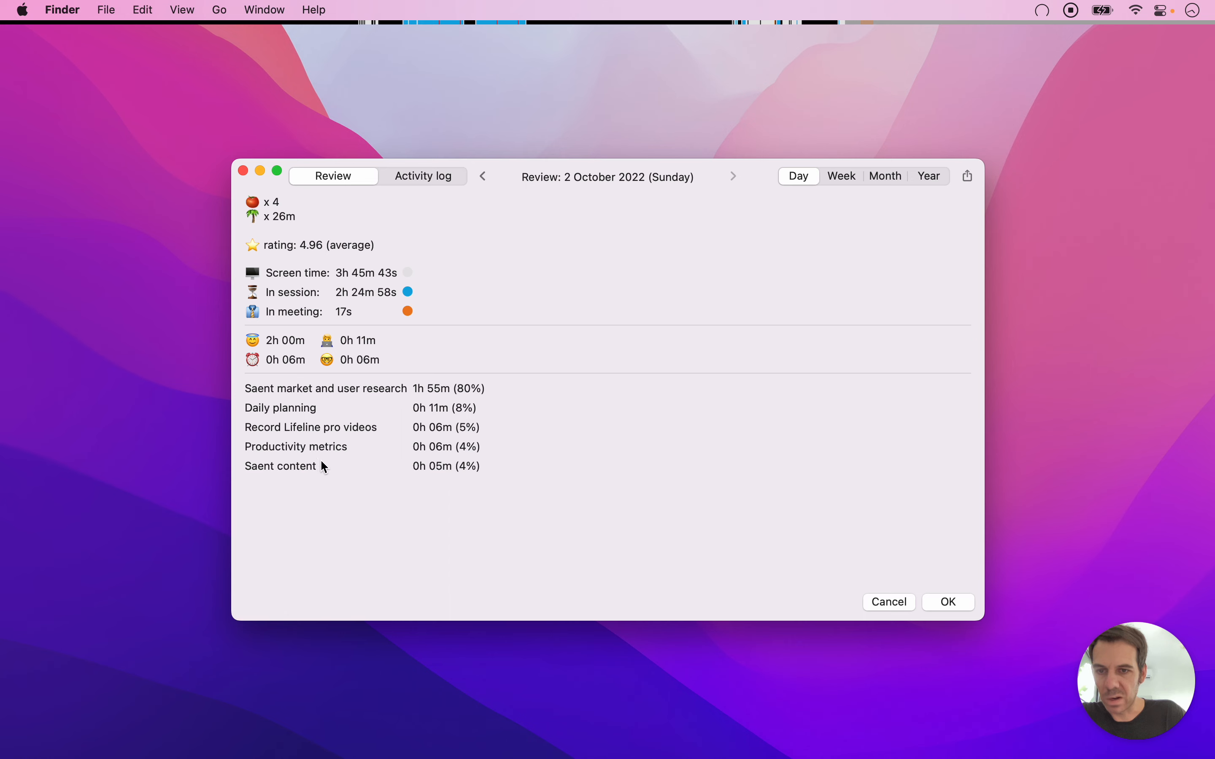
mouse_move(304, 497)
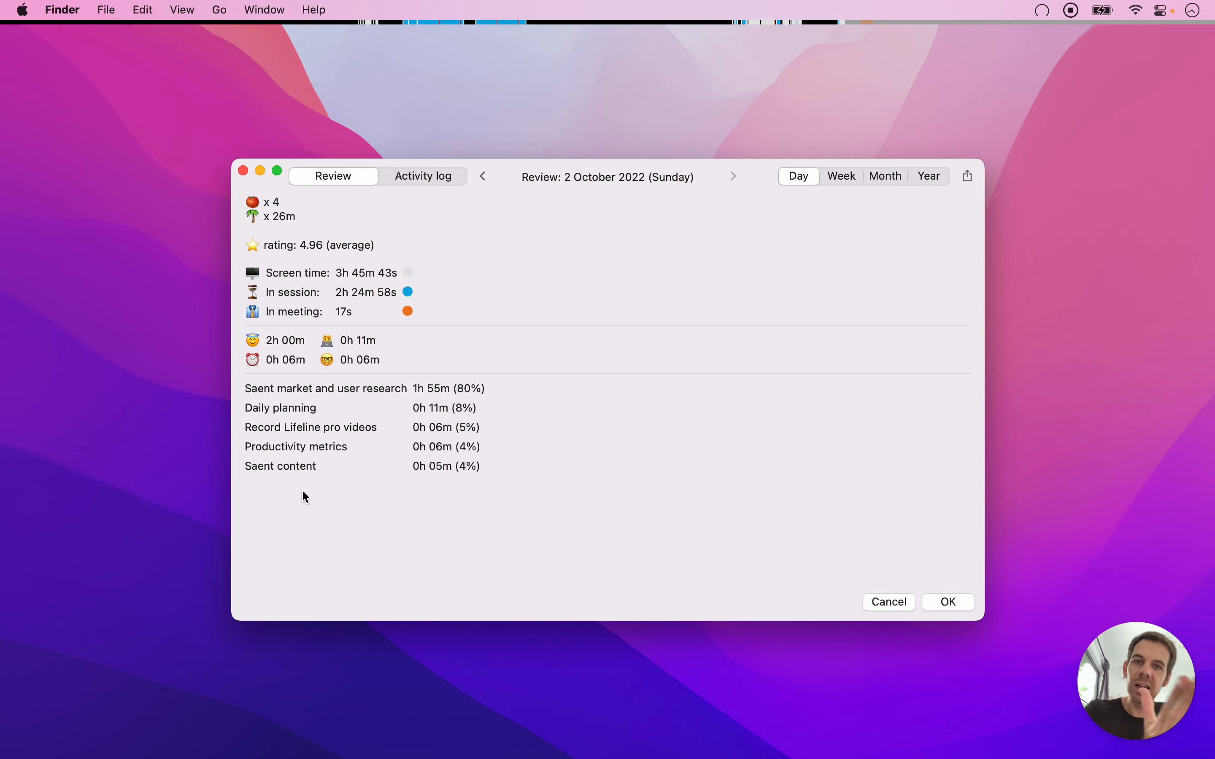
mouse_move(261, 362)
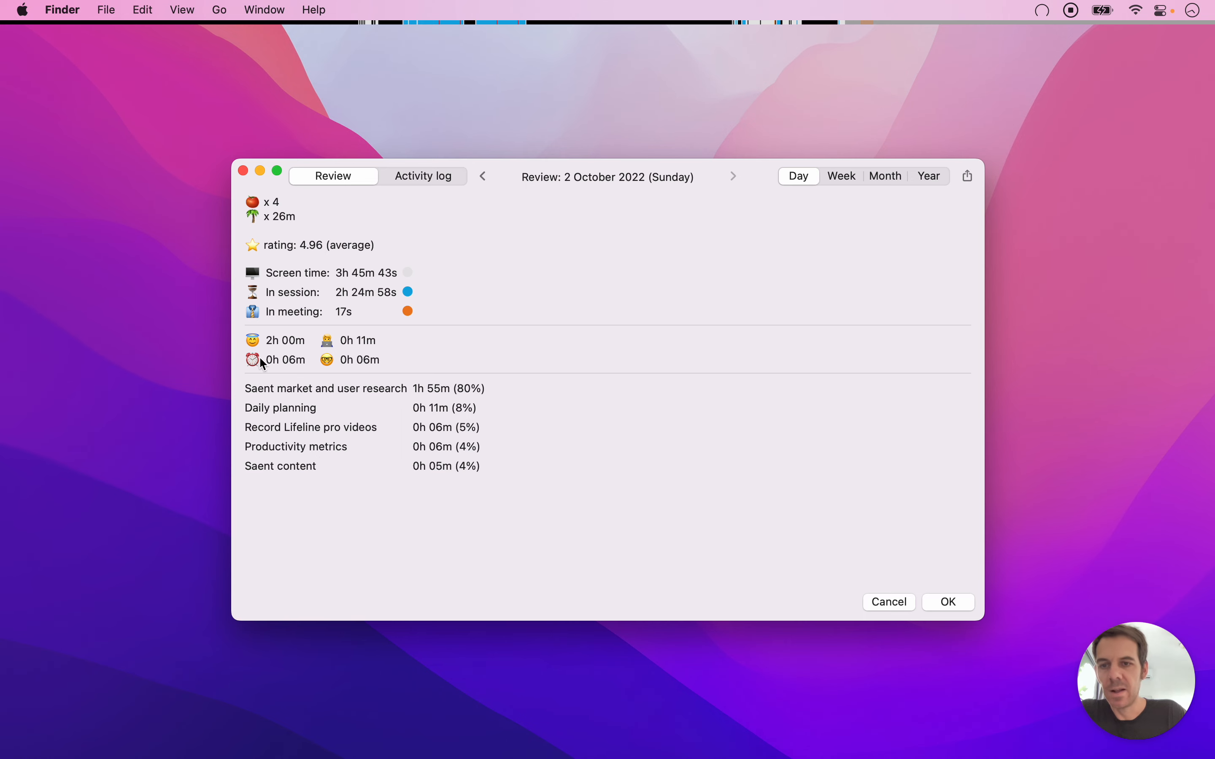
mouse_move(179, 528)
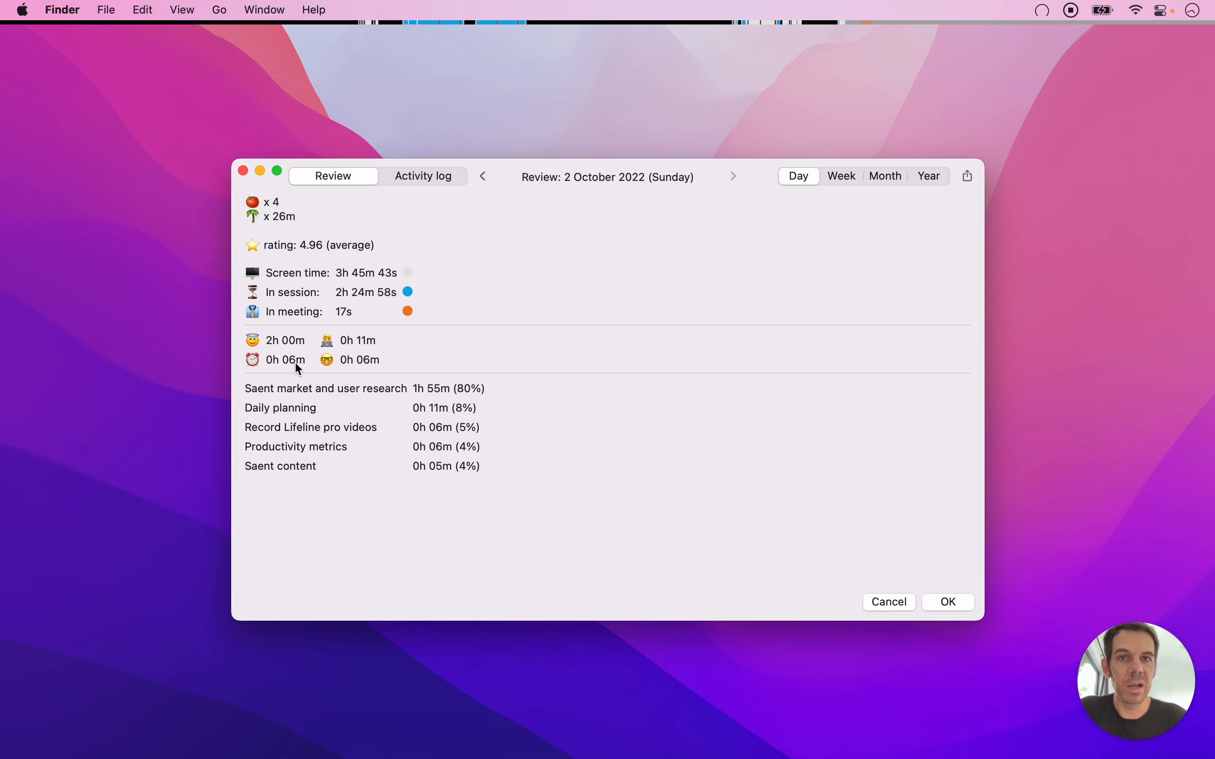
mouse_move(272, 347)
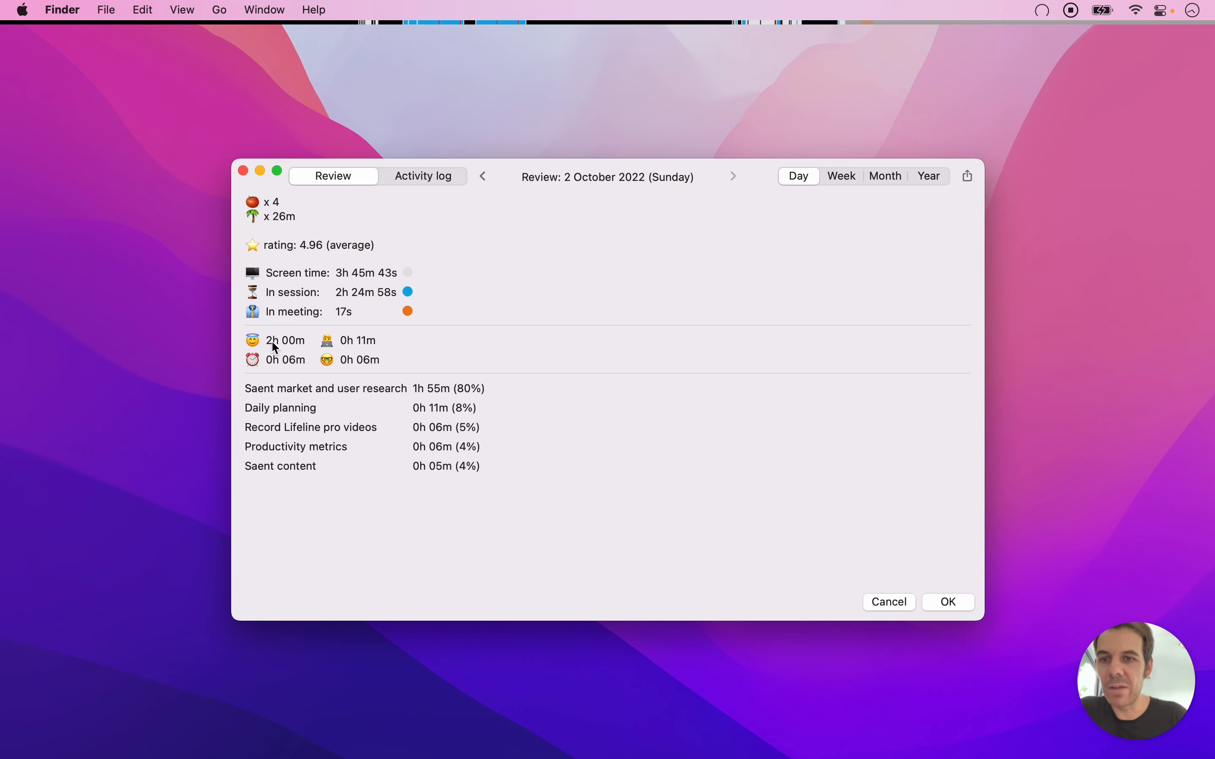
mouse_move(314, 393)
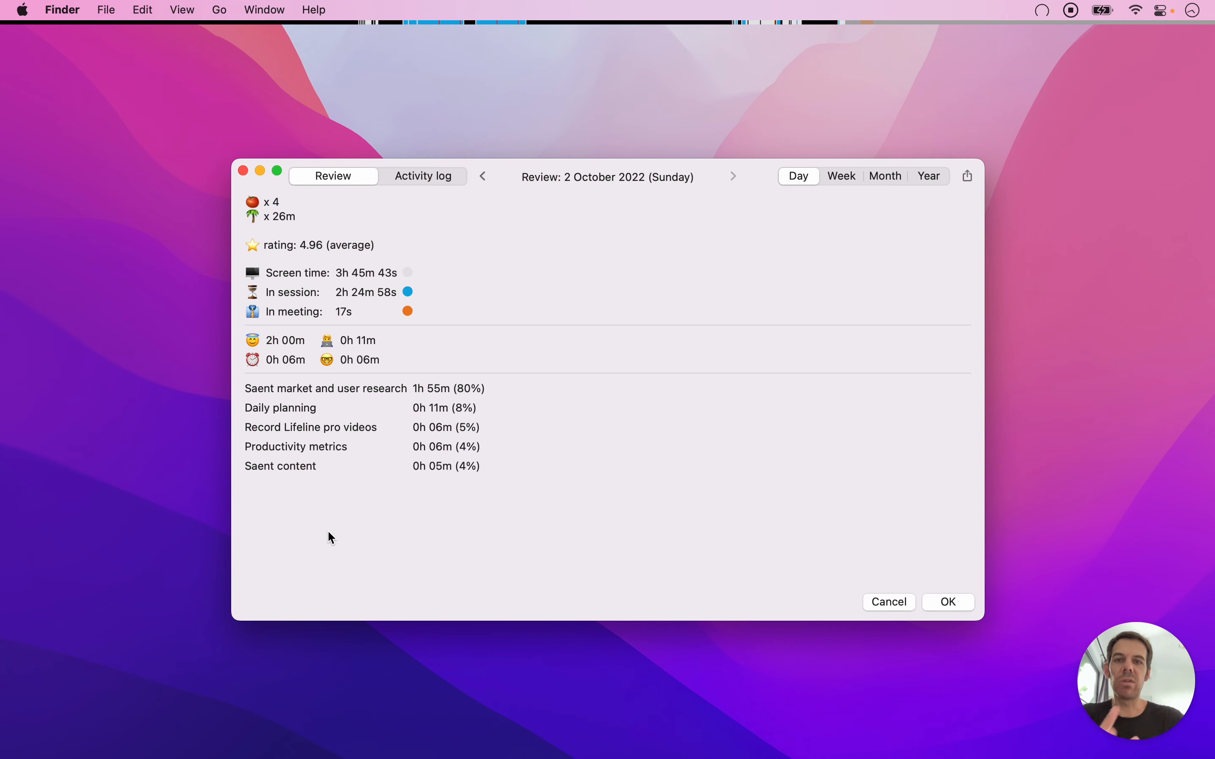
mouse_move(445, 631)
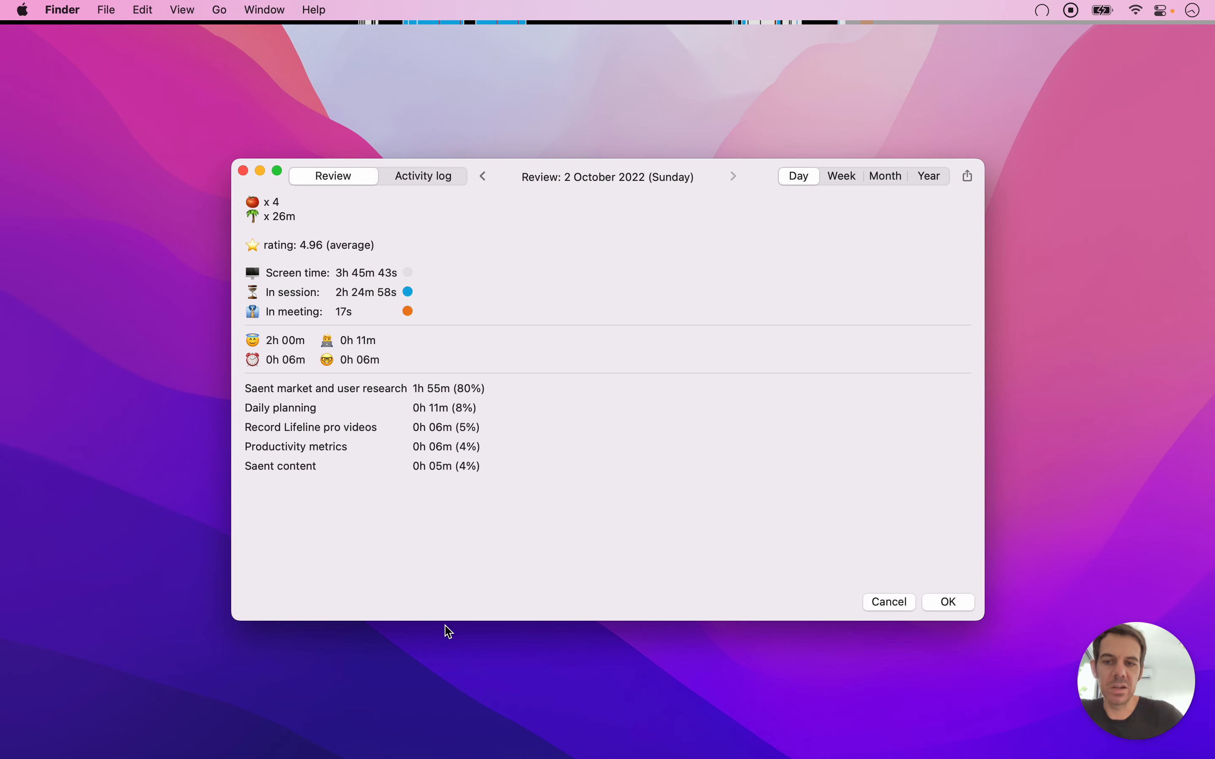
mouse_move(445, 422)
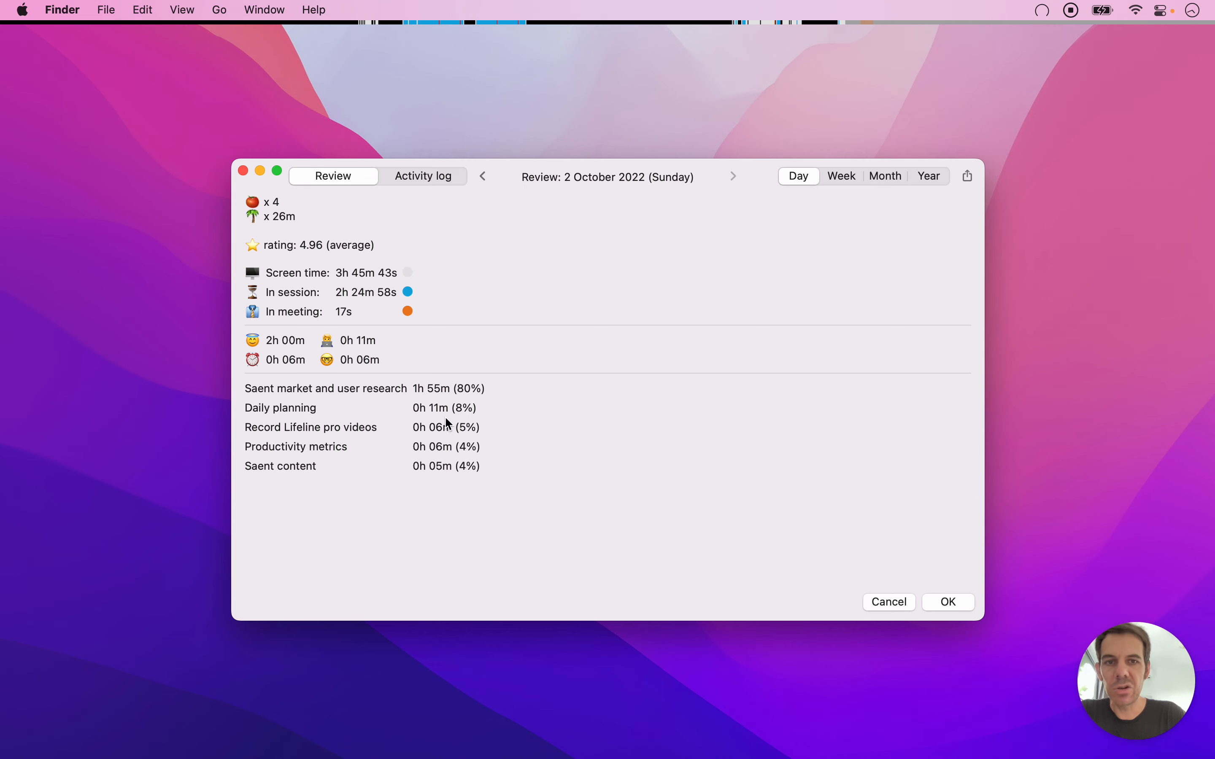
mouse_move(727, 227)
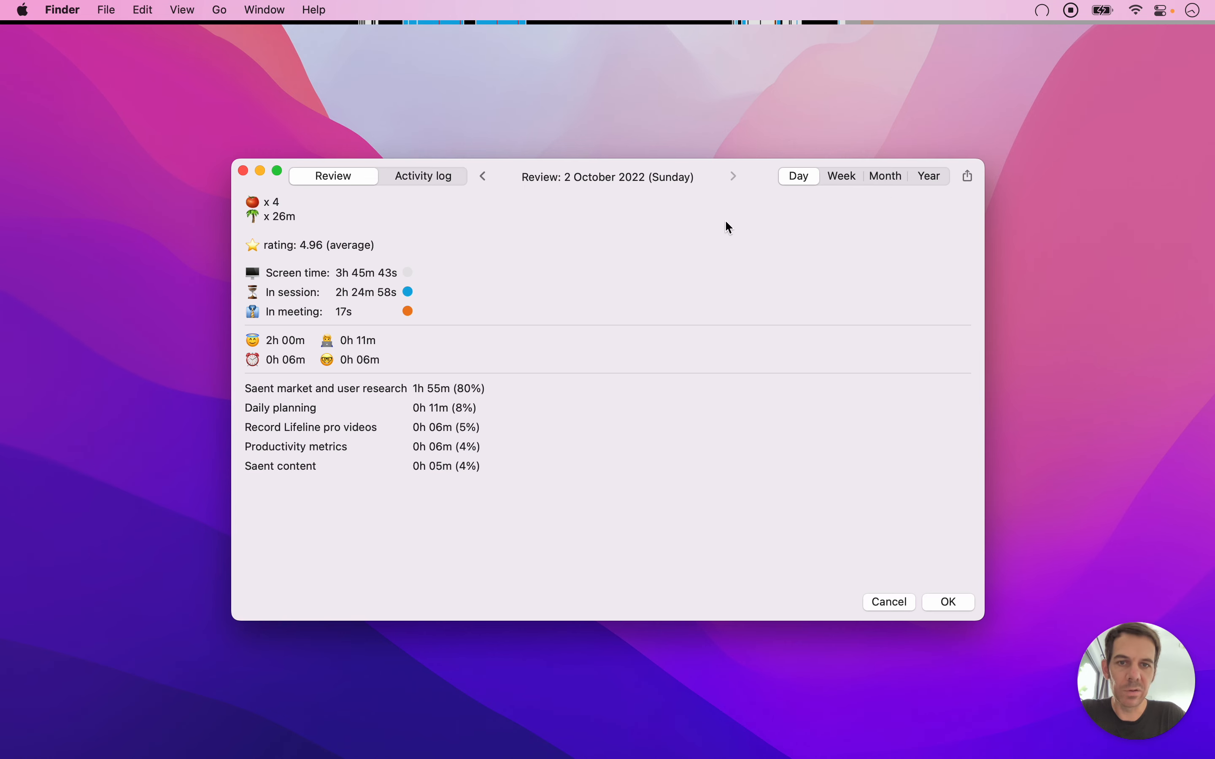
mouse_move(794, 247)
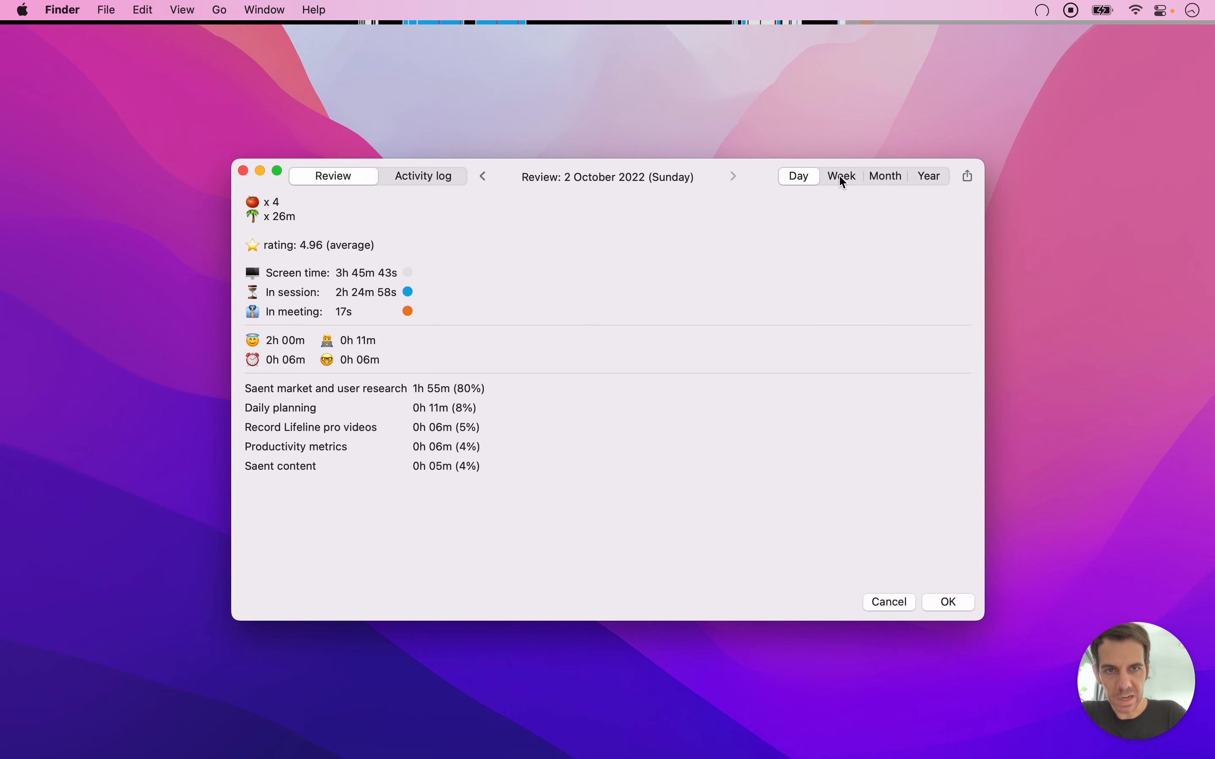
mouse_move(674, 189)
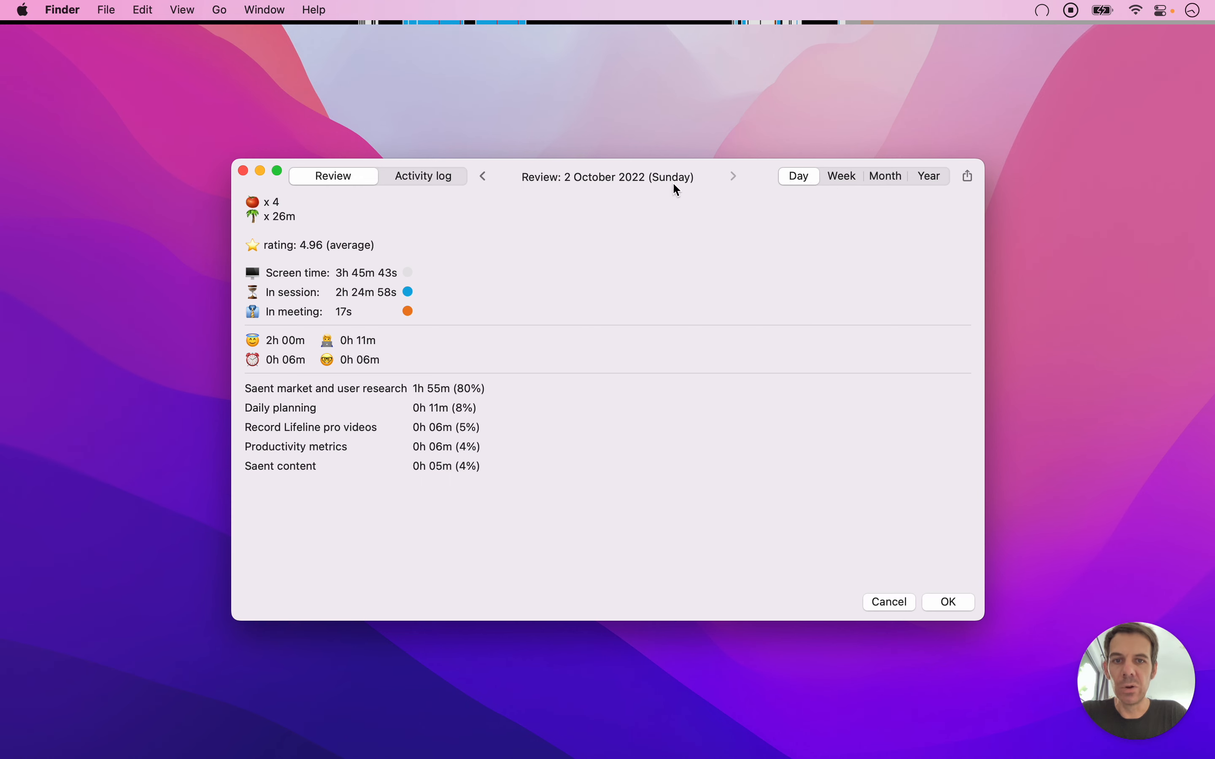
mouse_move(649, 176)
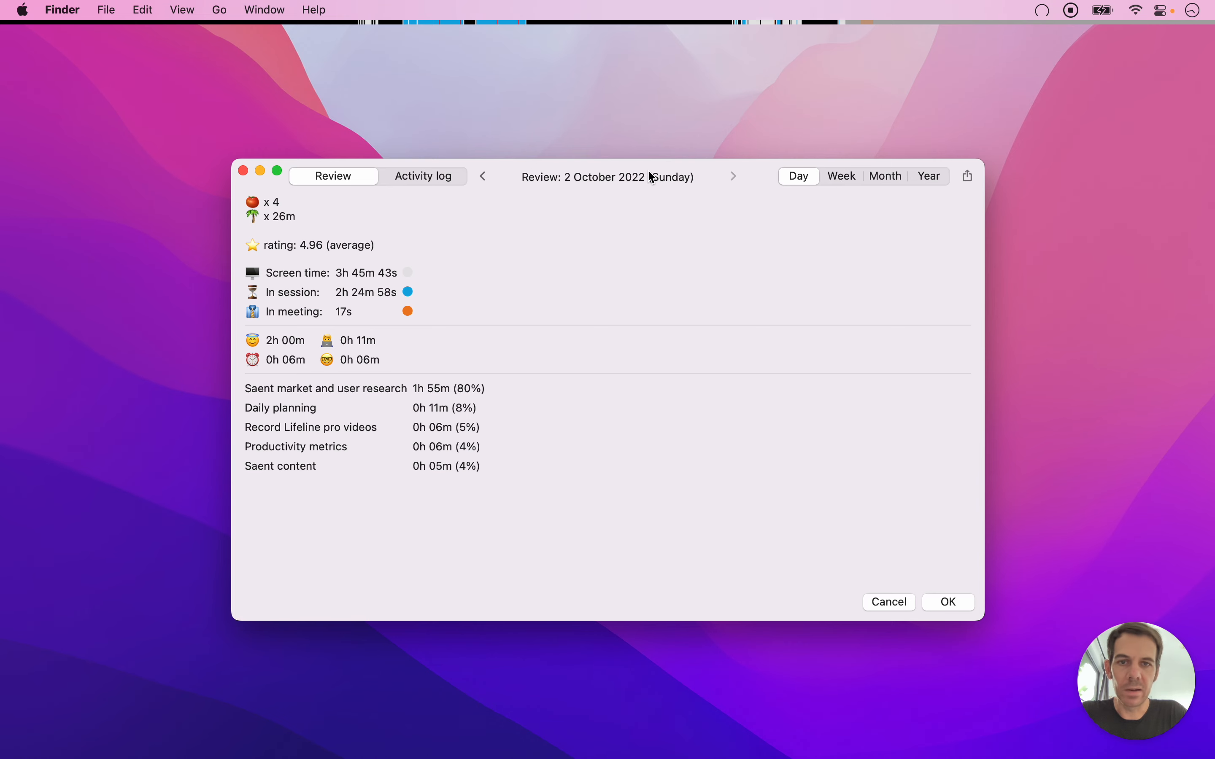
click(483, 177)
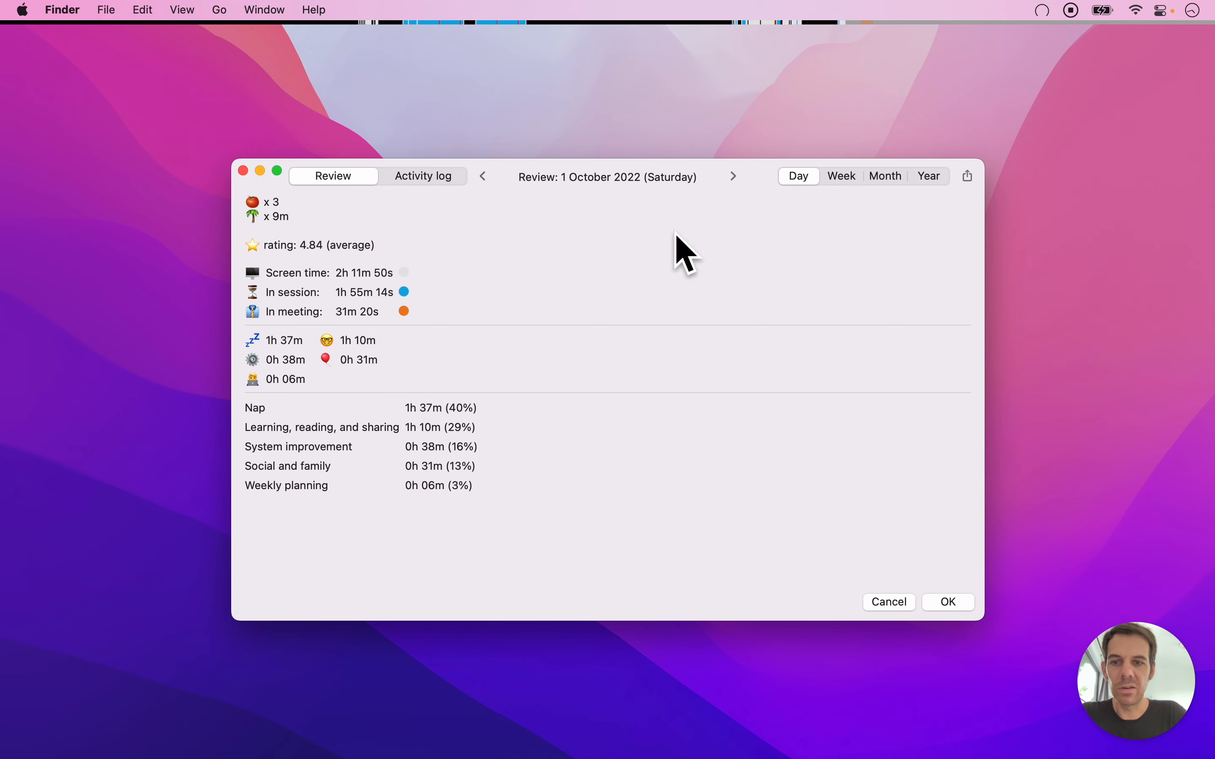
click(732, 177)
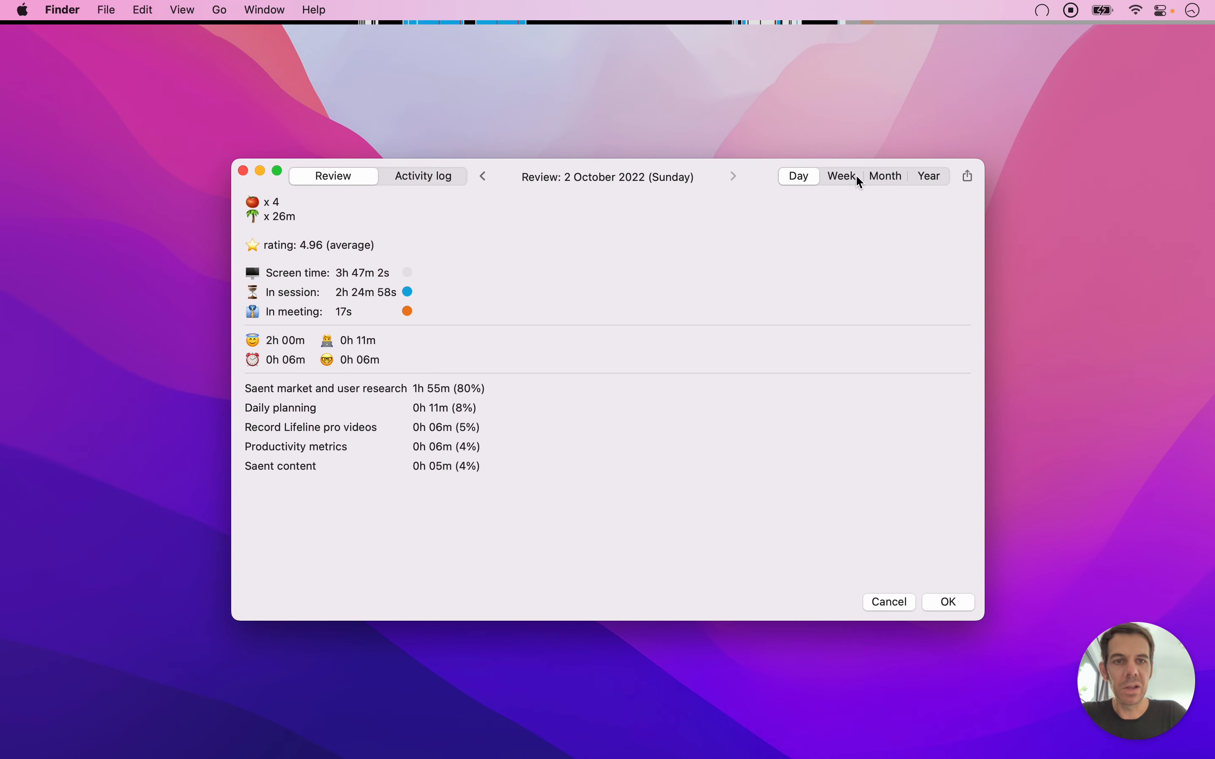
mouse_move(878, 194)
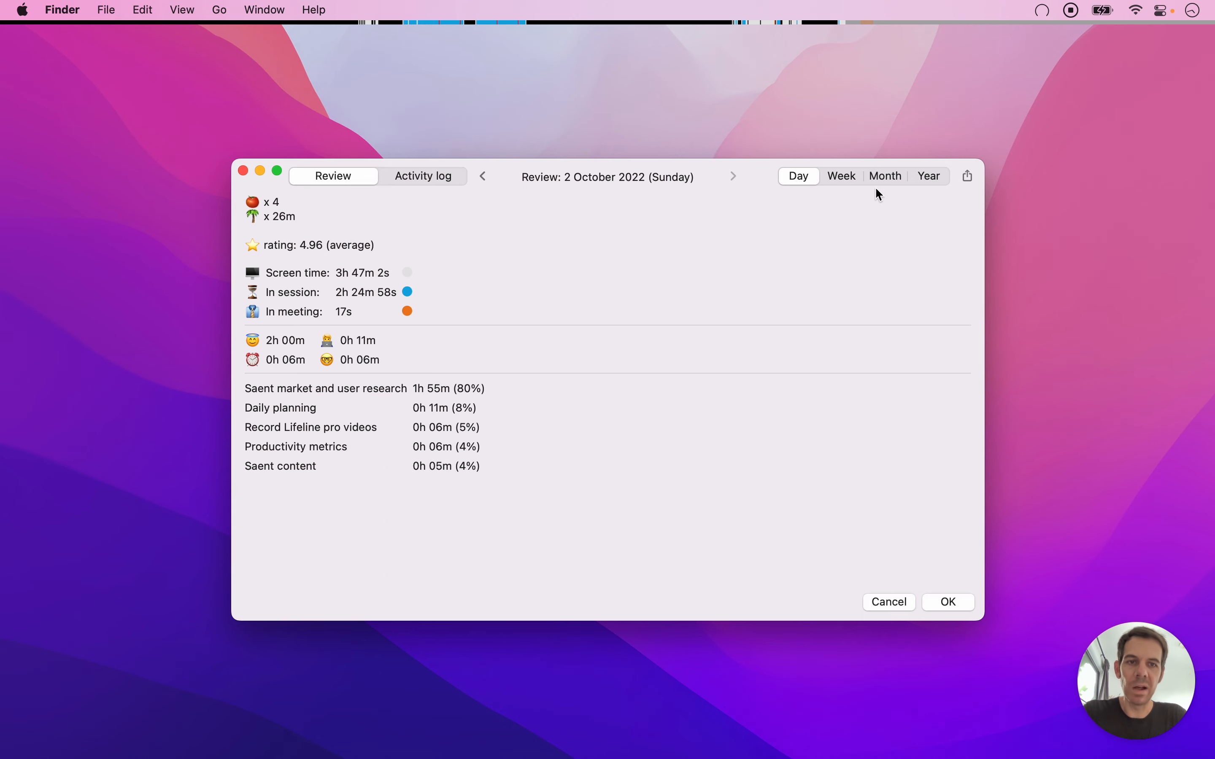
mouse_move(743, 228)
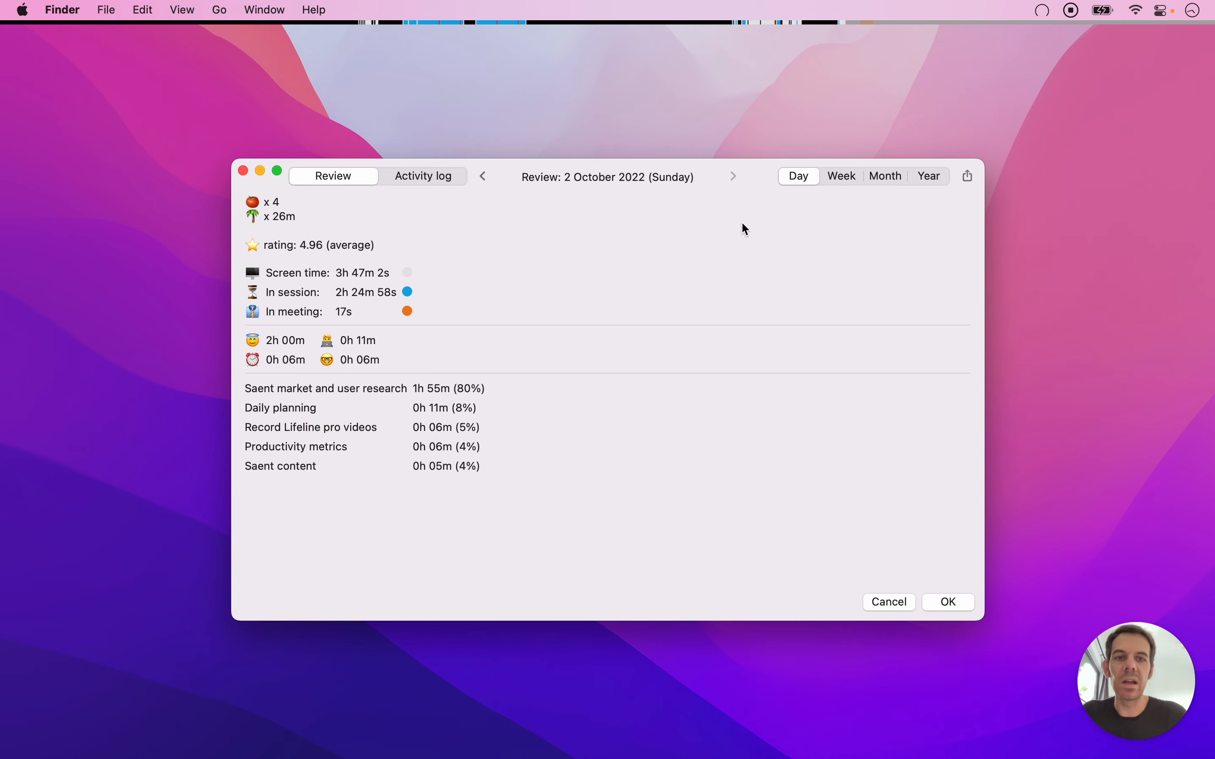
mouse_move(802, 258)
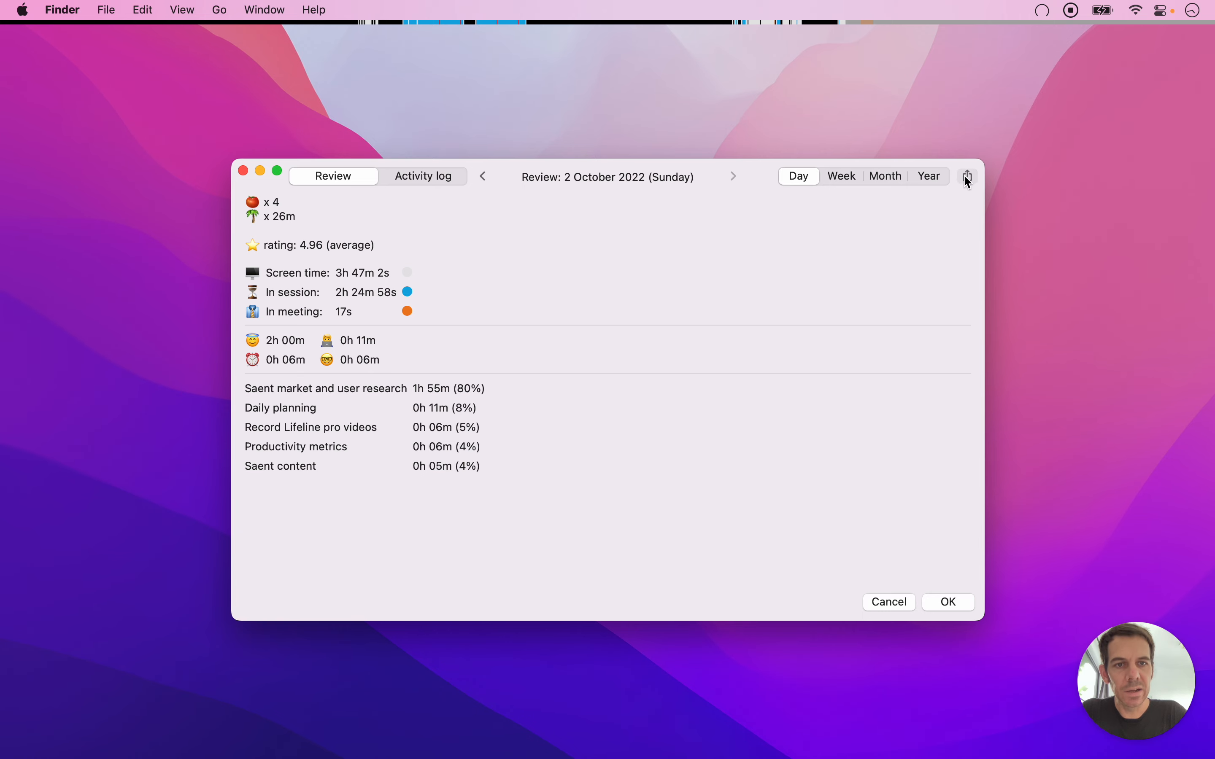
click(966, 176)
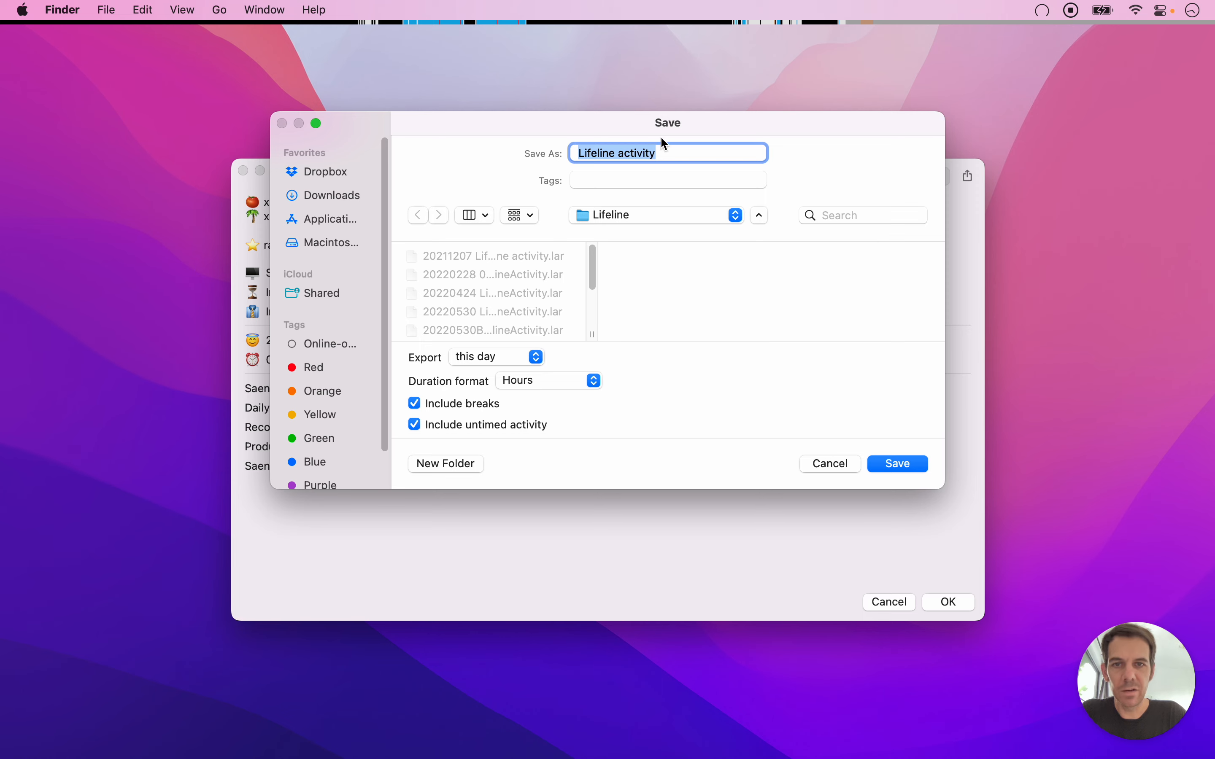
mouse_move(501, 358)
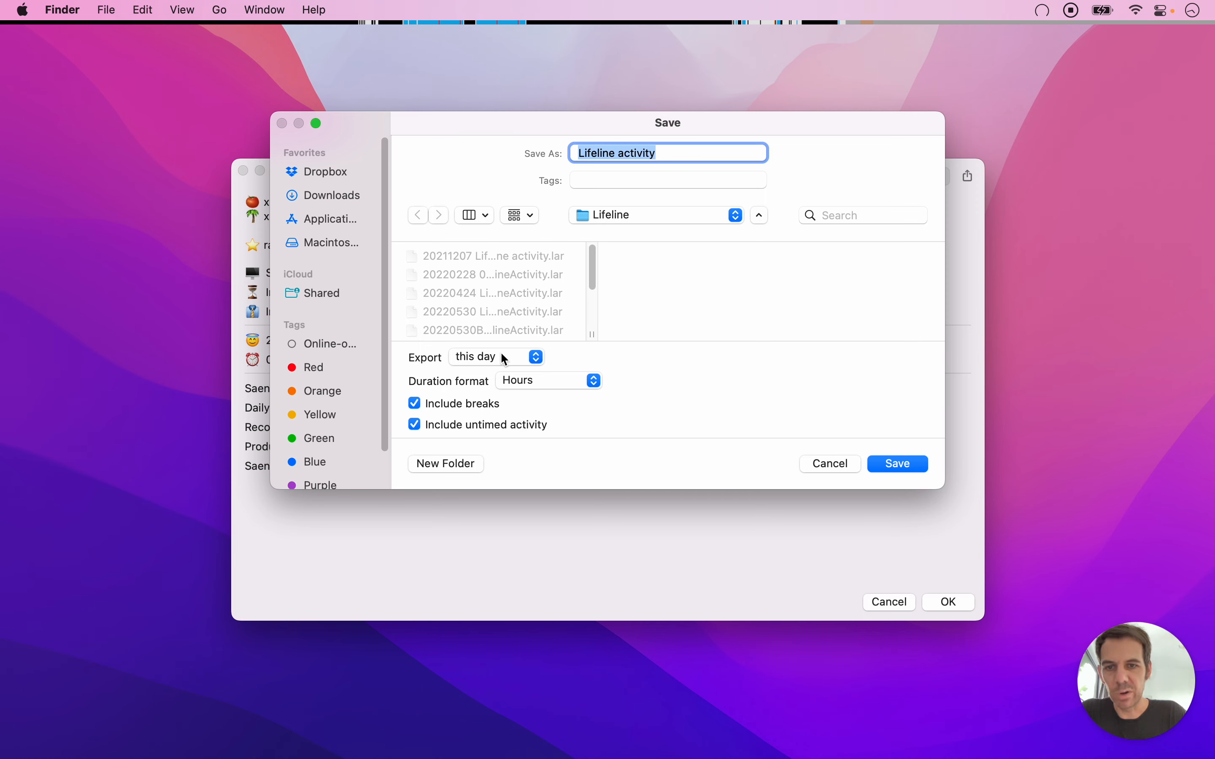
click(494, 356)
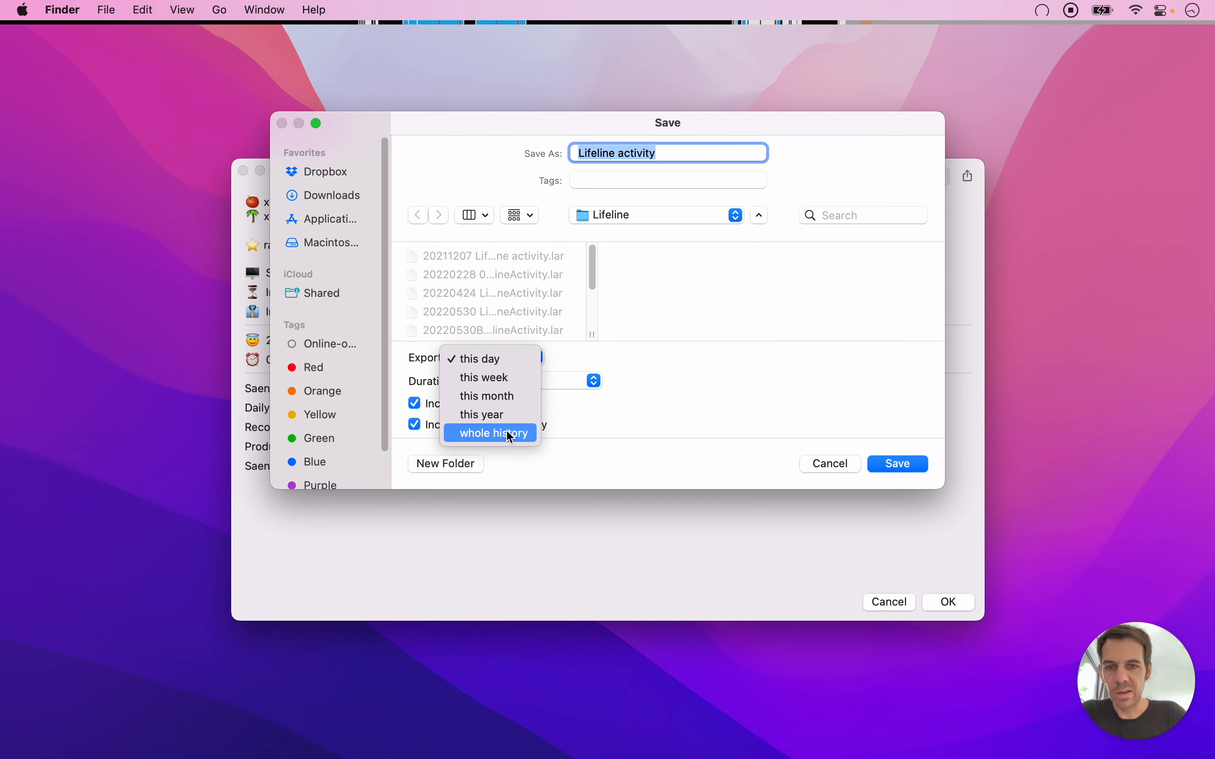
click(484, 357)
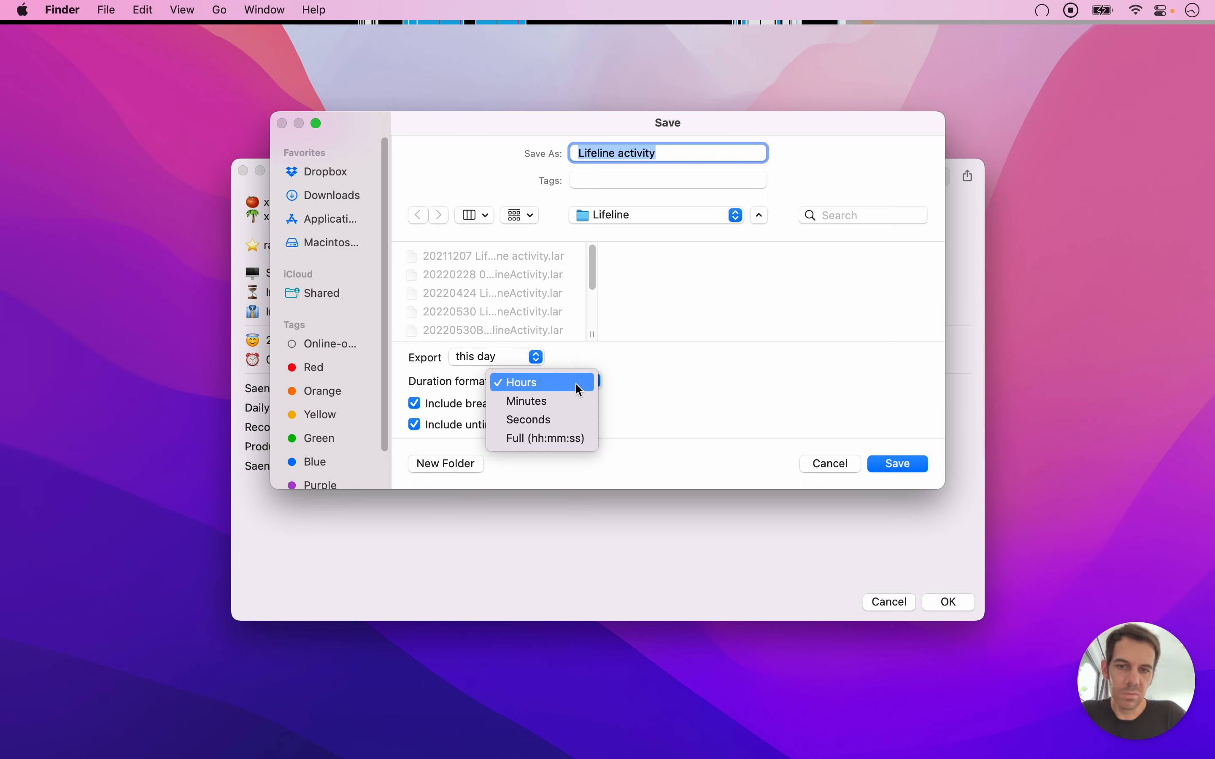
mouse_move(576, 438)
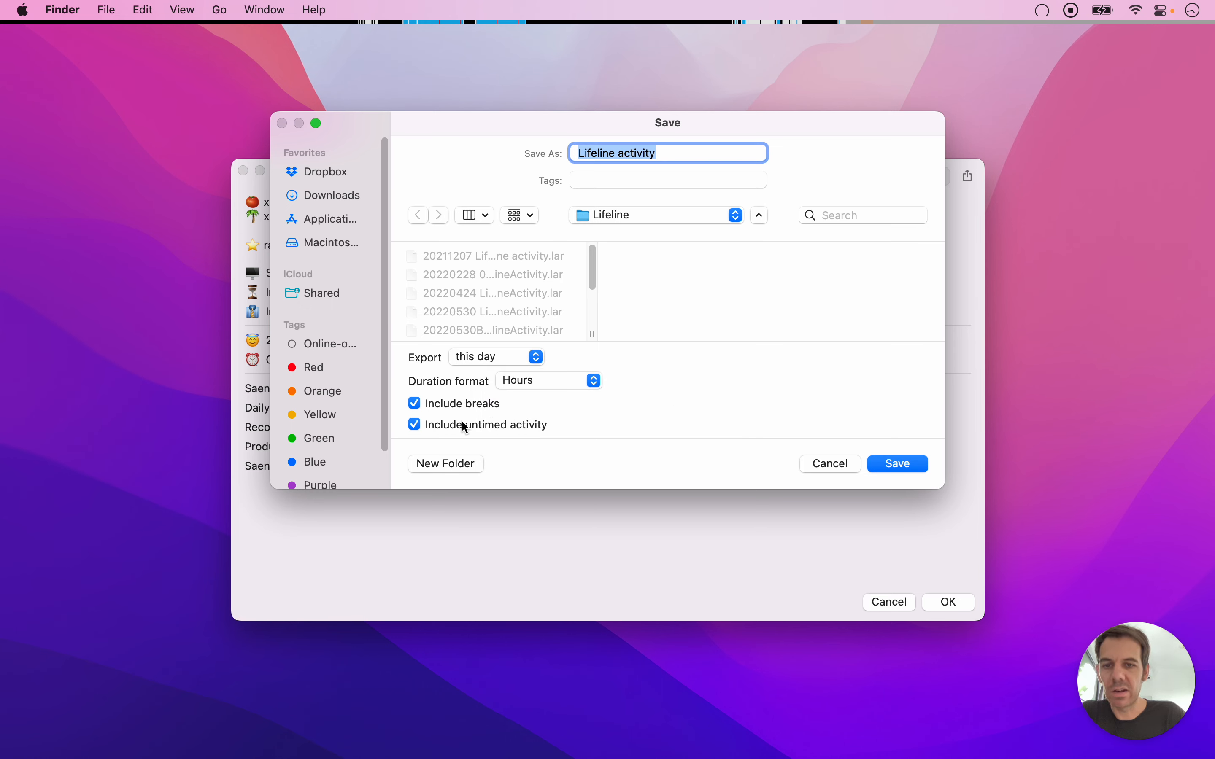
mouse_move(543, 415)
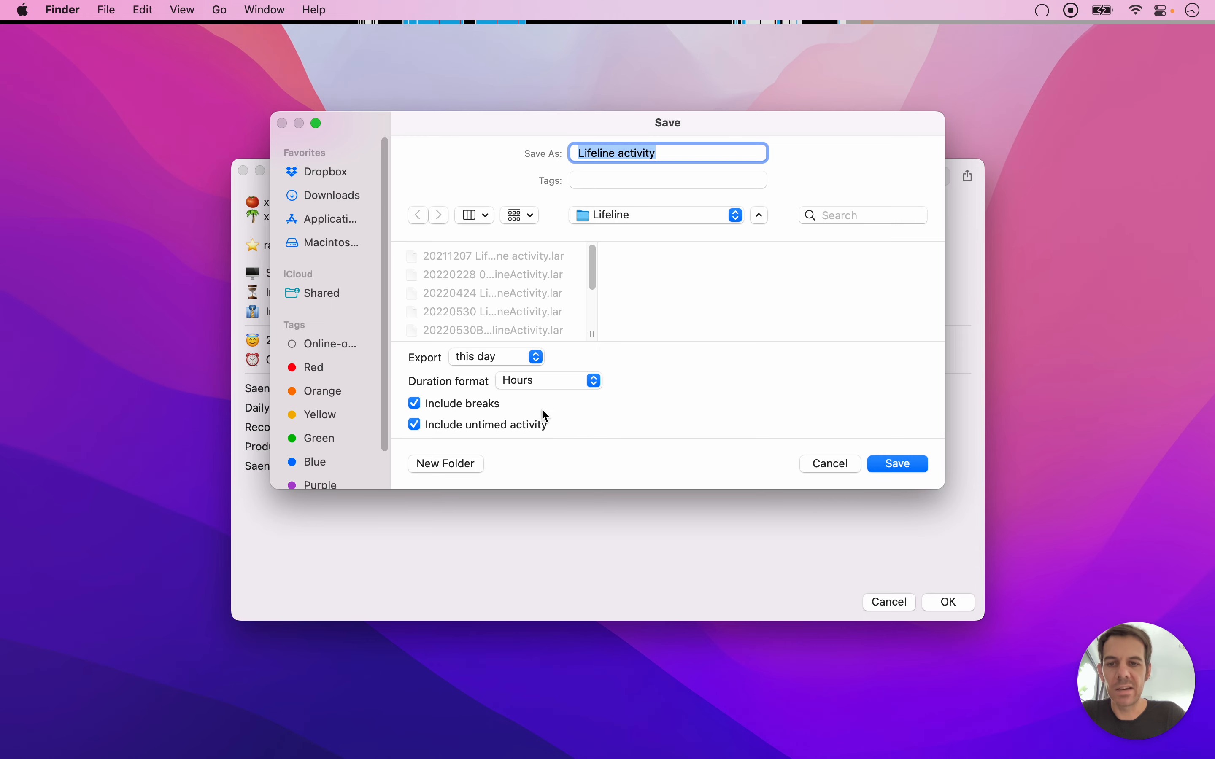
mouse_move(834, 470)
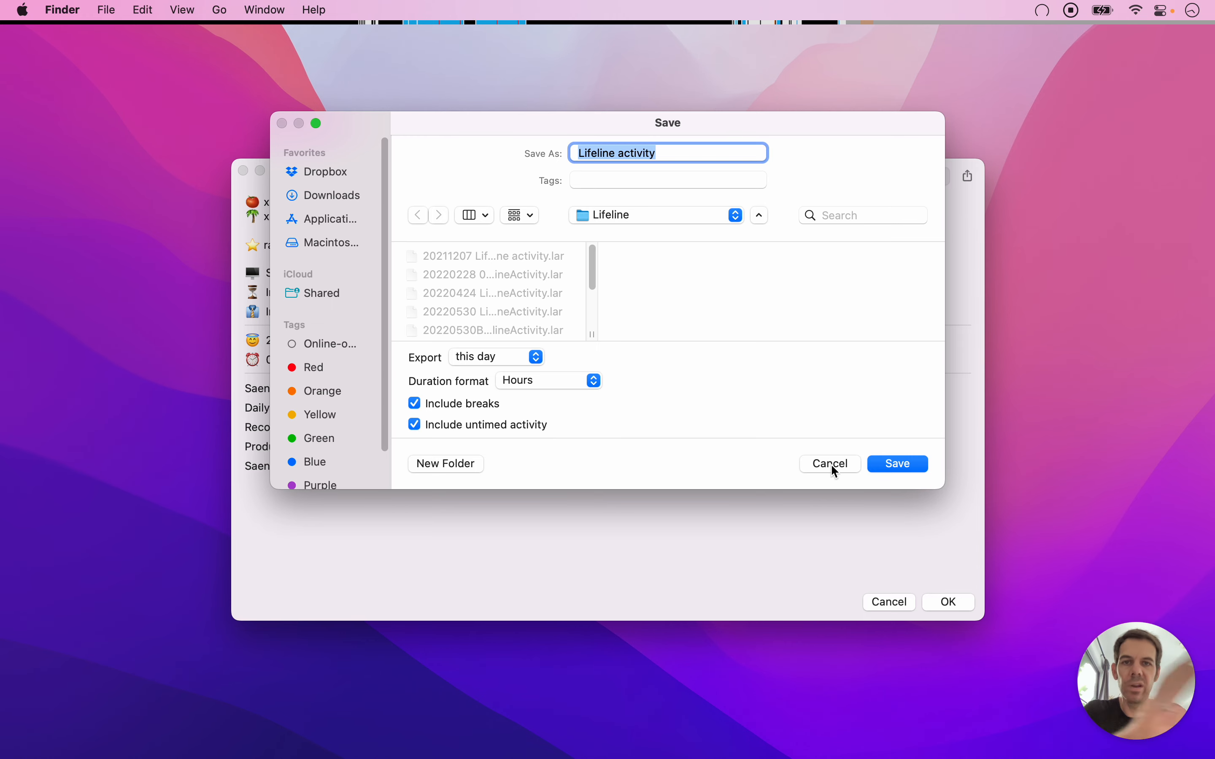
click(829, 463)
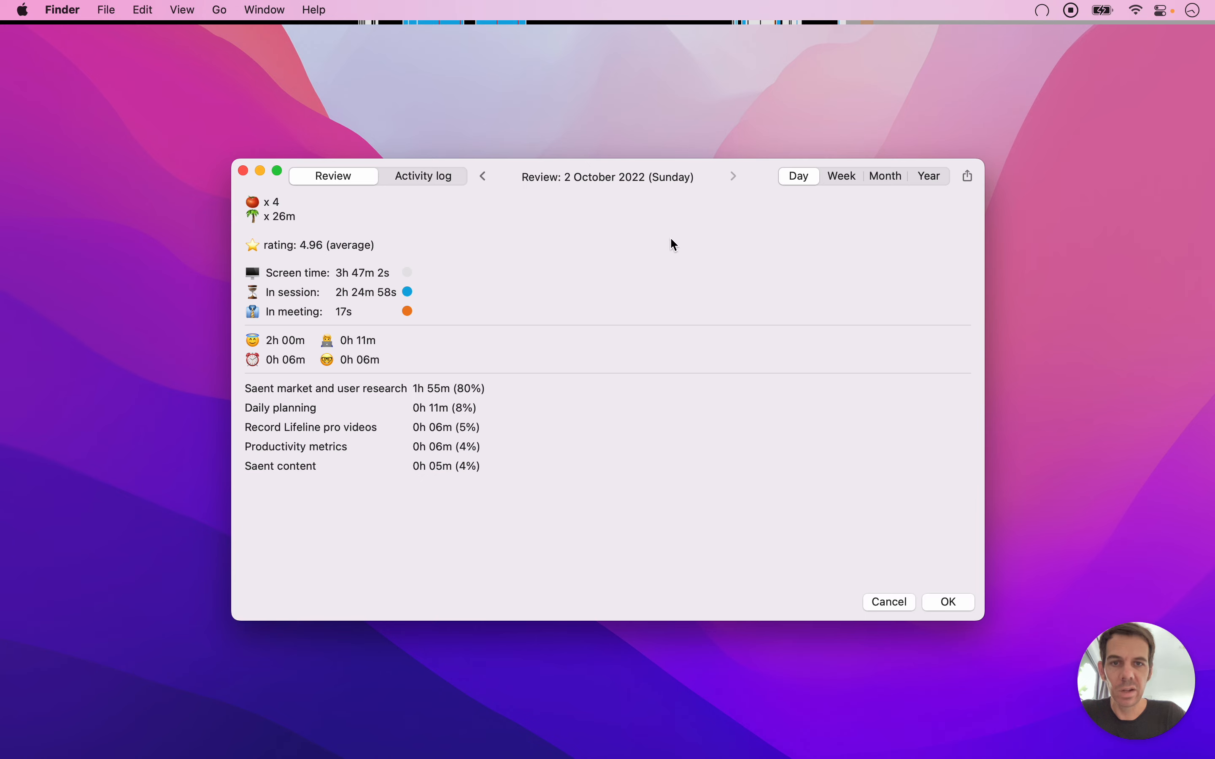
- In the activity log, relabel the 14:38:35 session as 'Saent market and user research'
click(422, 175)
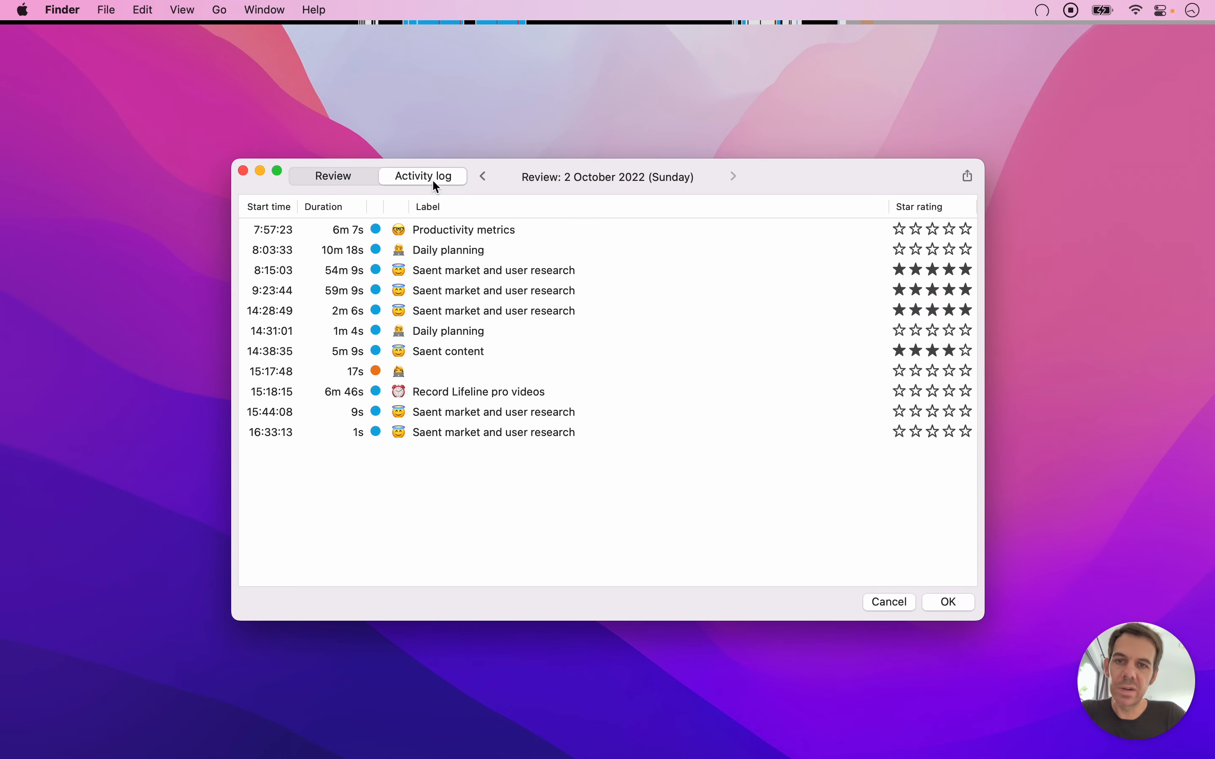
mouse_move(599, 222)
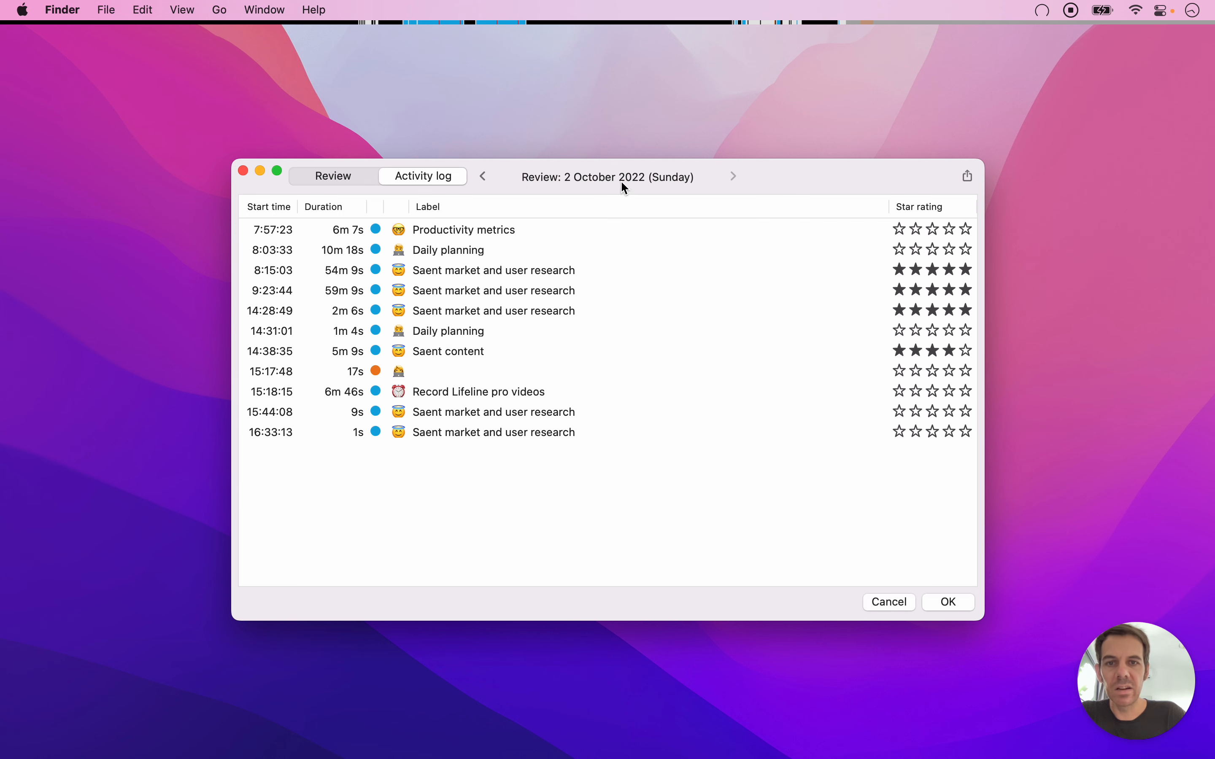
mouse_move(483, 176)
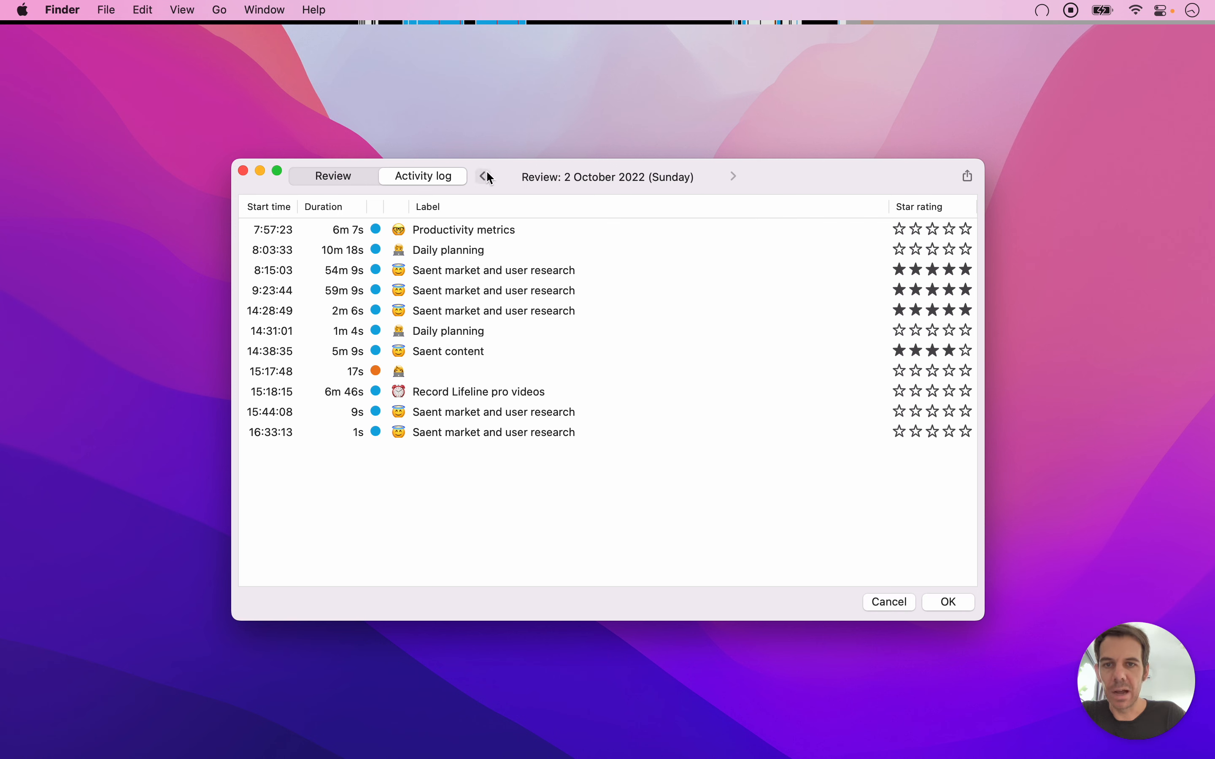
mouse_move(321, 321)
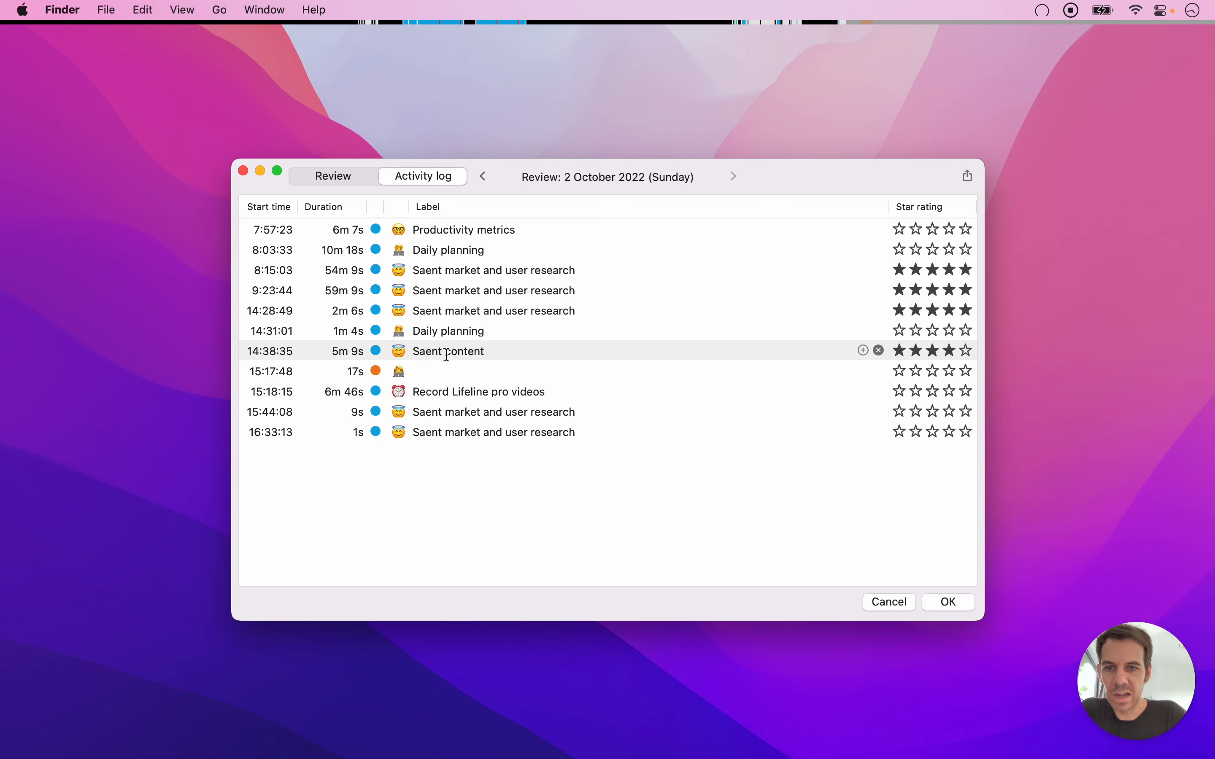
double_click(493, 311)
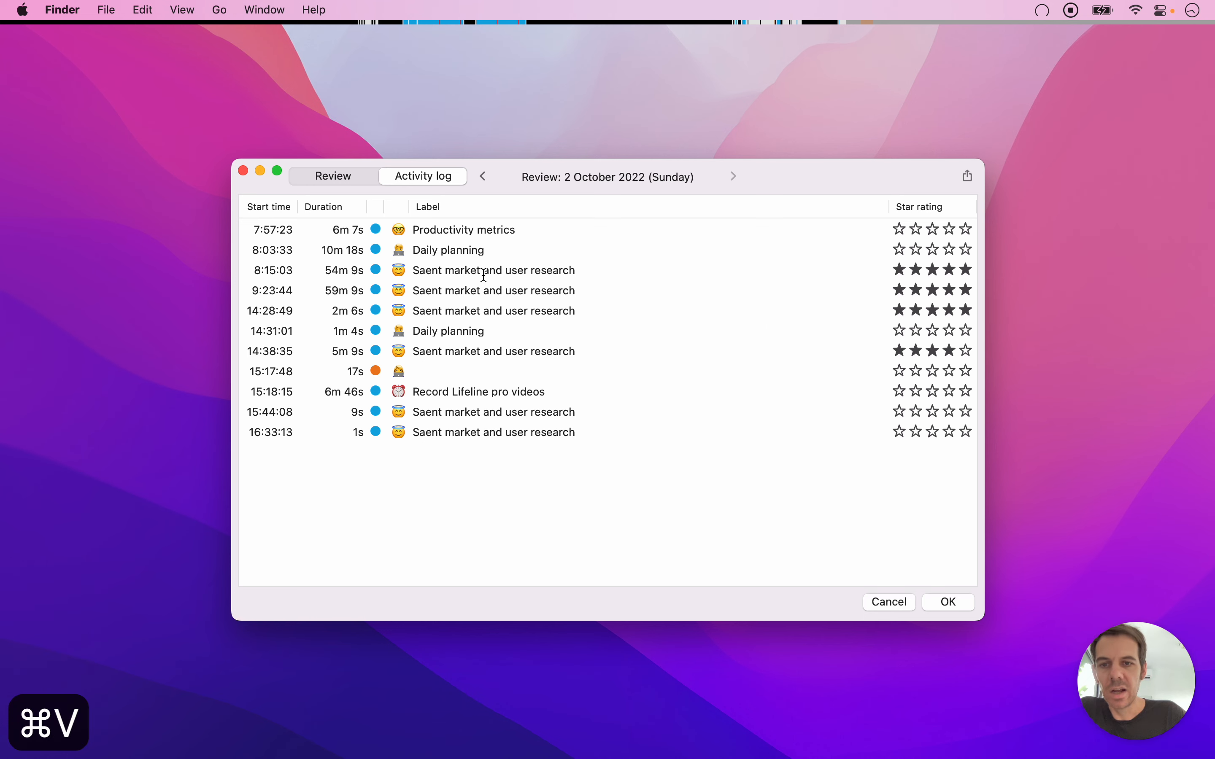
double_click(493, 311)
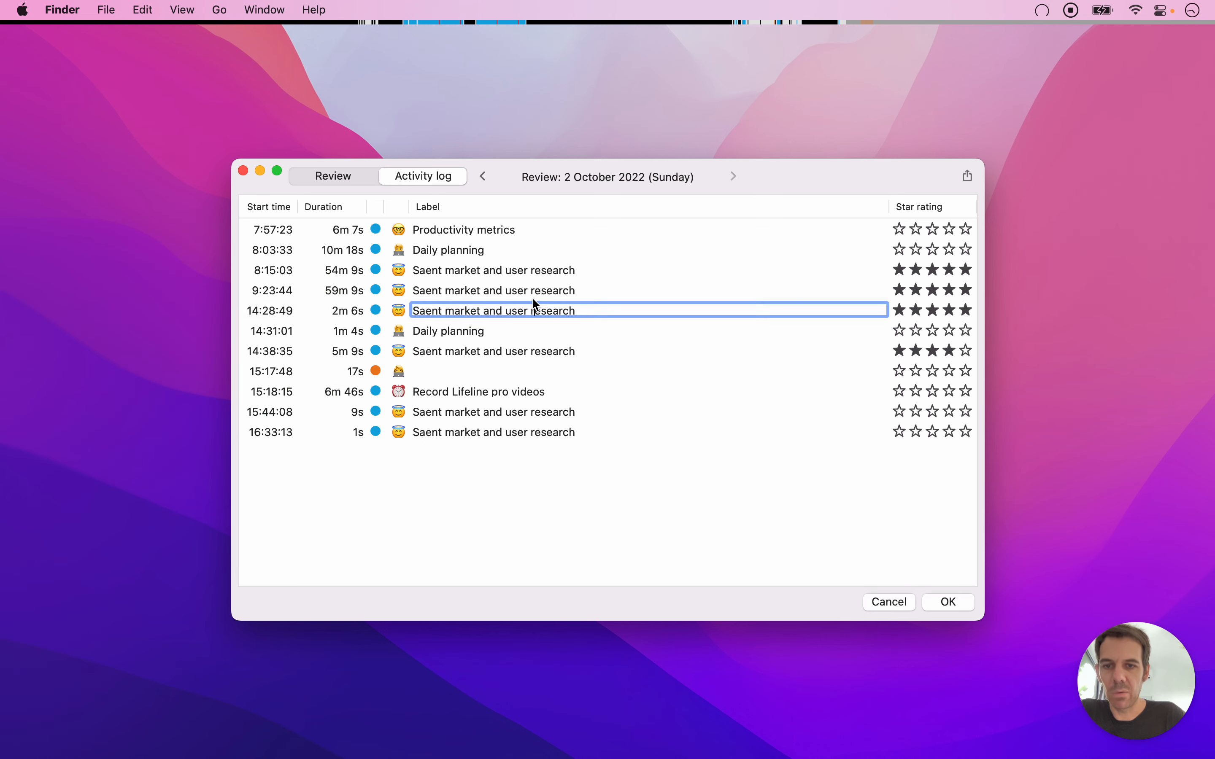
mouse_move(391, 380)
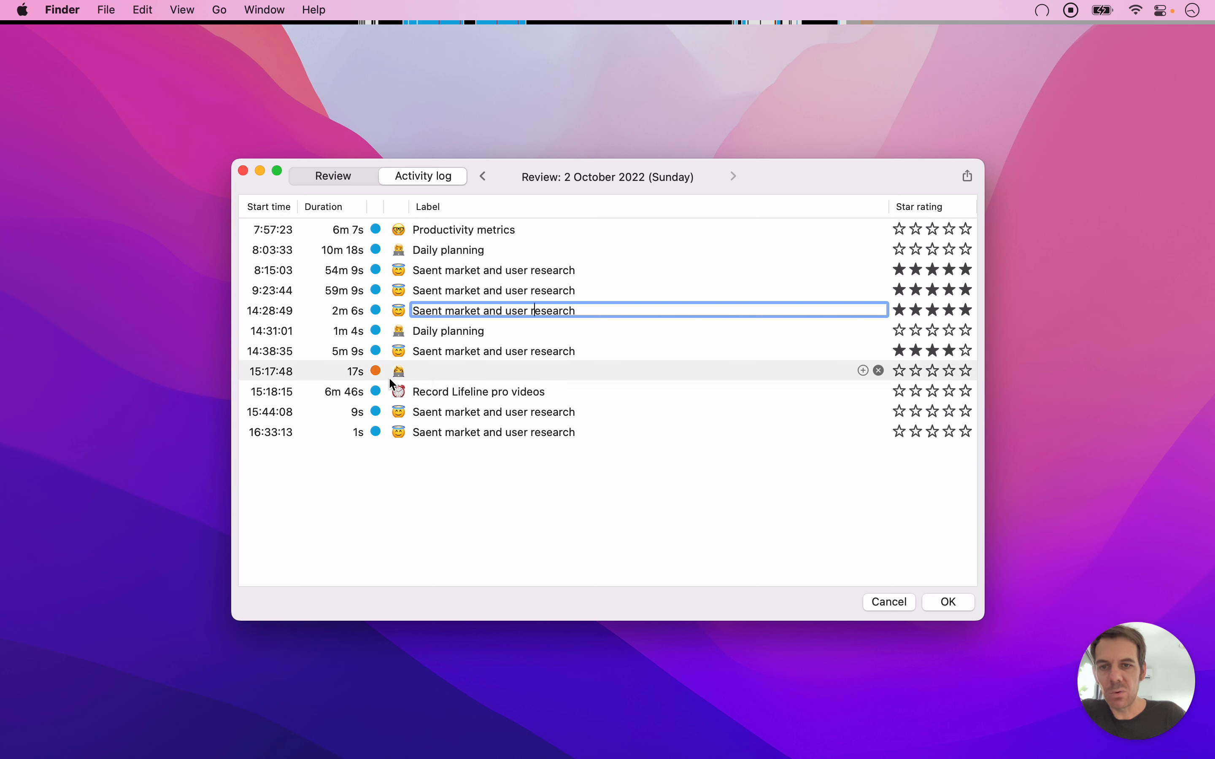
mouse_move(356, 350)
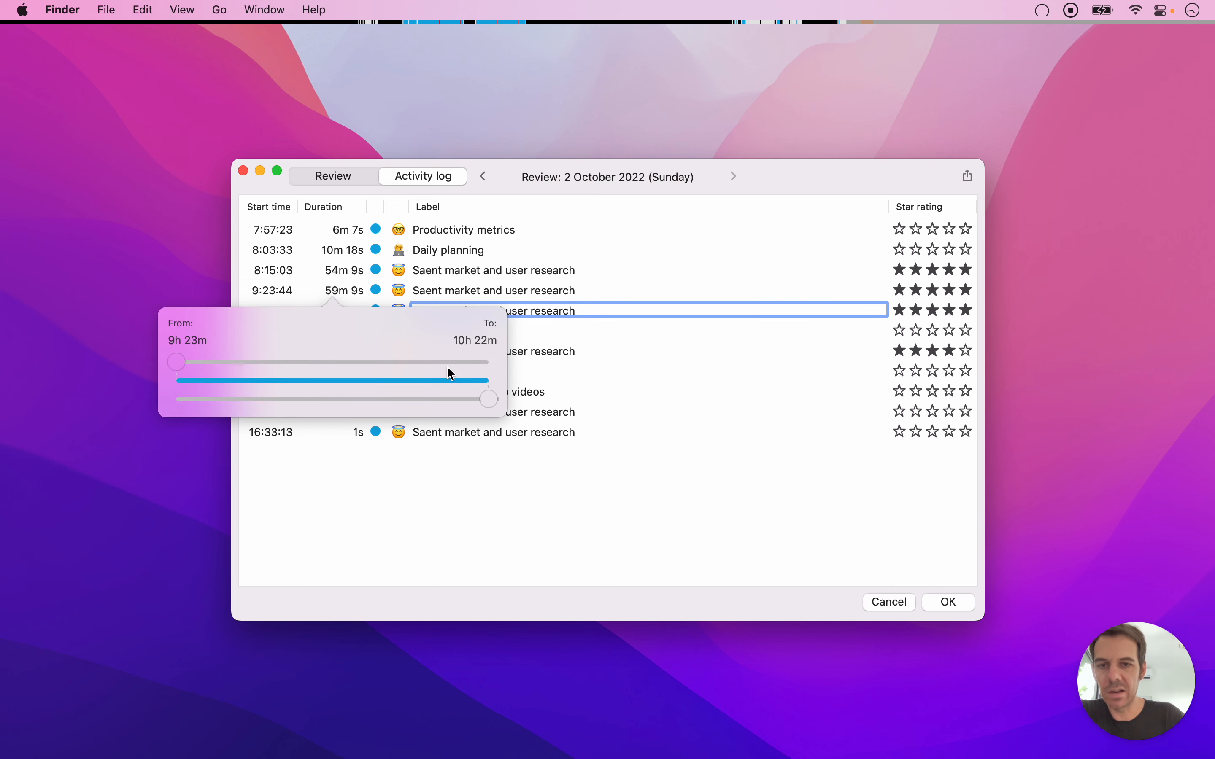
drag(489, 399, 318, 399)
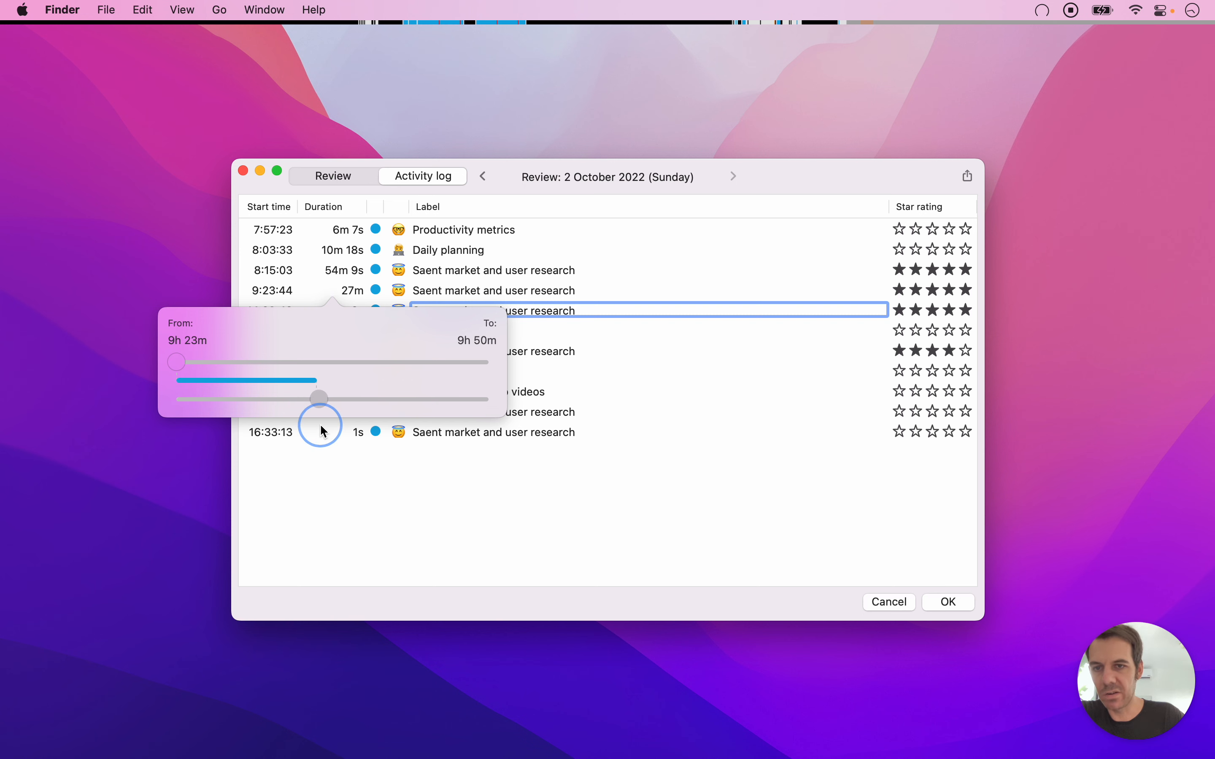
drag(318, 399, 356, 403)
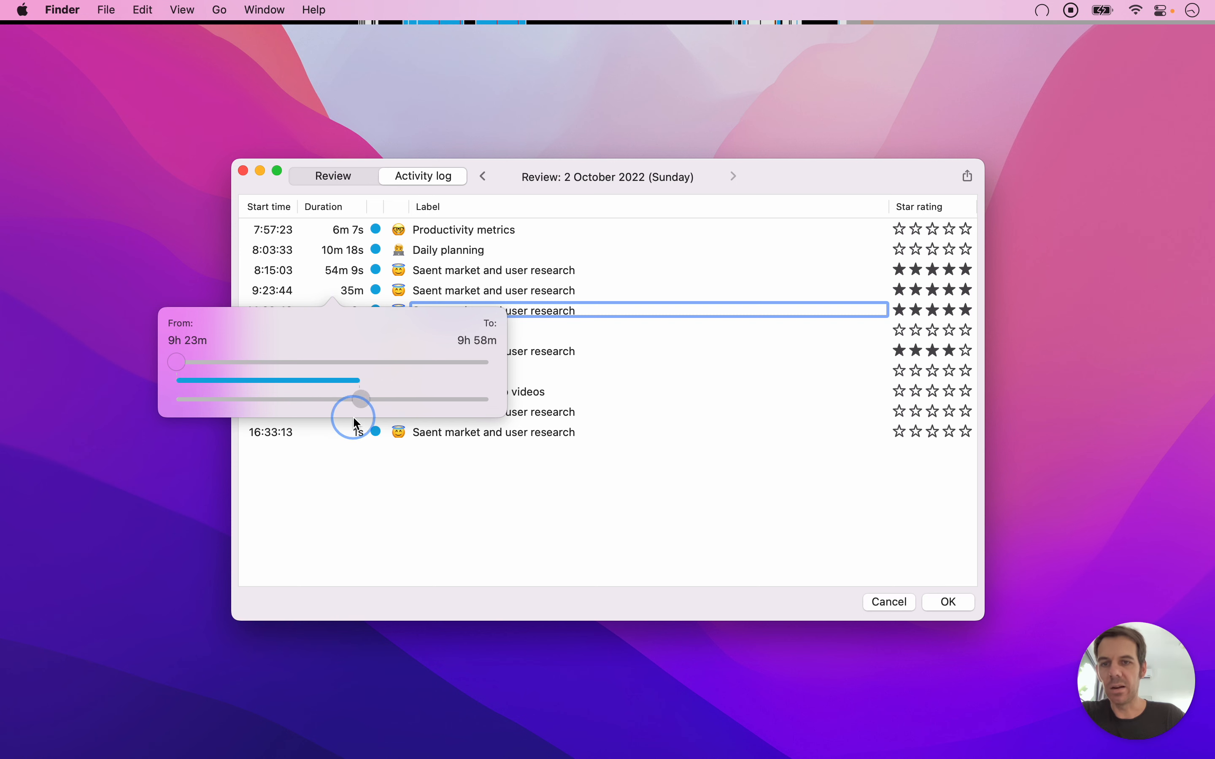
drag(357, 401, 467, 385)
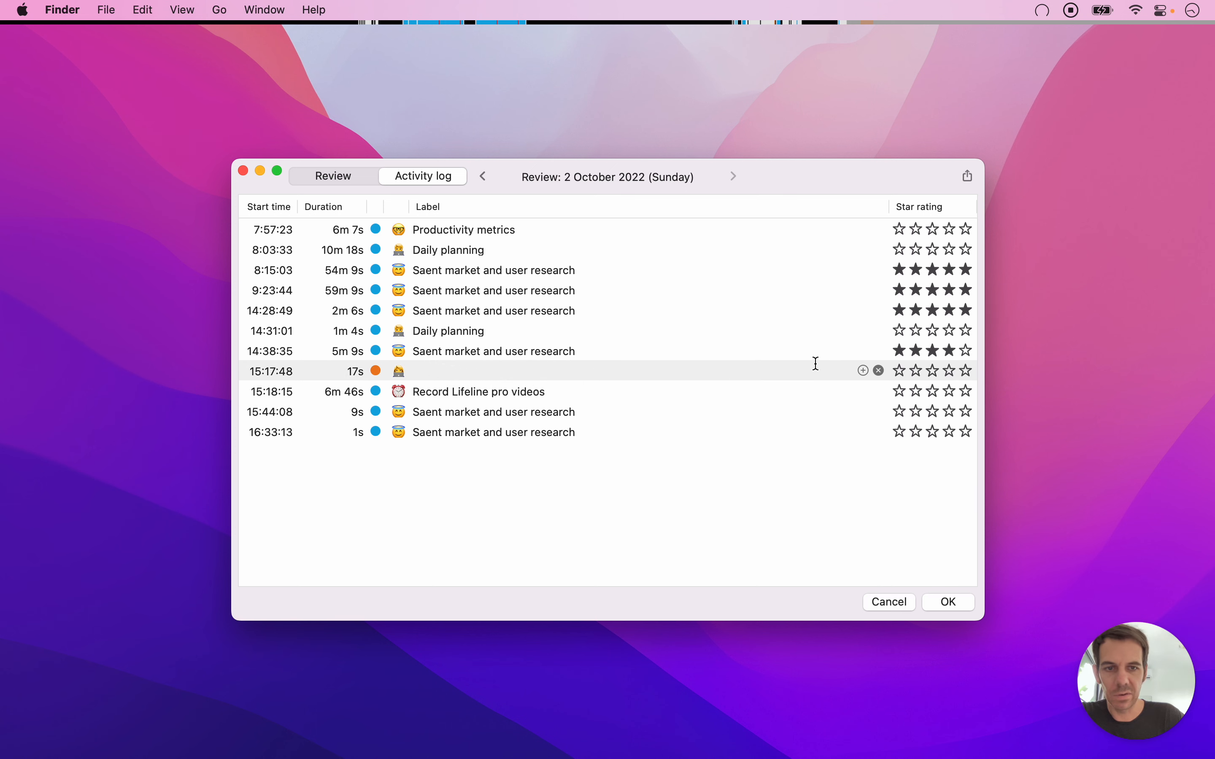
- Apply the log edits and confirm removing the untitled 17-second 15:17:48 session
click(878, 370)
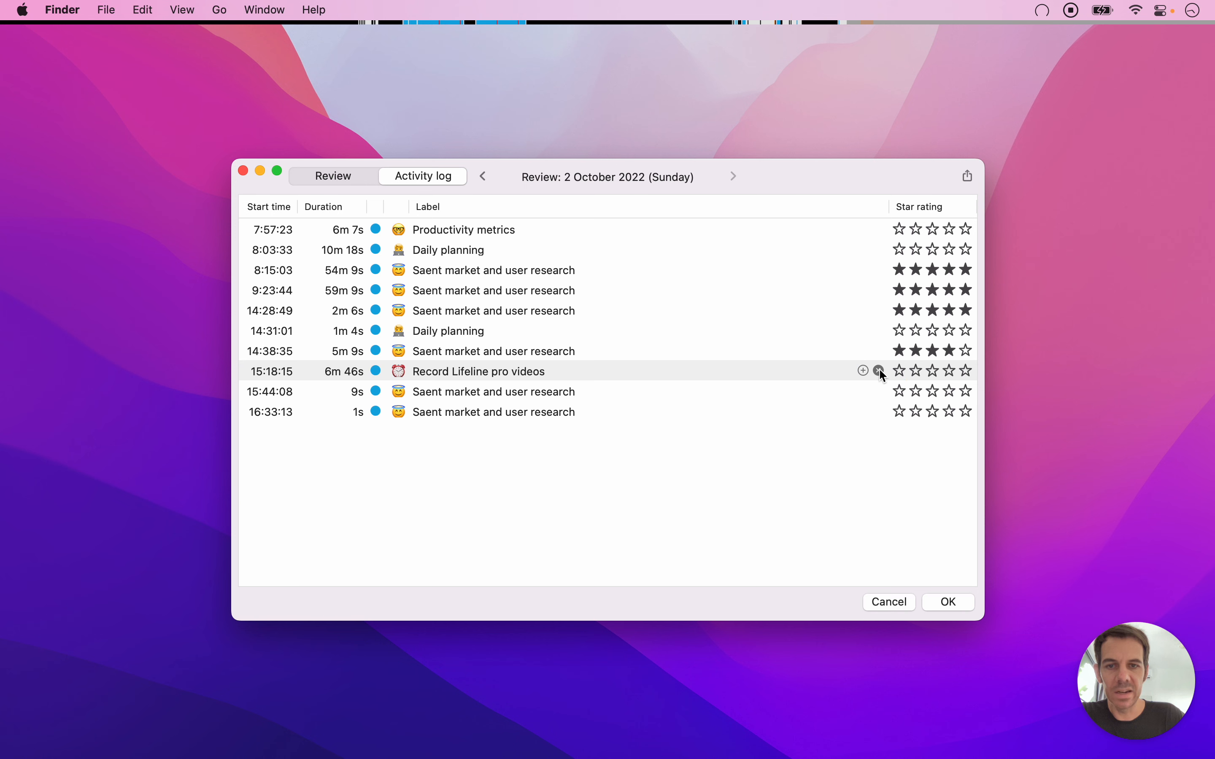
mouse_move(947, 602)
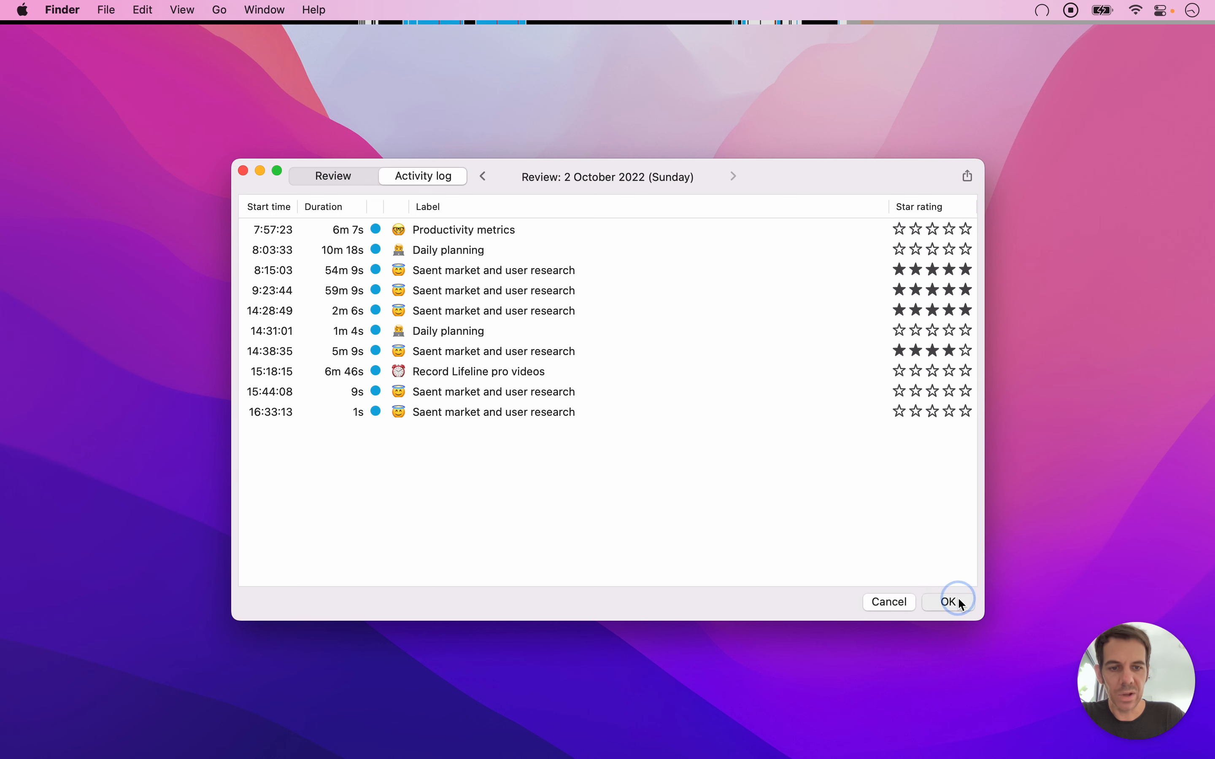
click(947, 603)
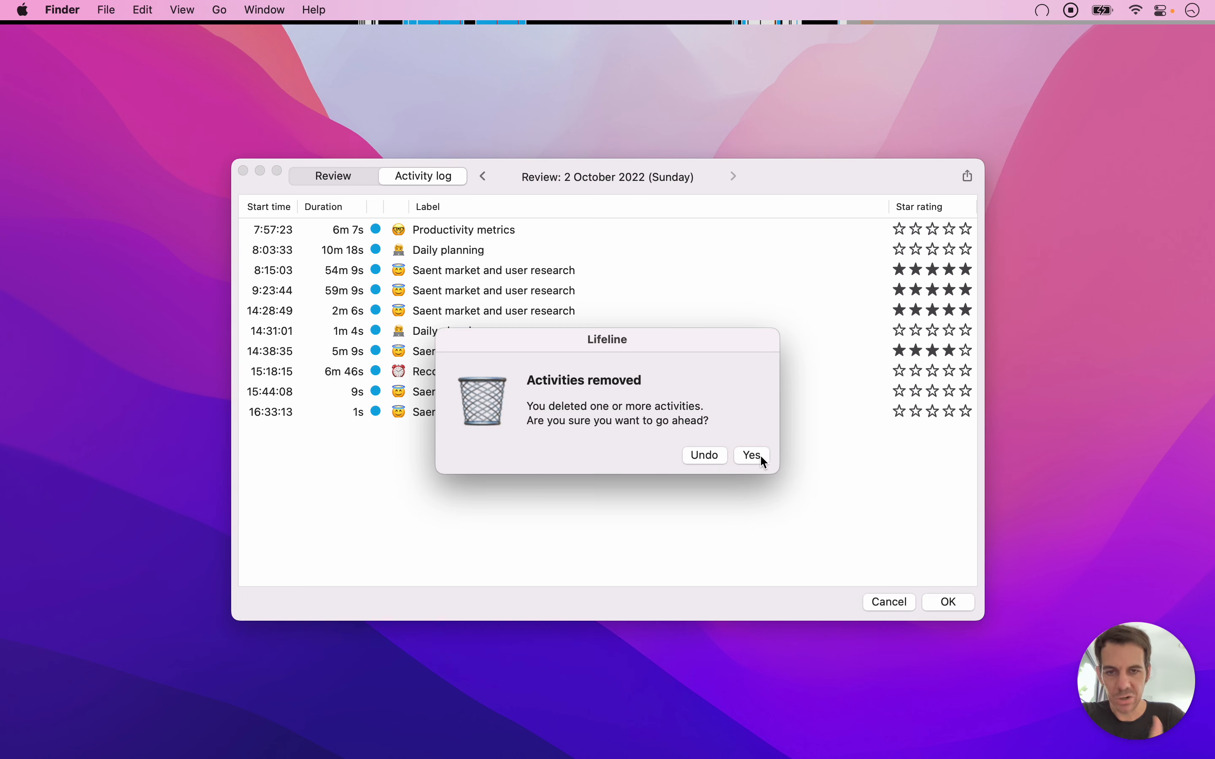
mouse_move(735, 460)
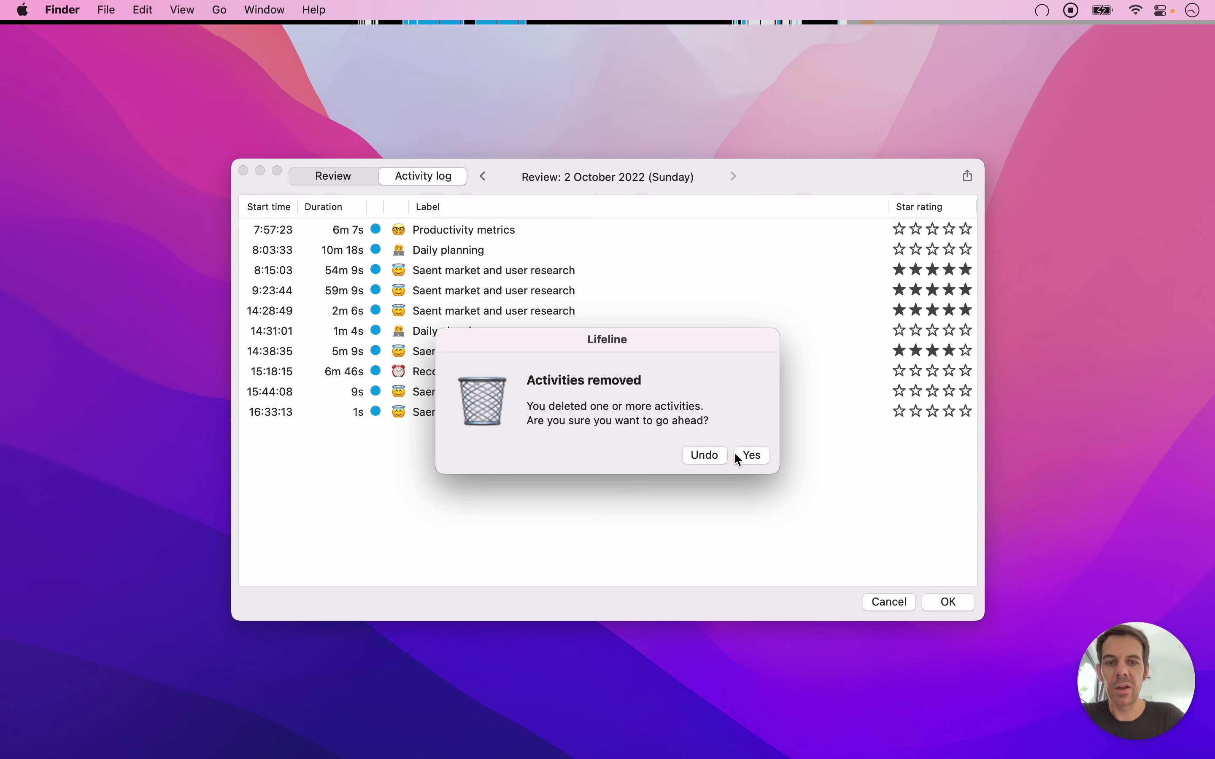
click(749, 454)
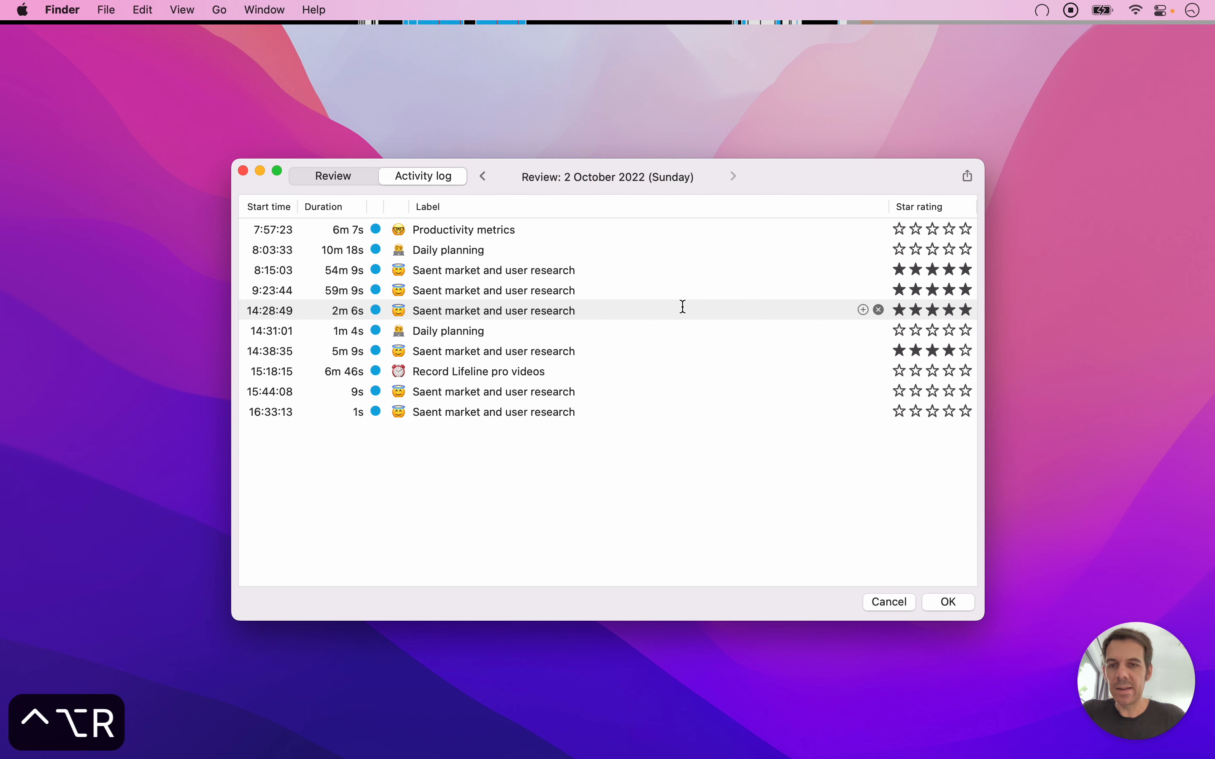
mouse_move(727, 371)
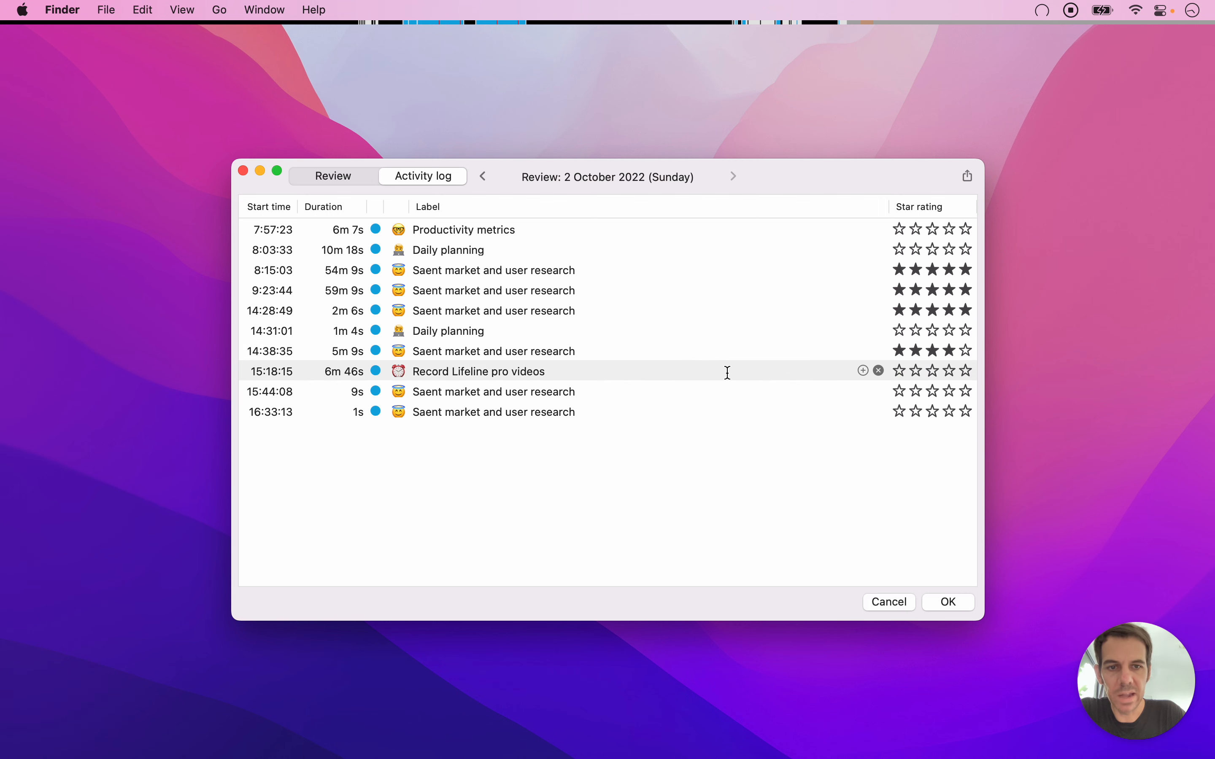
mouse_move(862, 376)
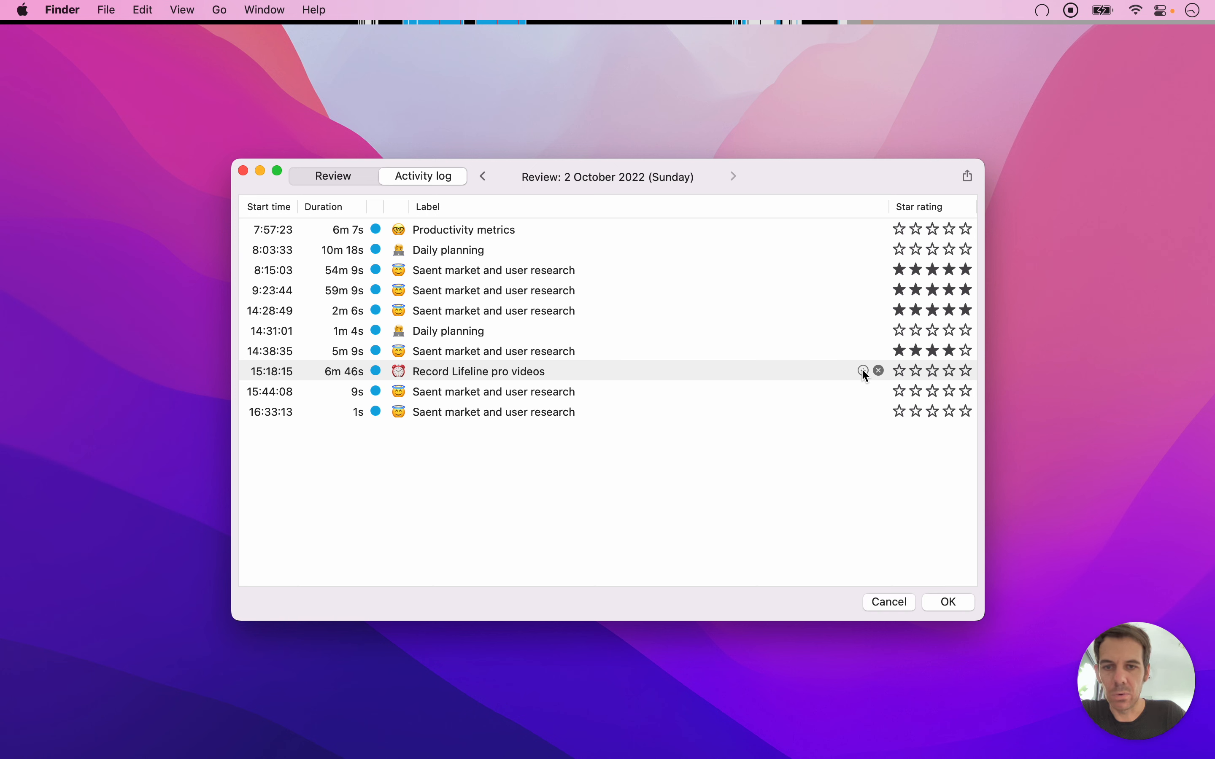
- Add a 15-minute Sleep activity at 15:25:01 after the recording session and rename it Nap
click(862, 371)
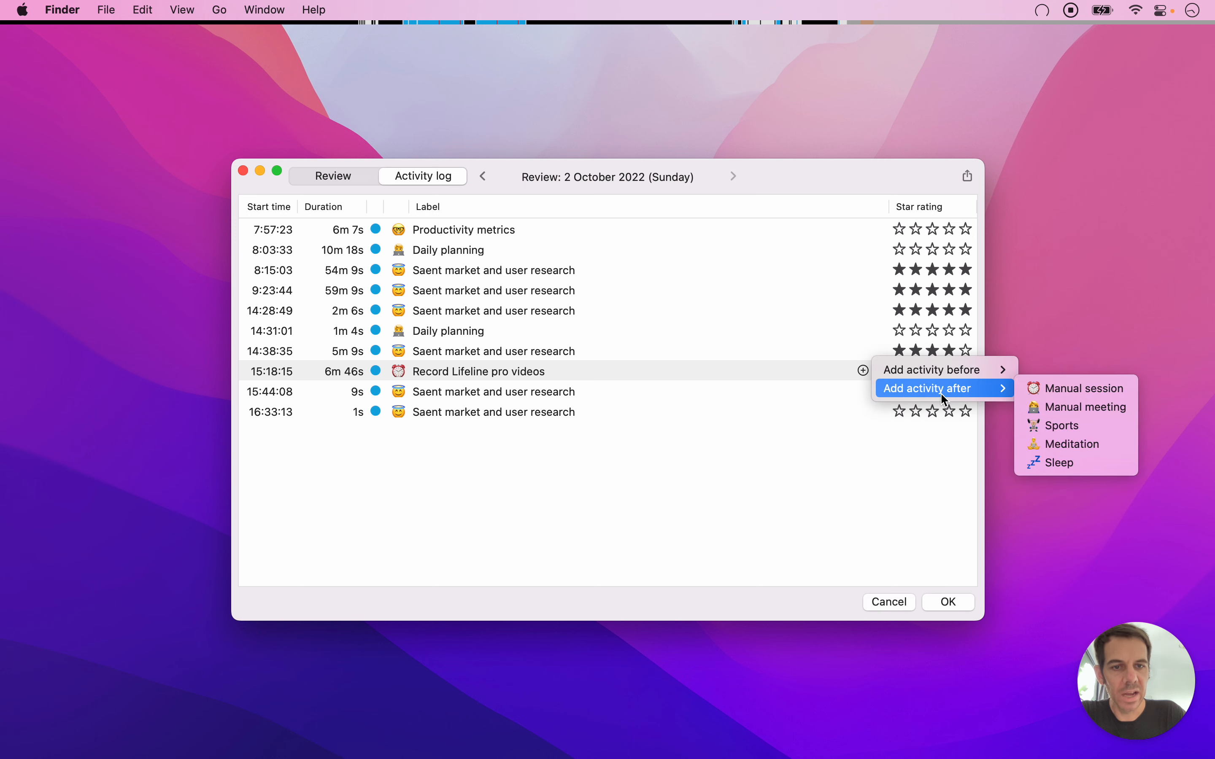
mouse_move(1083, 388)
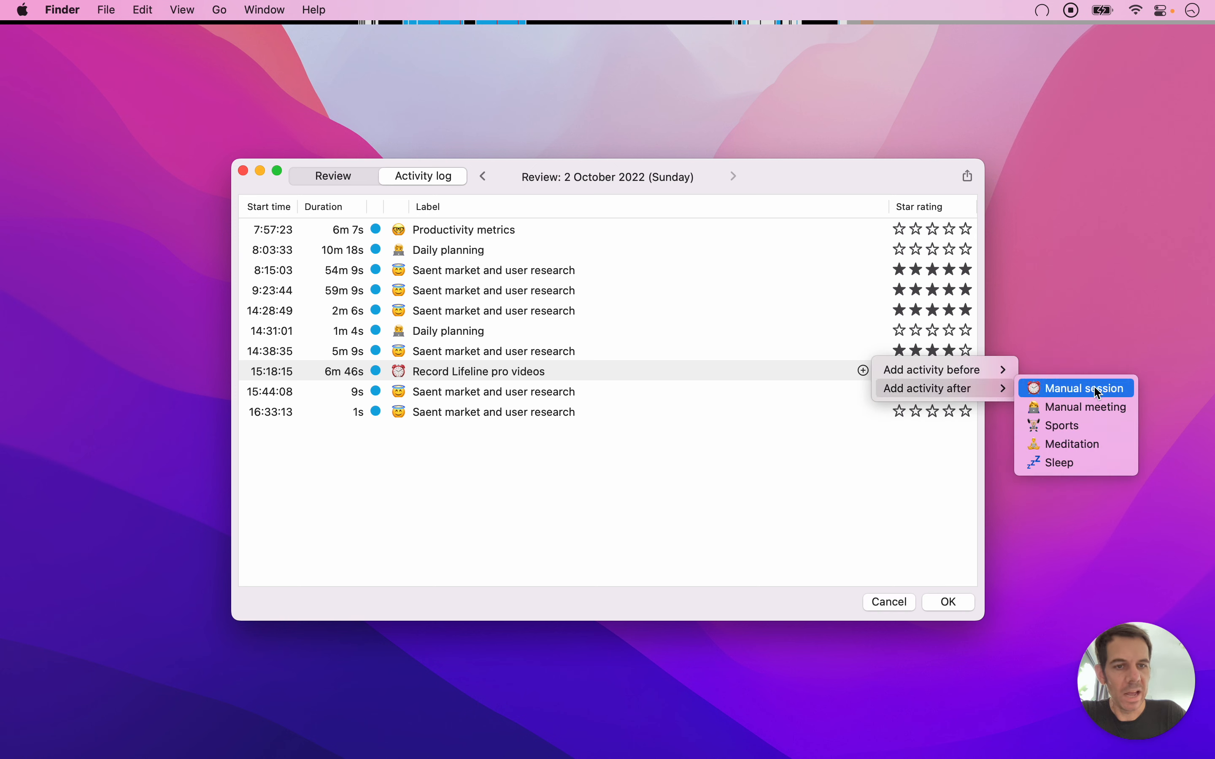
mouse_move(1076, 443)
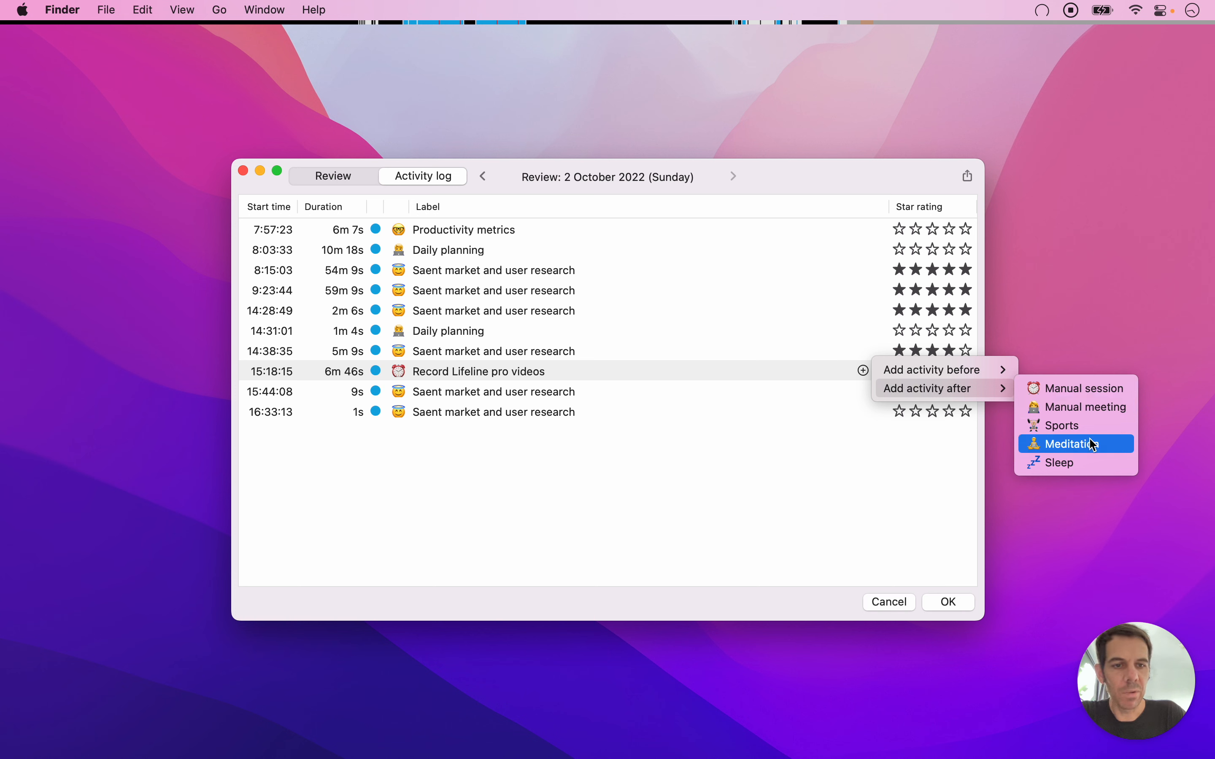
mouse_move(1057, 462)
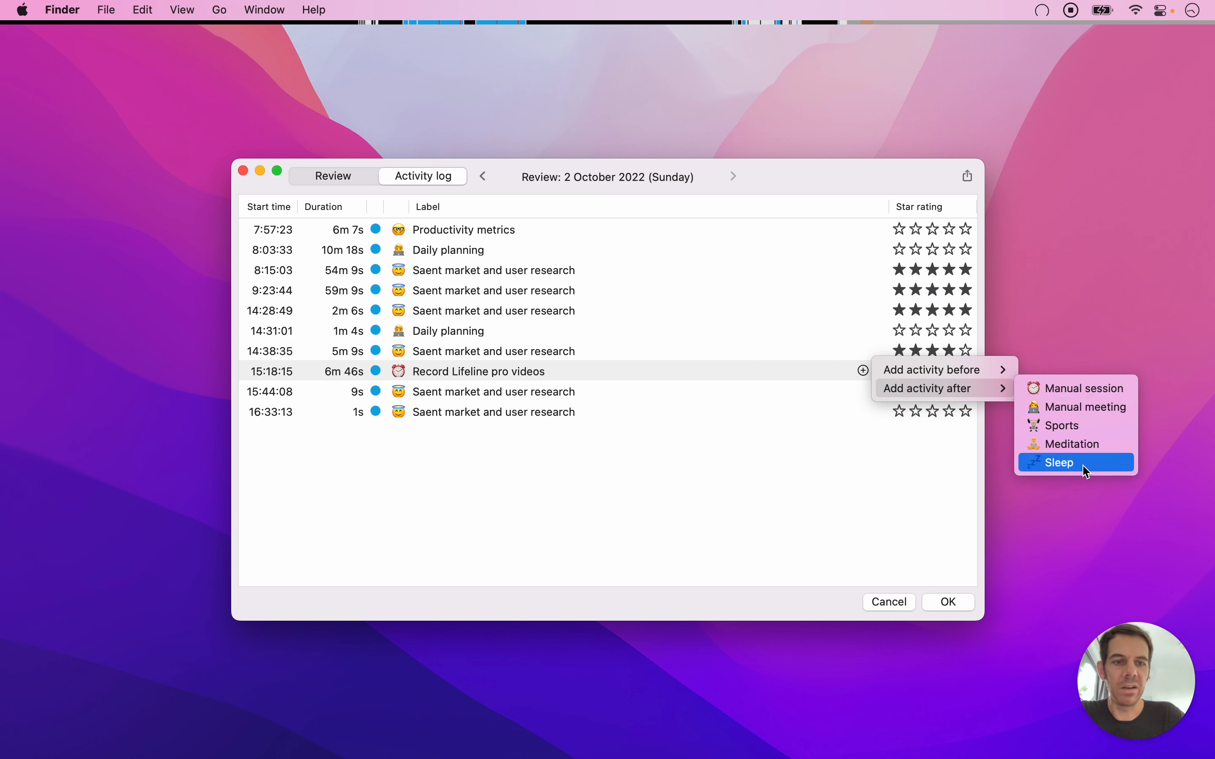
mouse_move(1076, 407)
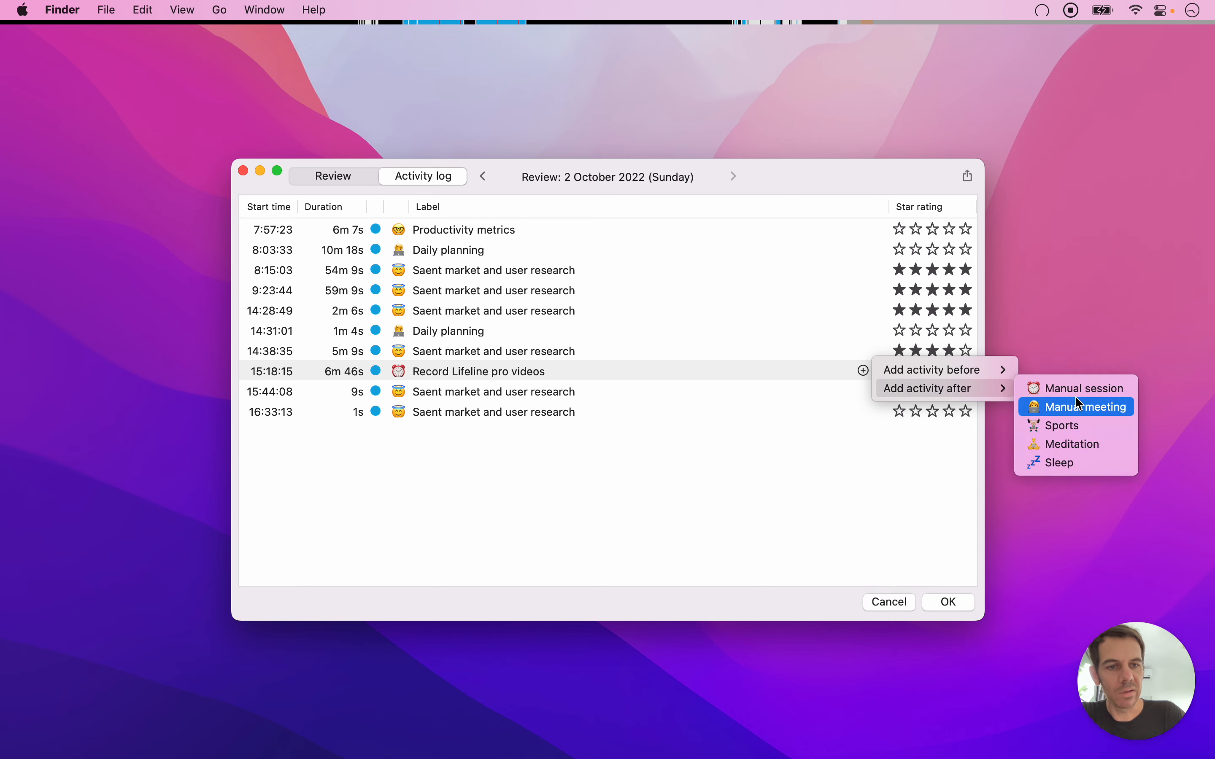
mouse_move(1066, 462)
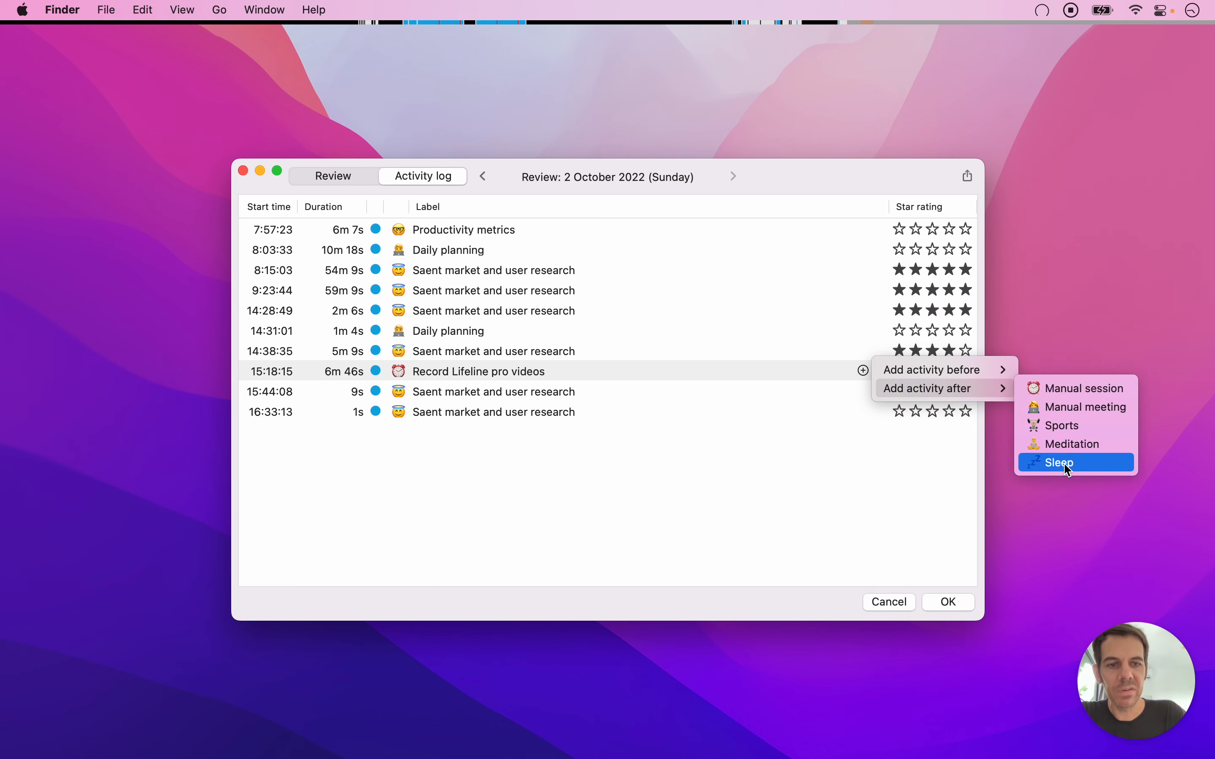
click(1058, 462)
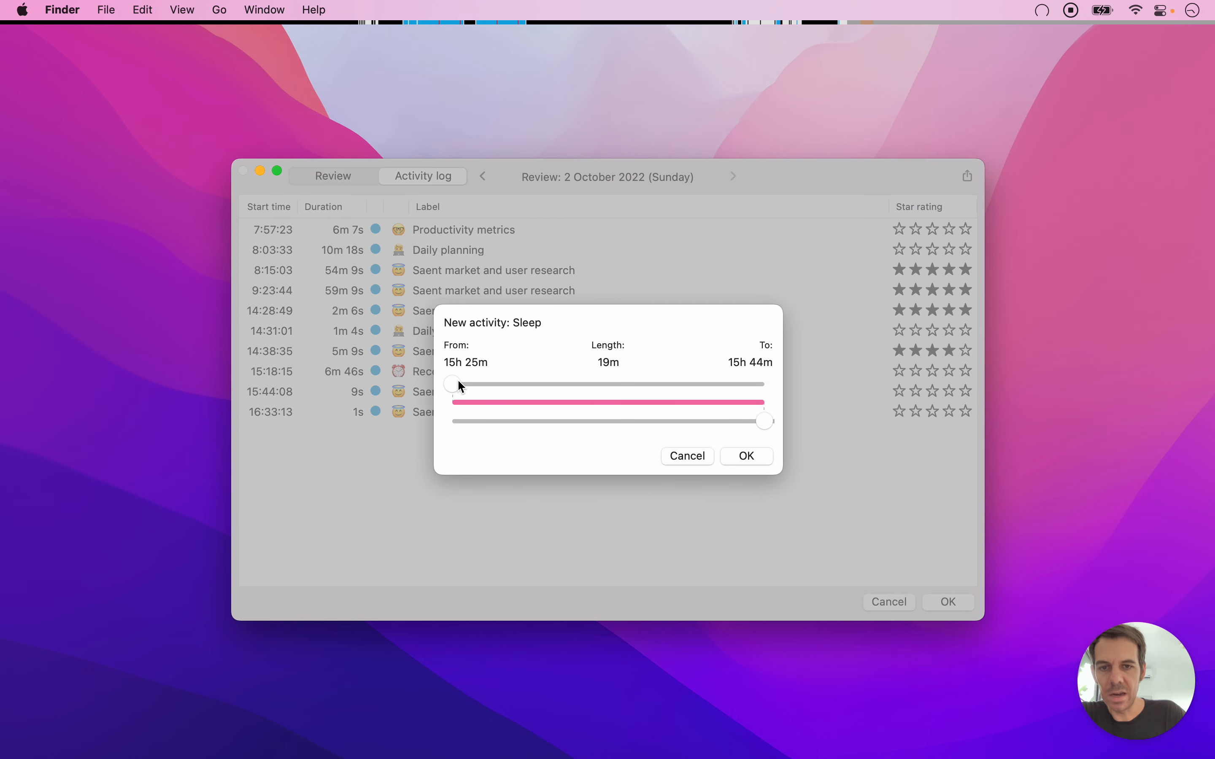
drag(764, 421, 716, 417)
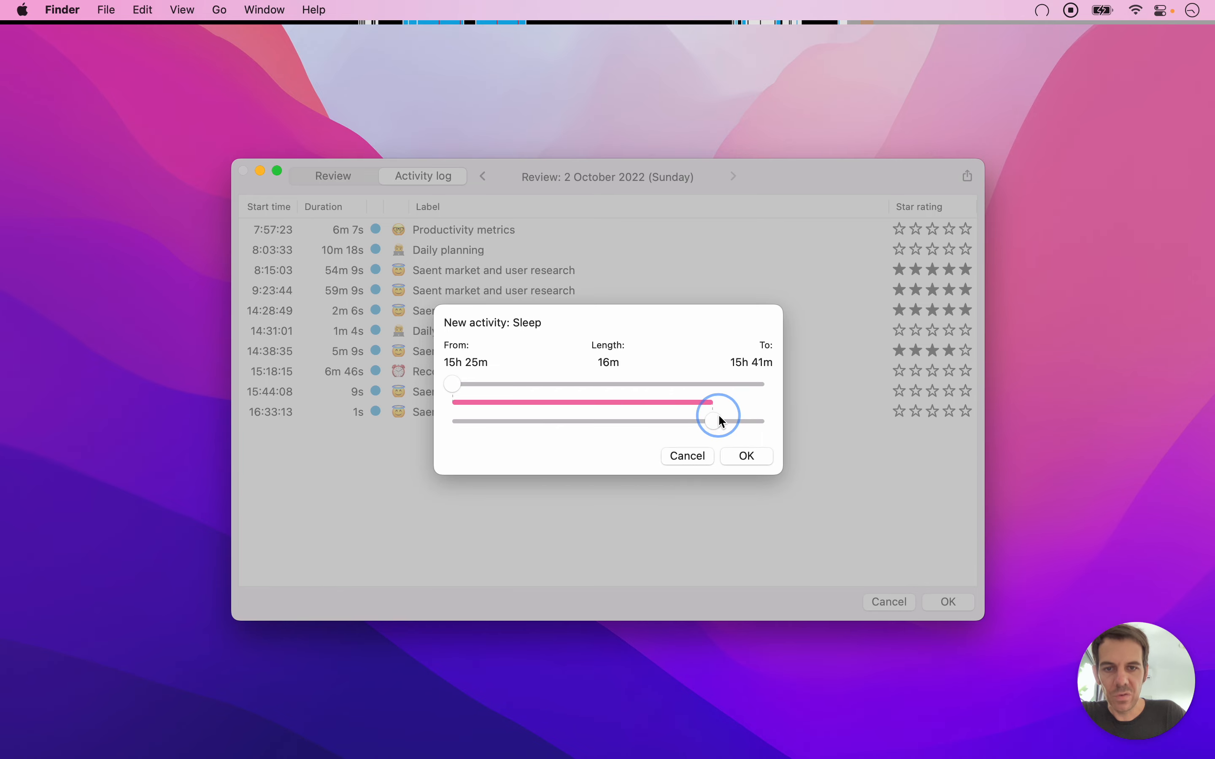
click(745, 456)
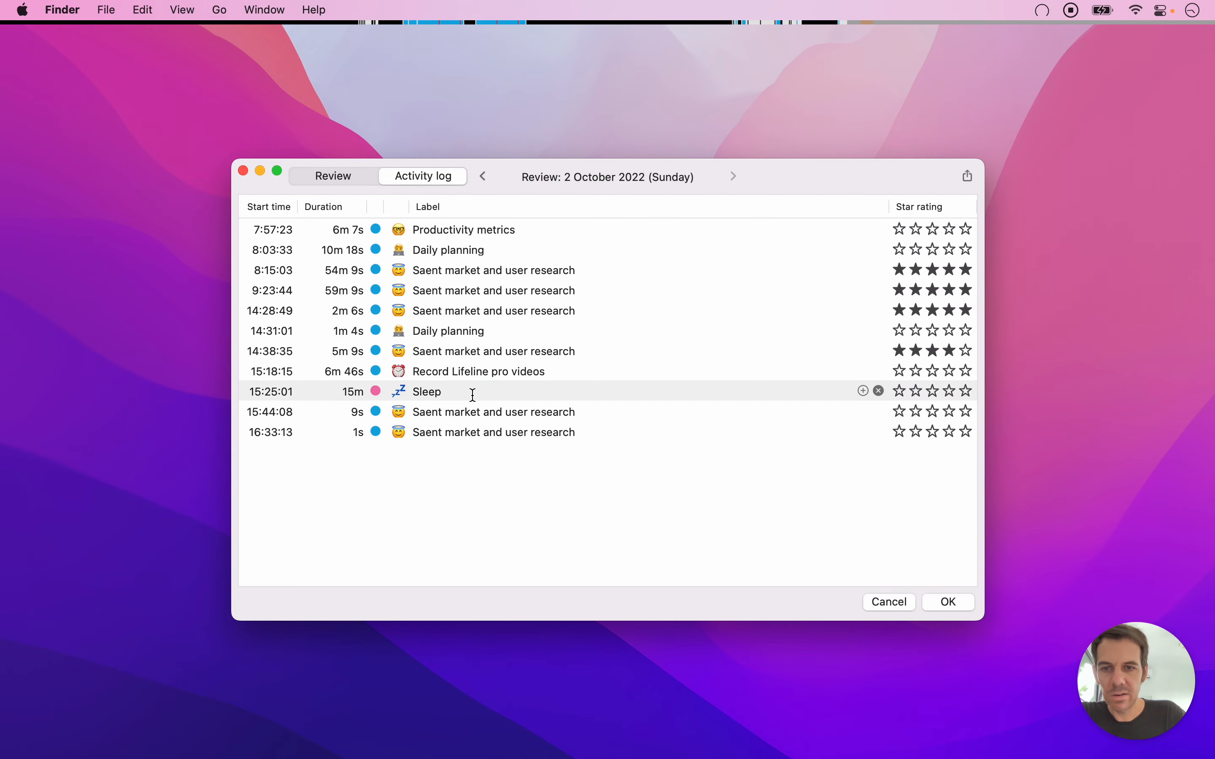
text(Nap)
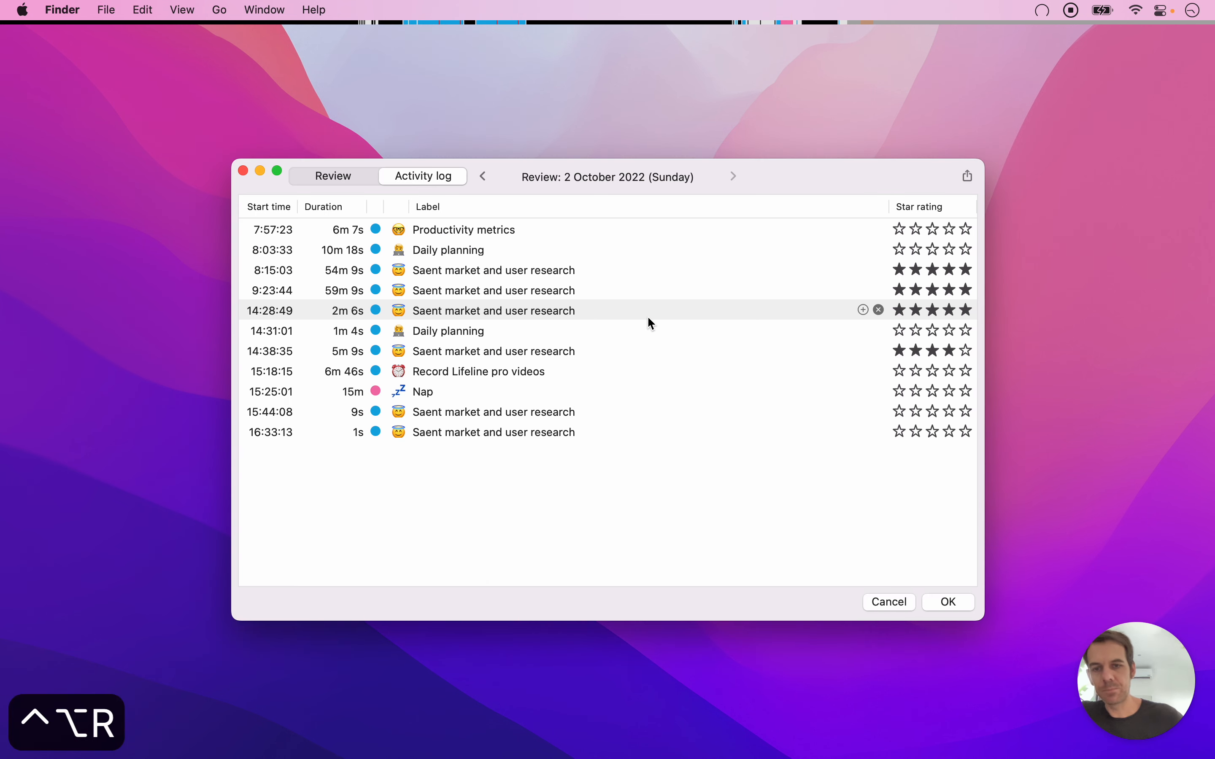
- Show the day review, where Nap now totals 0h 15m (9%)
click(332, 175)
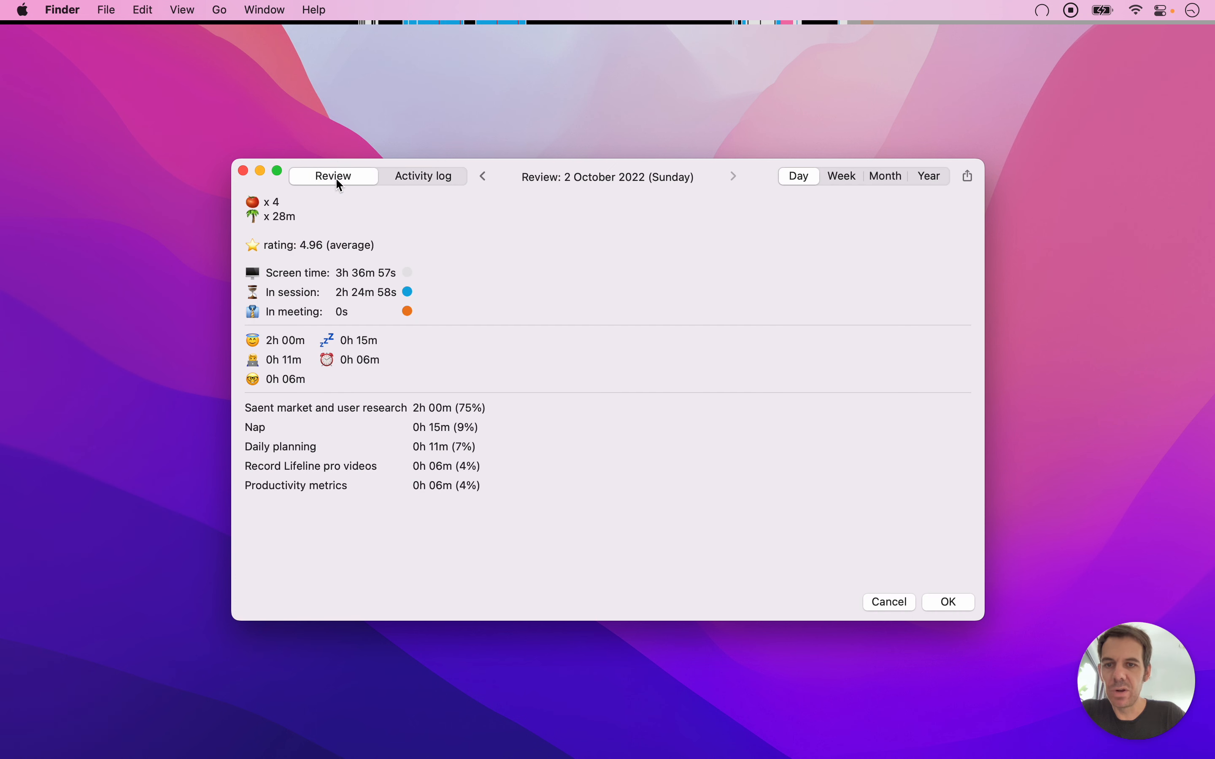
mouse_move(267, 430)
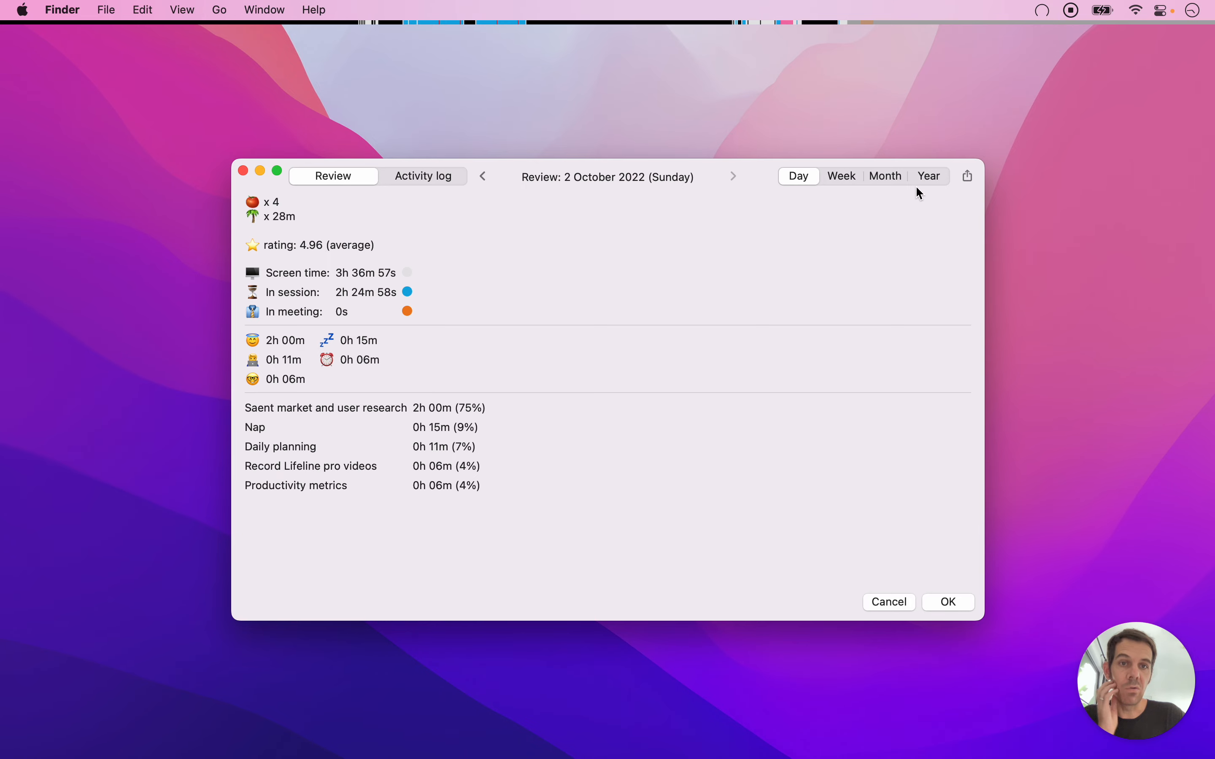
mouse_move(499, 241)
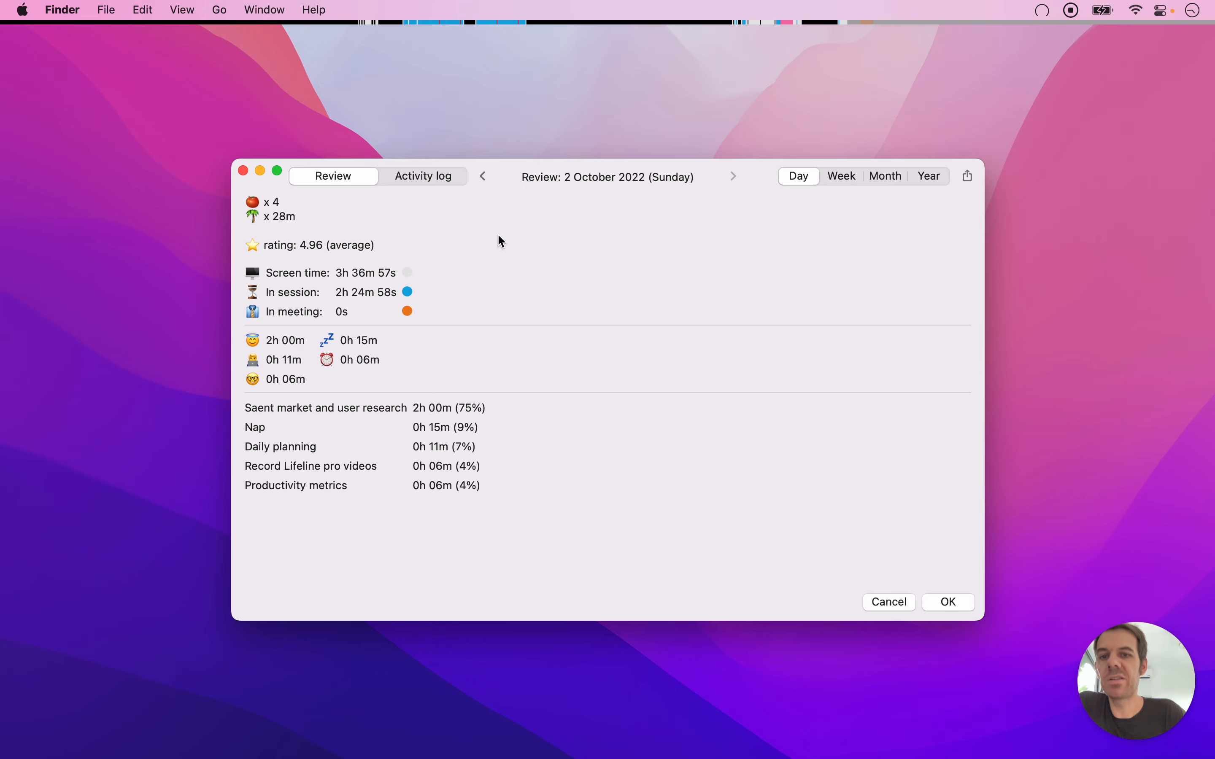
- Return to the activity log listing eleven sessions including the 15-minute Nap
click(423, 176)
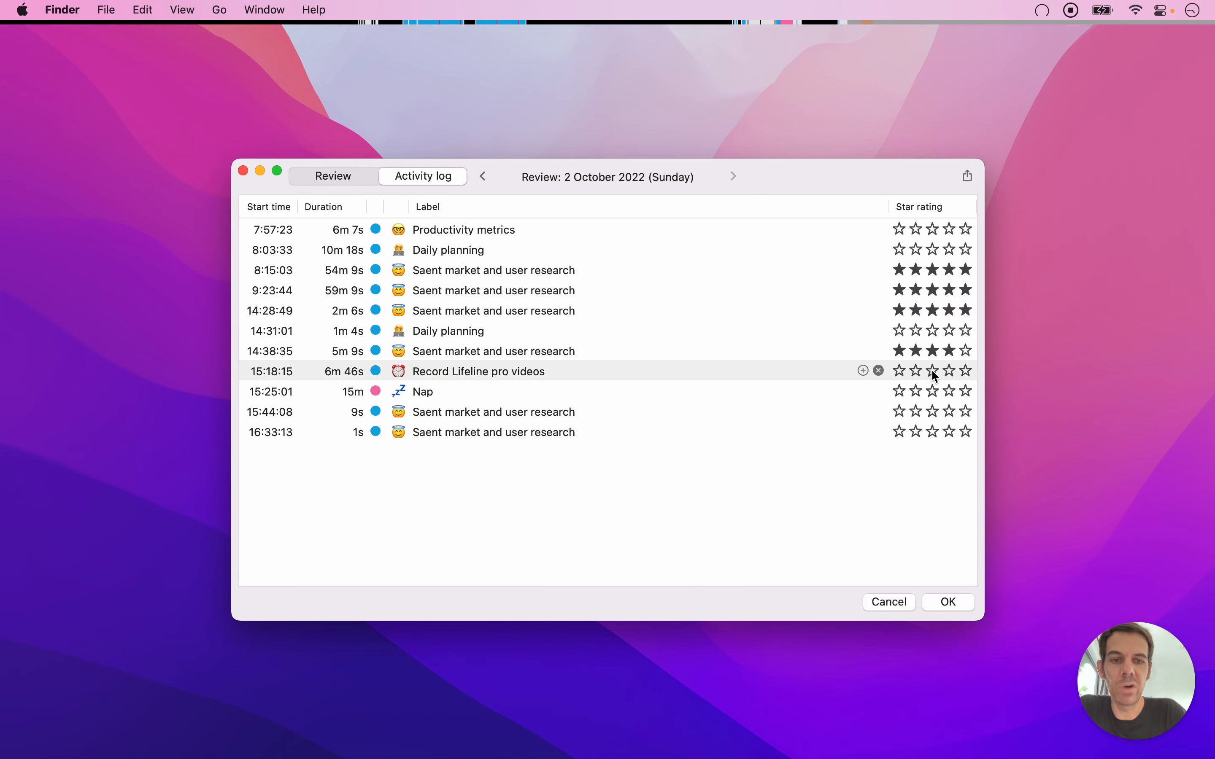
click(863, 391)
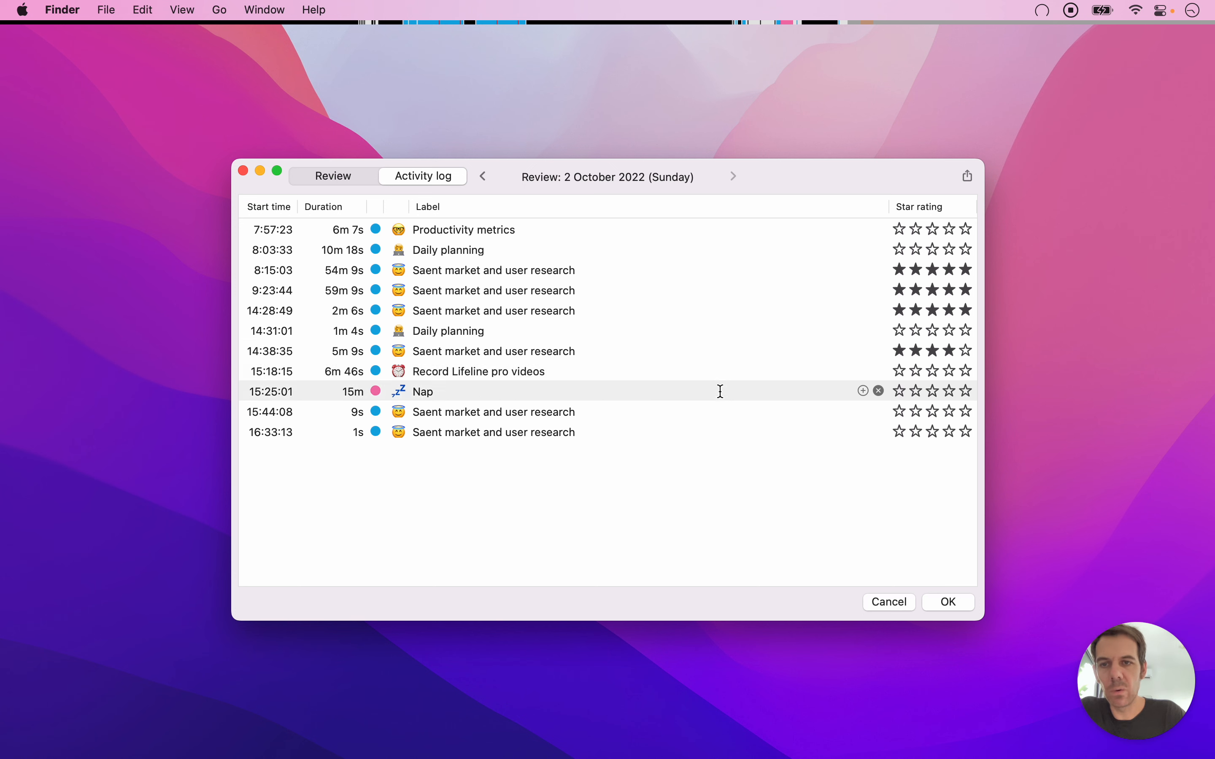
mouse_move(678, 350)
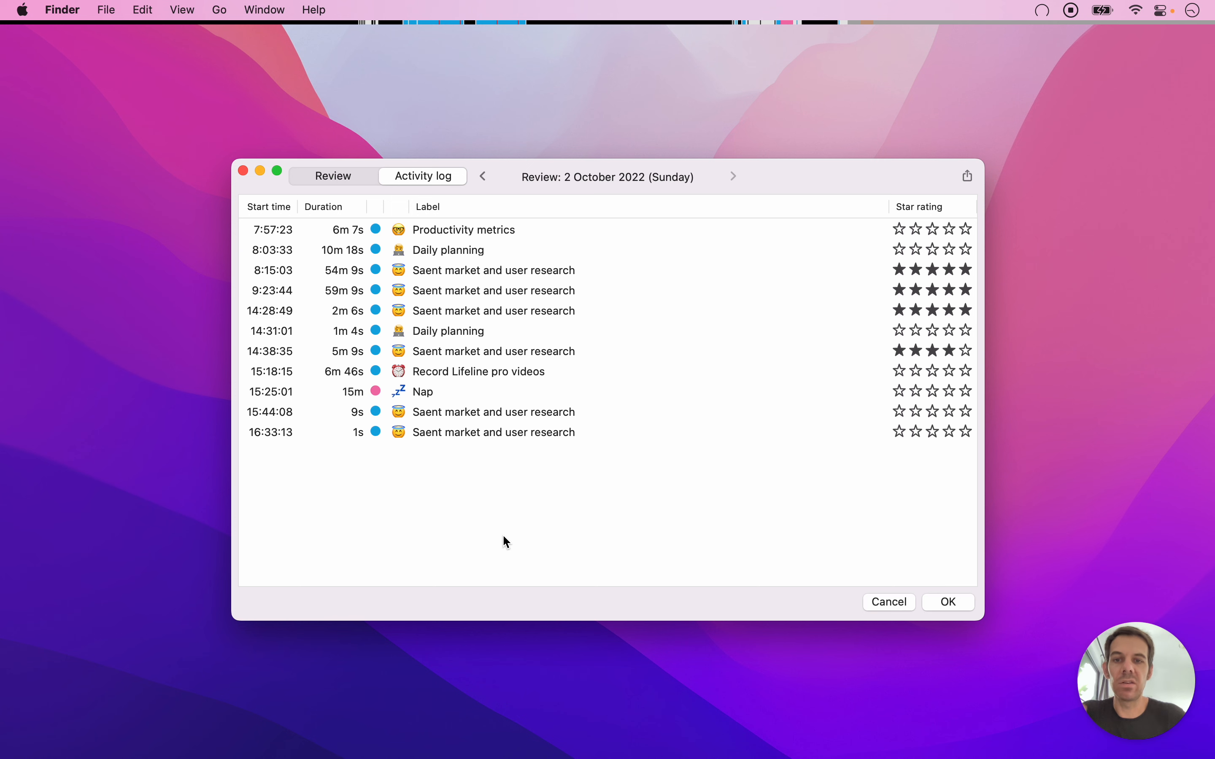
mouse_move(660, 390)
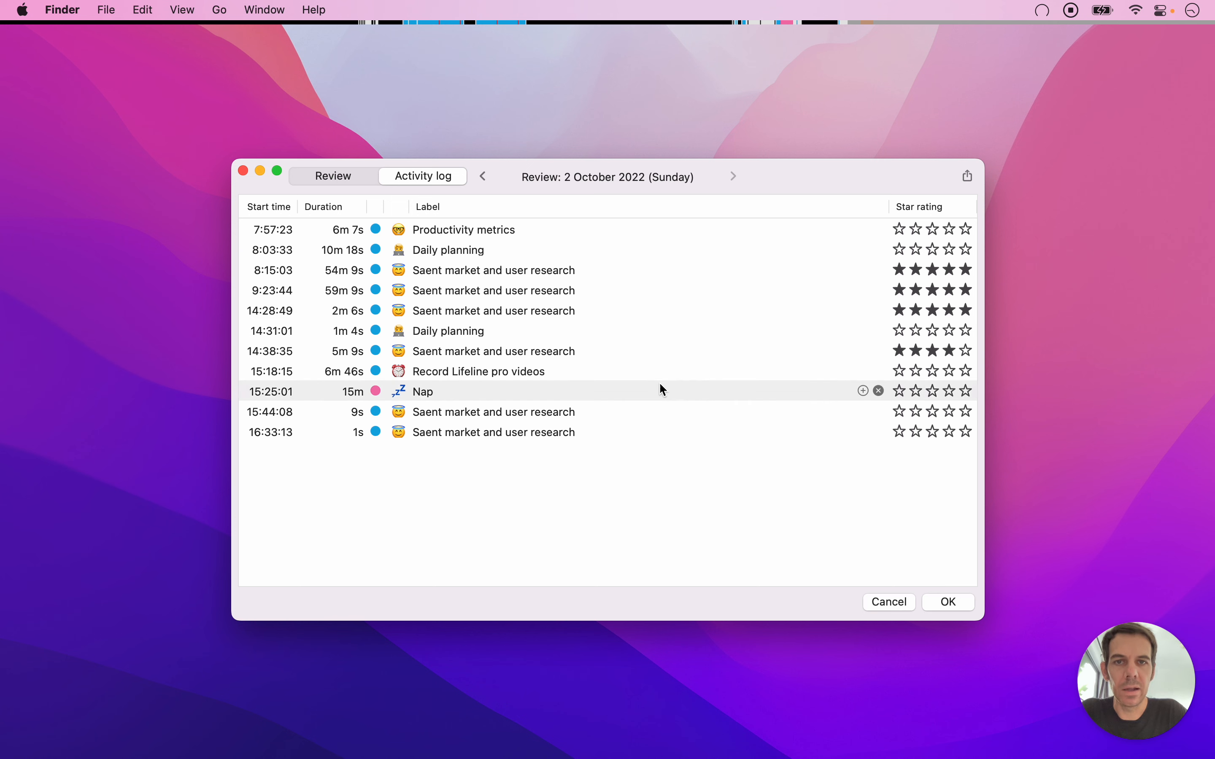
mouse_move(662, 330)
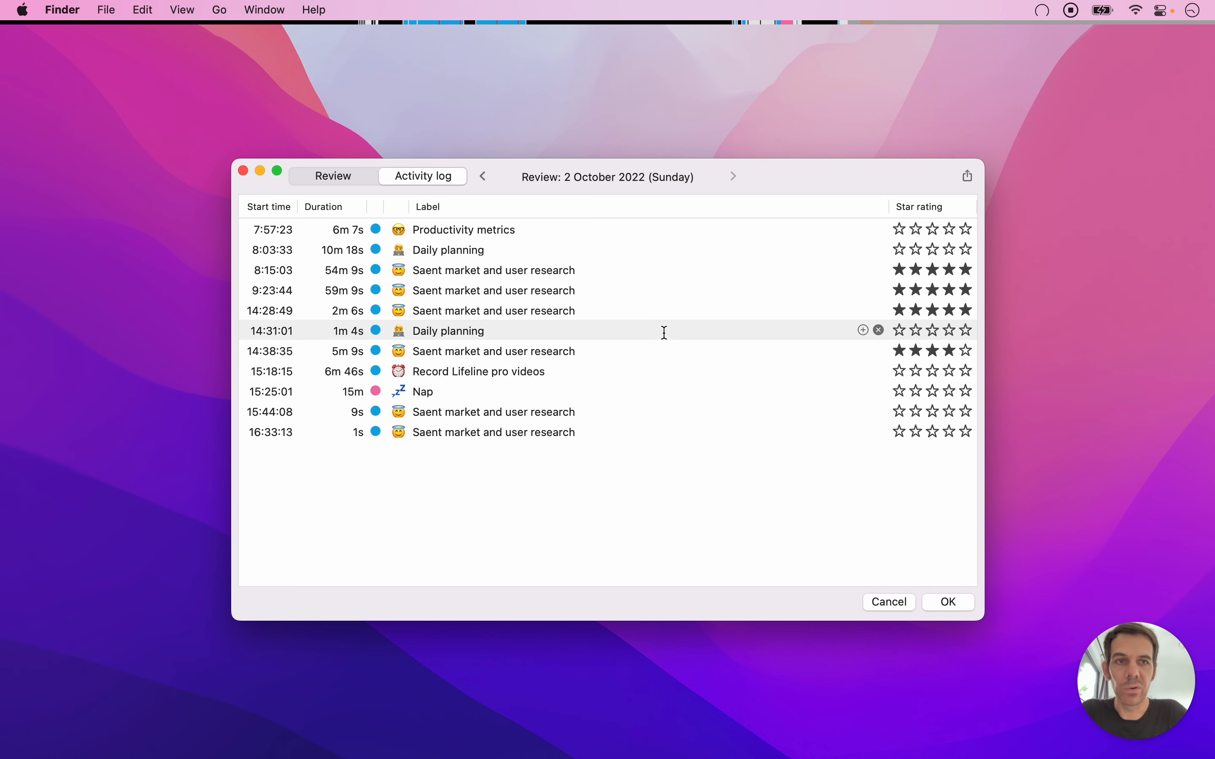